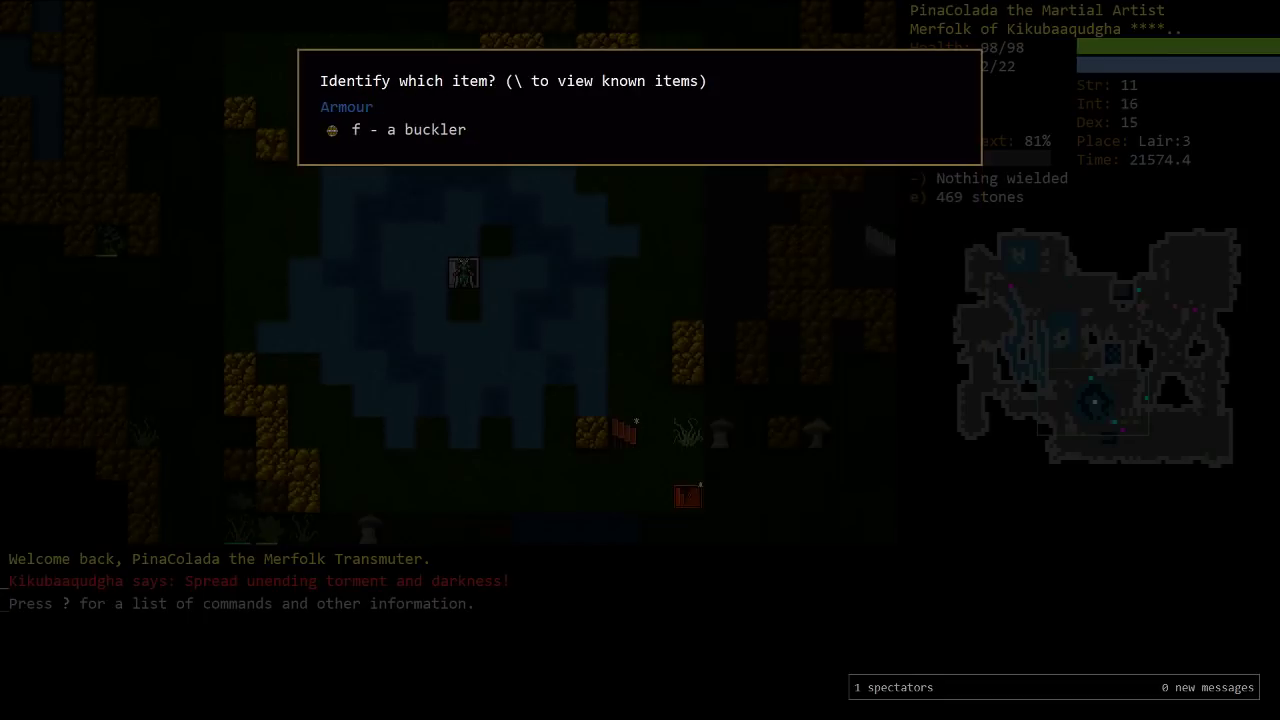
Cancel the buckler identify prompt and switch to the open Discord chat channel
key("Escape")
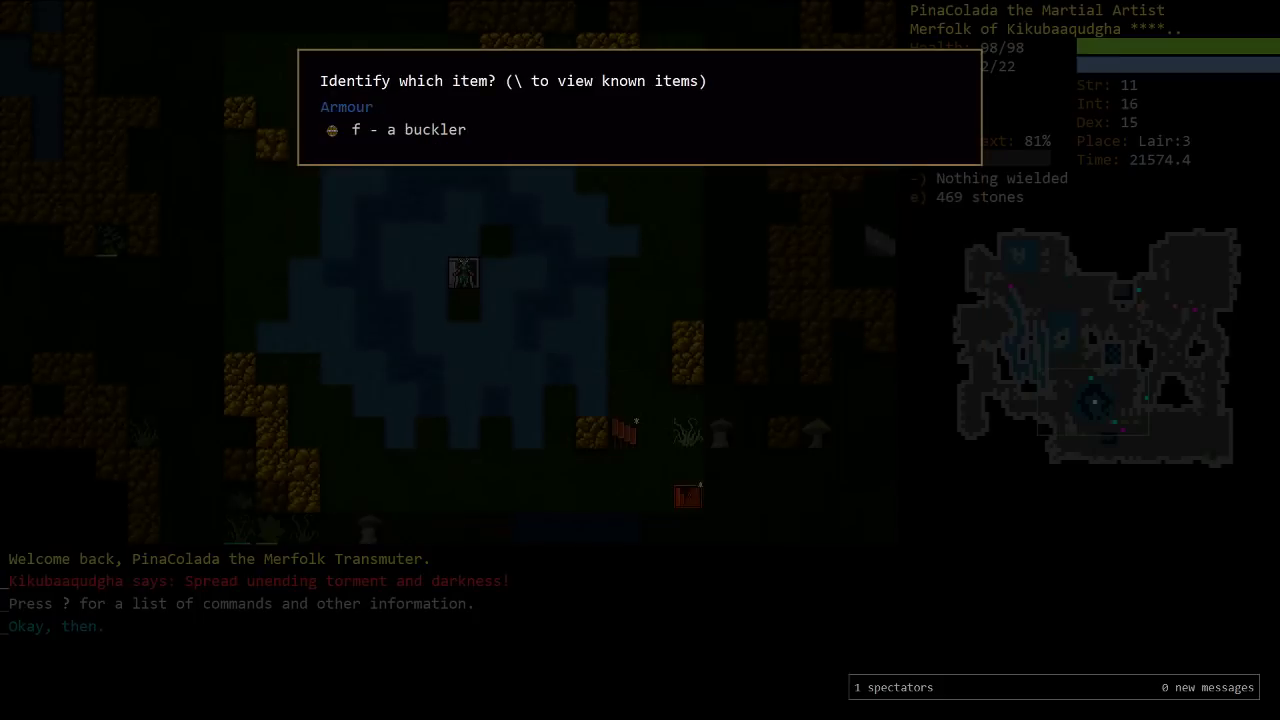
key("f")
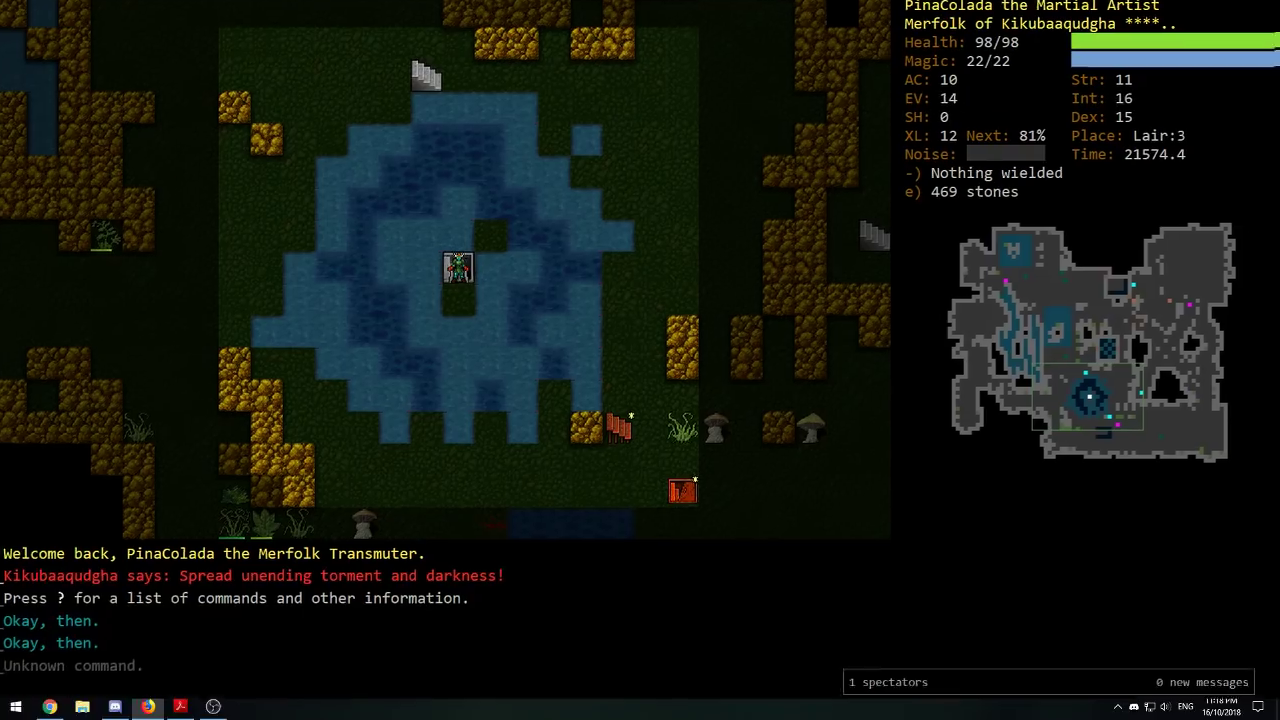
left_click(115, 707)
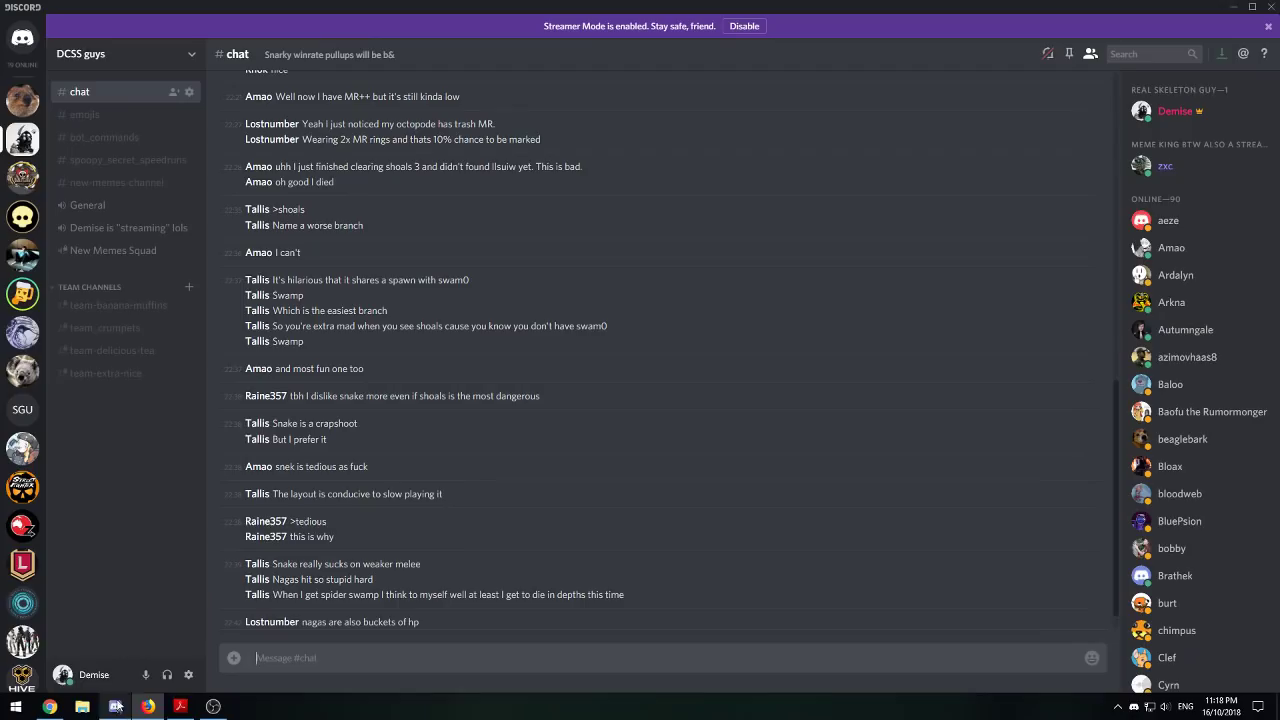
Read the crawl 'Identify monster equipment on sight' commit in Chrome, then return to the game
left_click(147, 706)
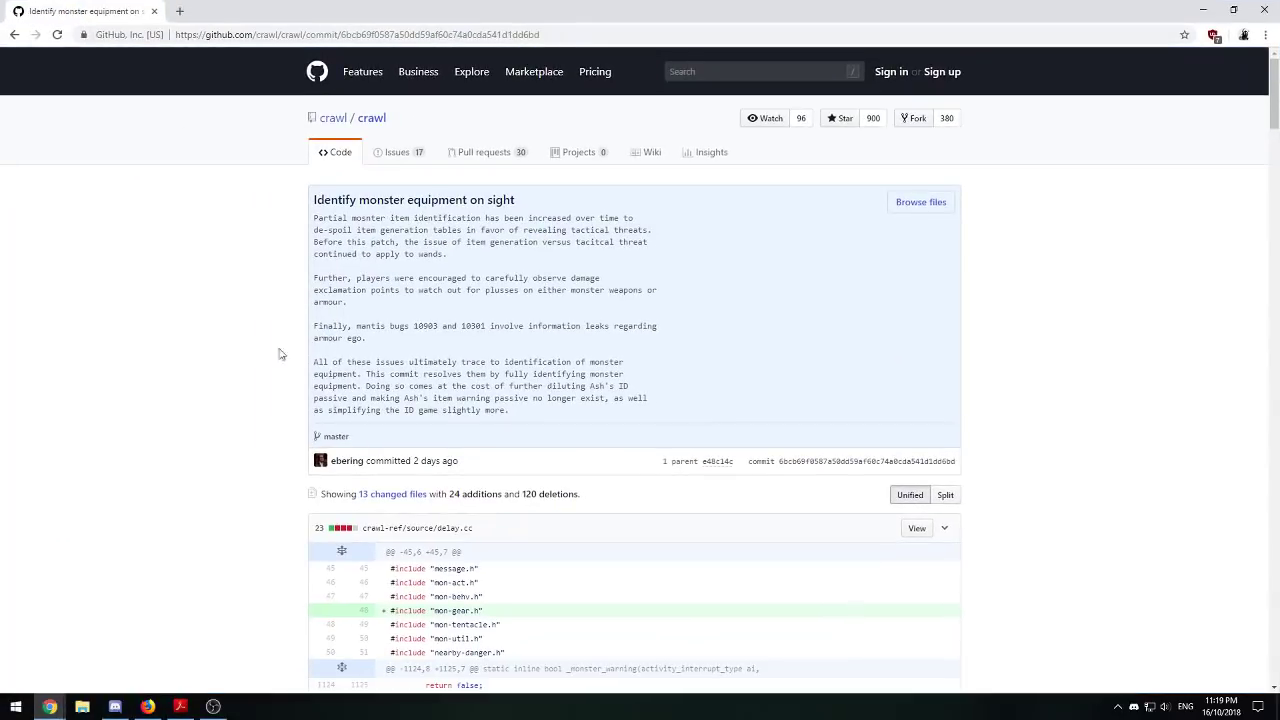
double_click(366, 218)
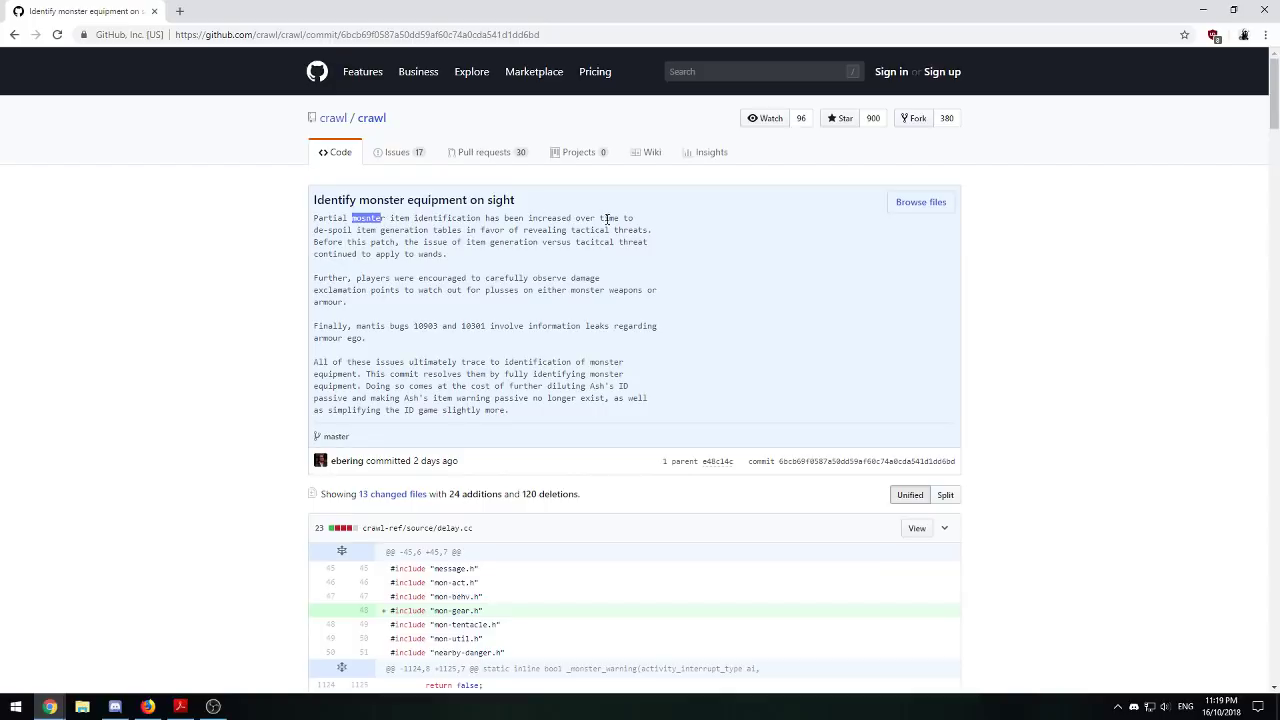
mouse_move(340, 323)
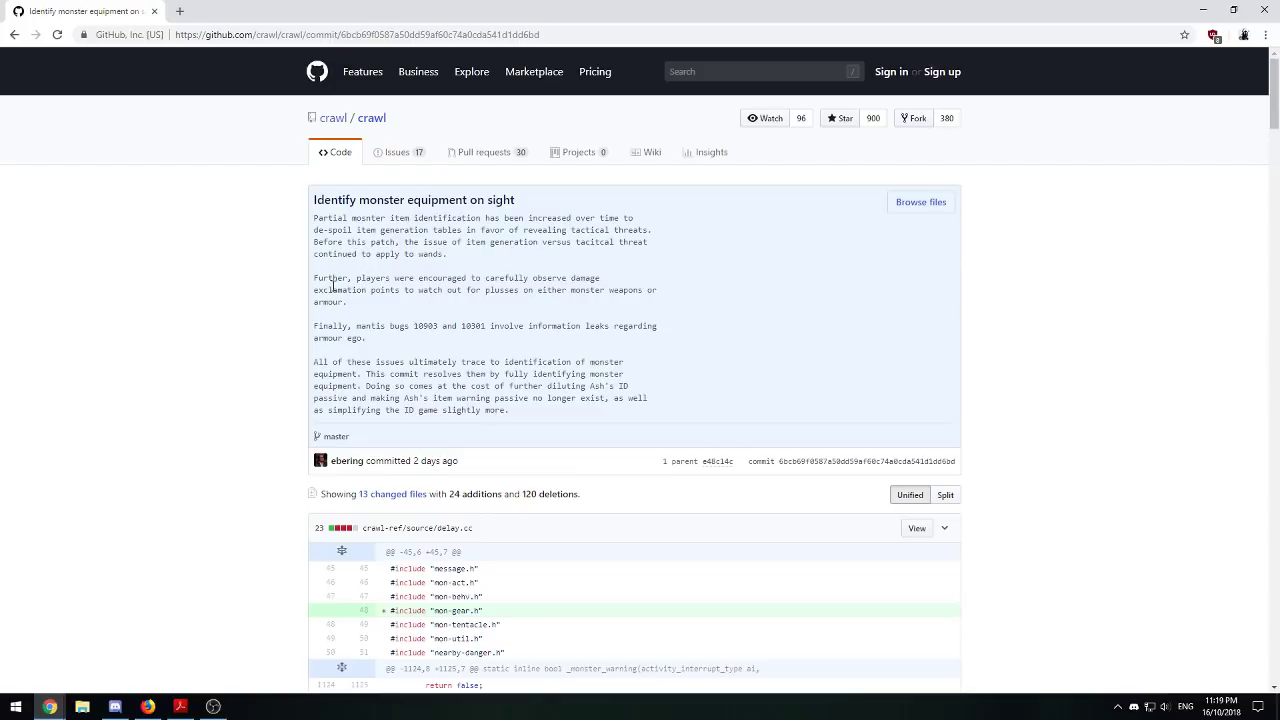
mouse_move(389, 370)
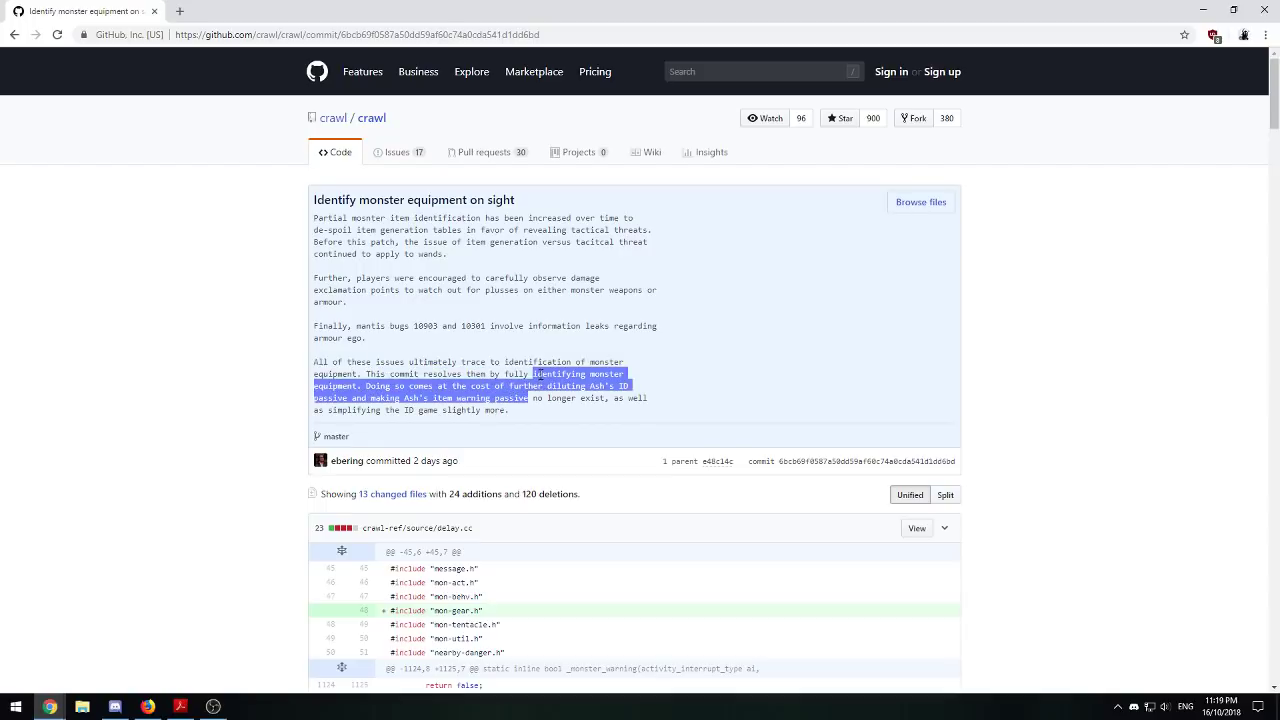
left_click(544, 410)
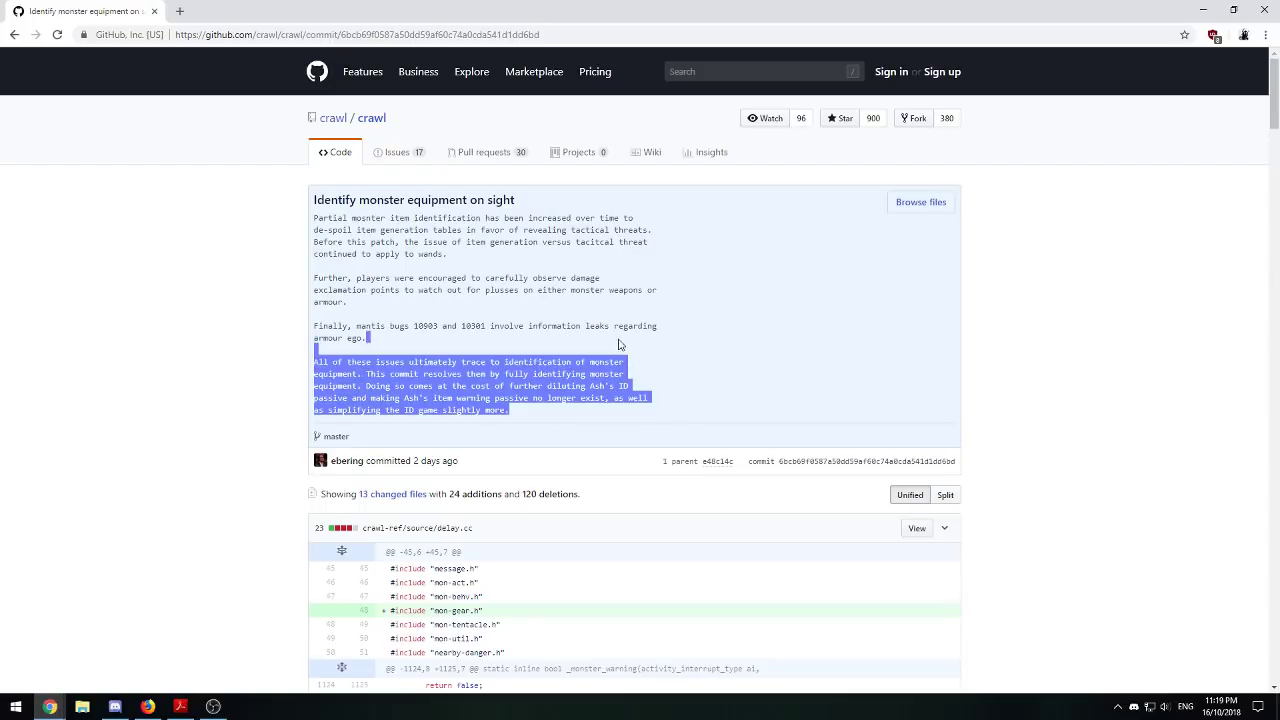
left_click(620, 413)
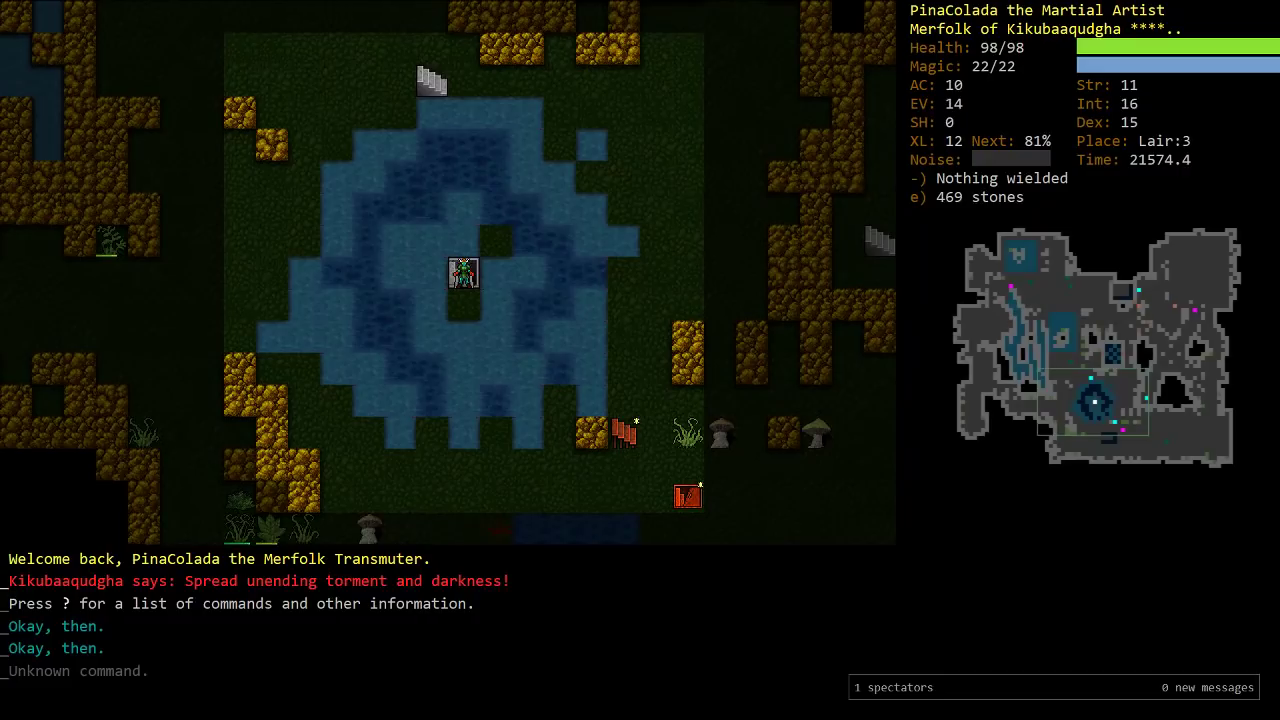
Descend to Lair:4, explore, check the memorise list, and identify the +2 amulet of reflection
key(">")
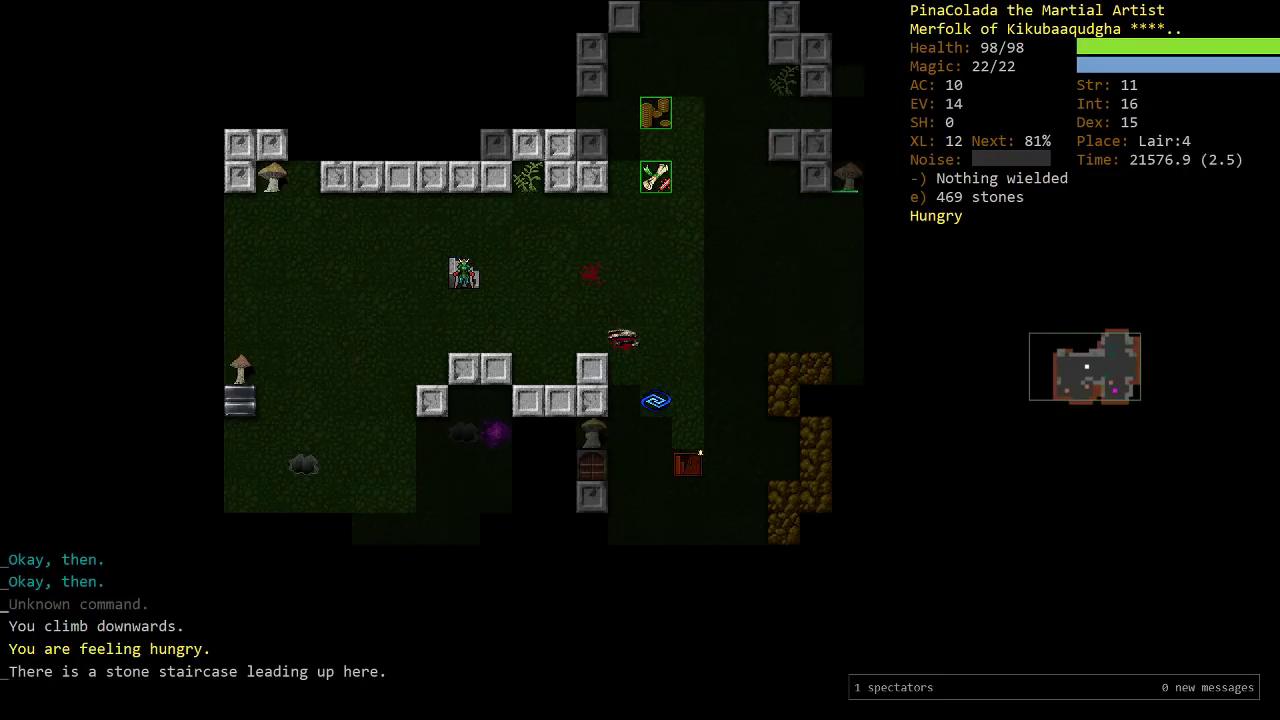
key("Z")
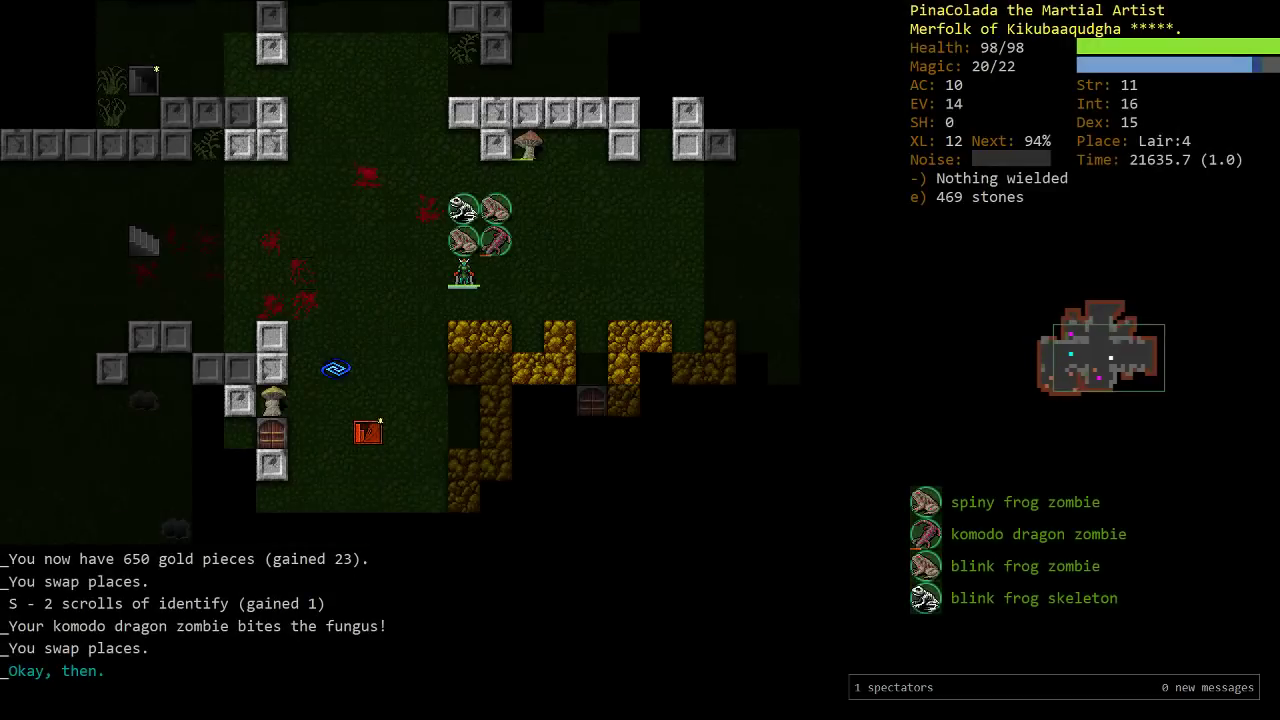
key("M")
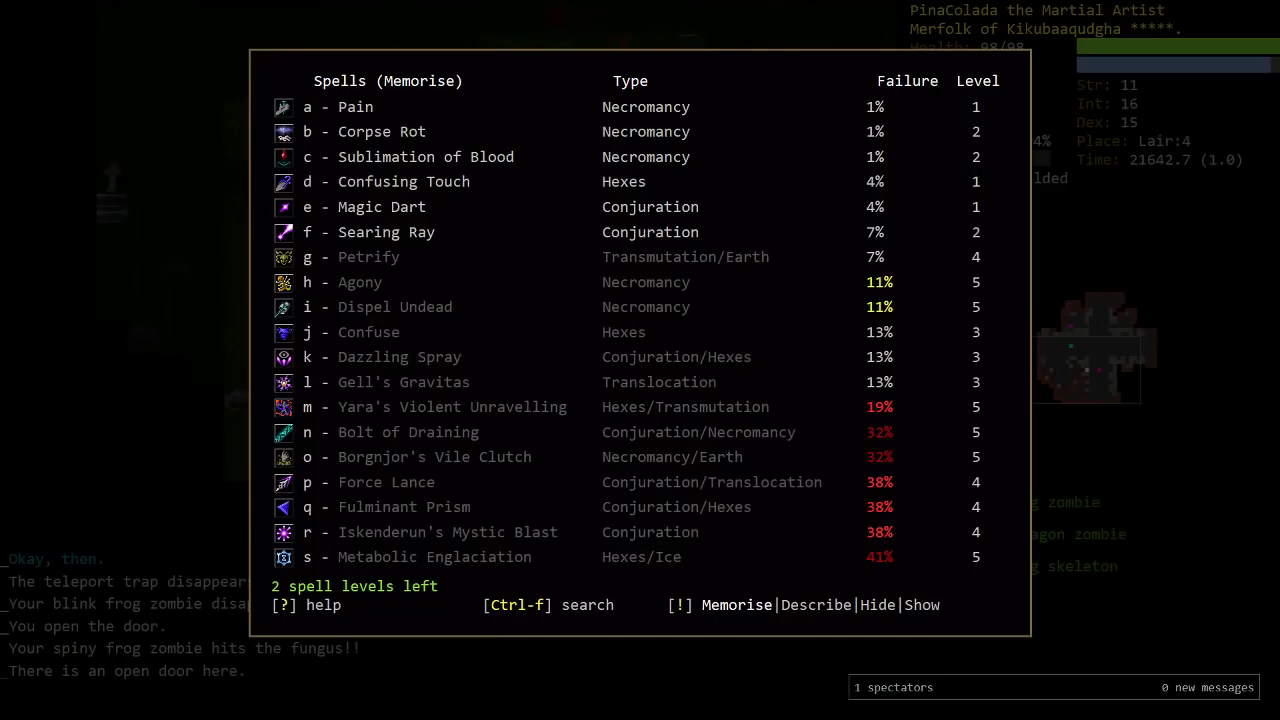
key("Escape")
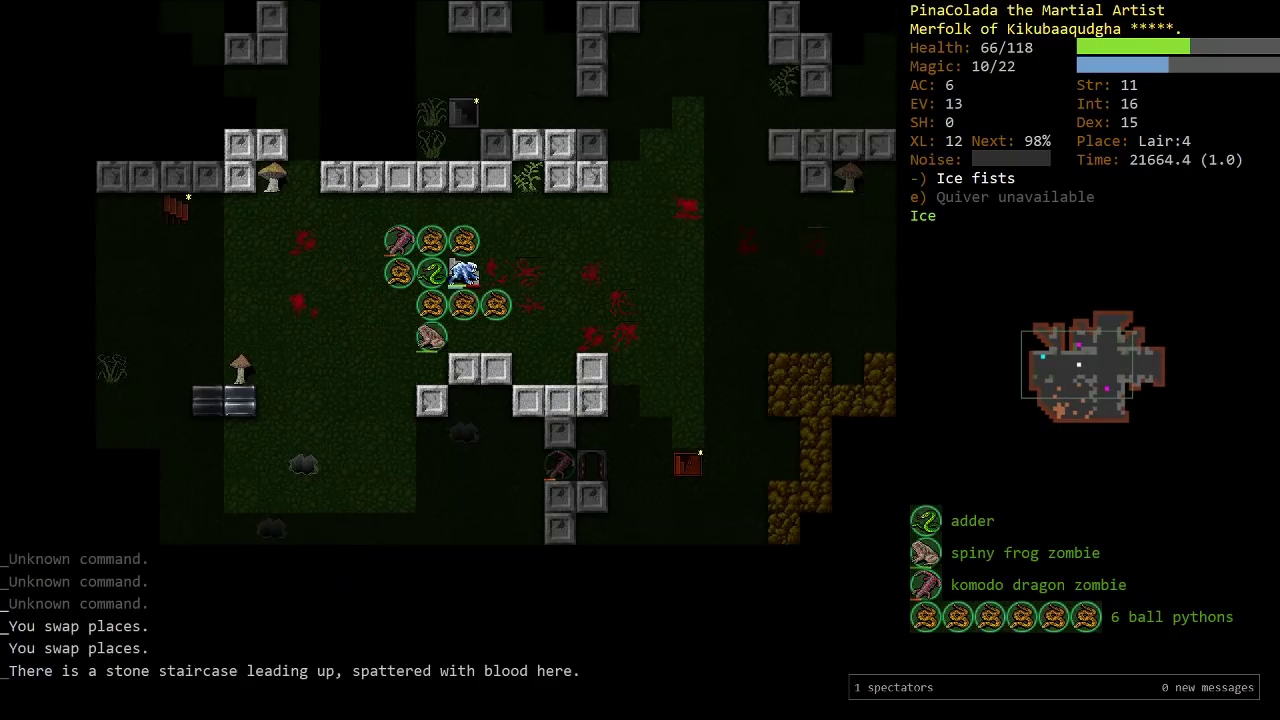
key("5")
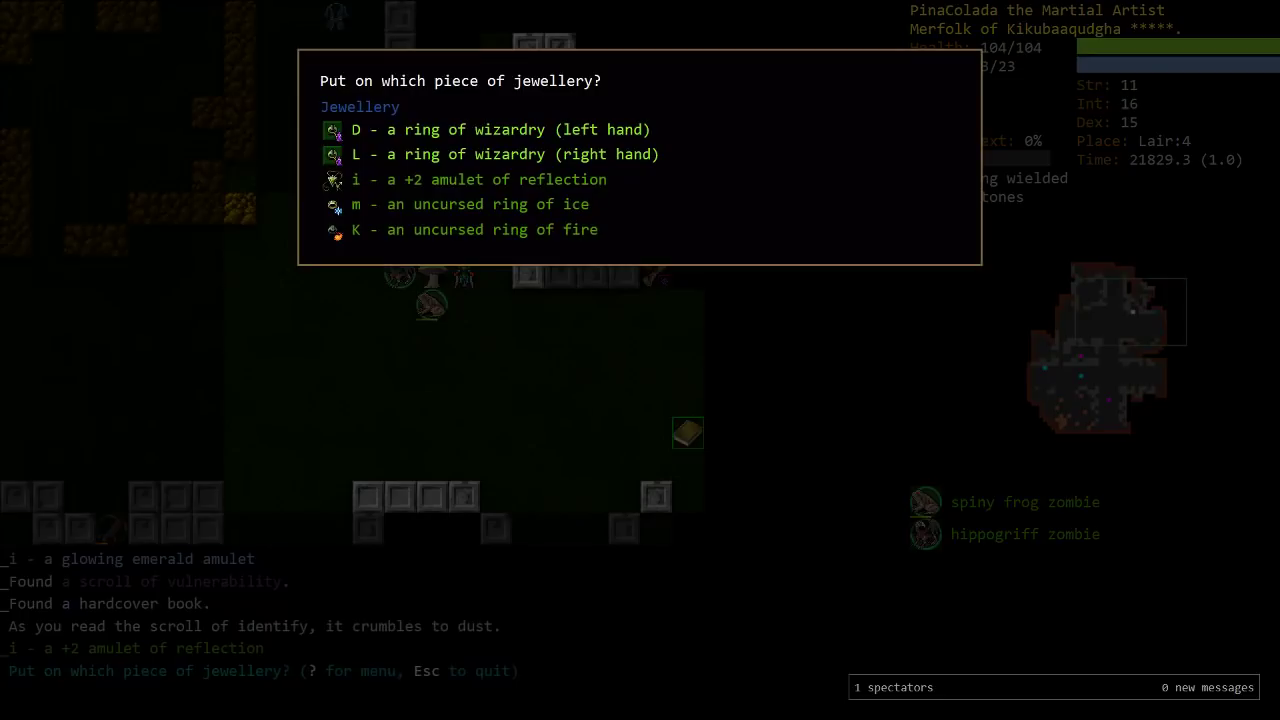
Put on the +2 amulet of reflection and fight on until experience level 13
key("i")
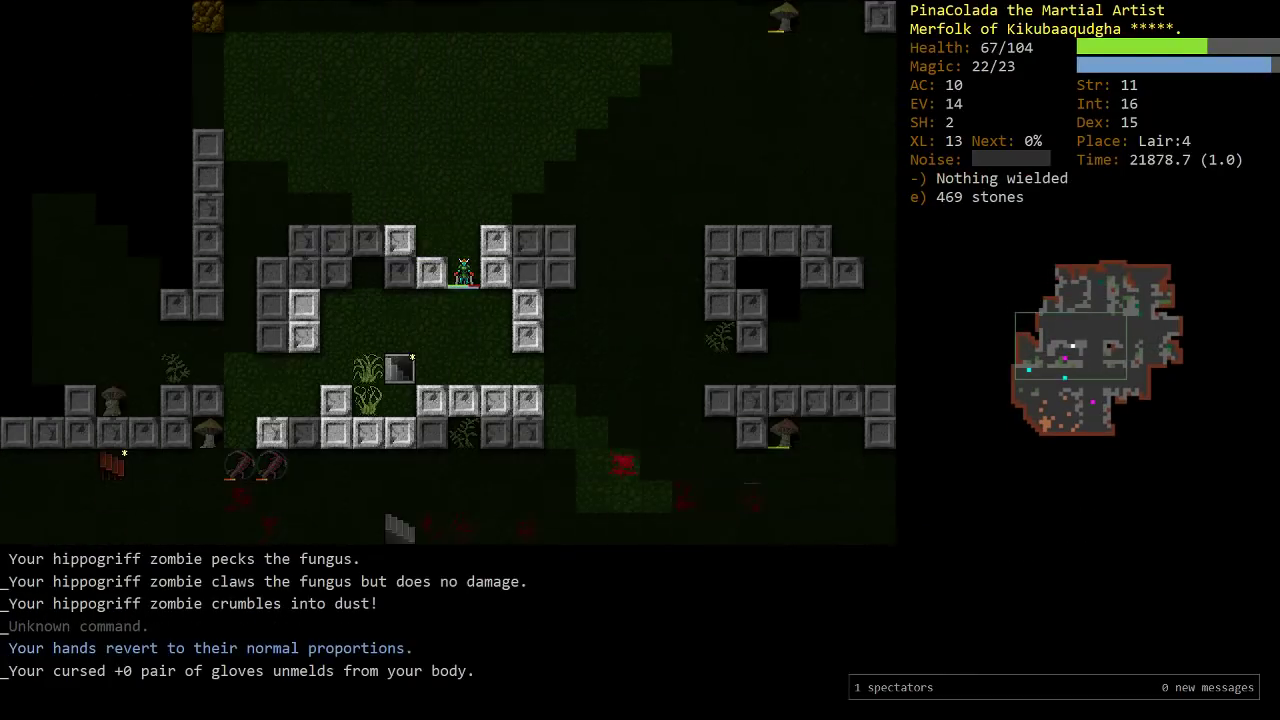
Kill the torpor snail, rest to full health and magic, and view skills
key("5")
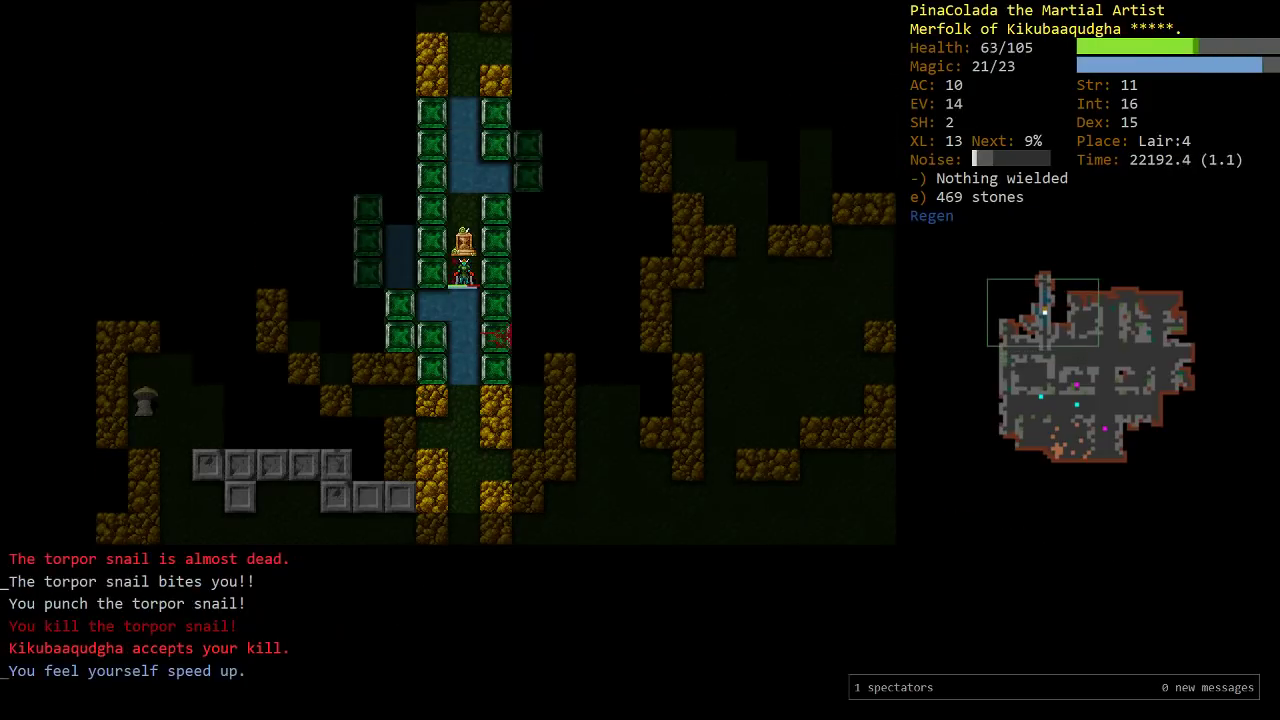
key("m")
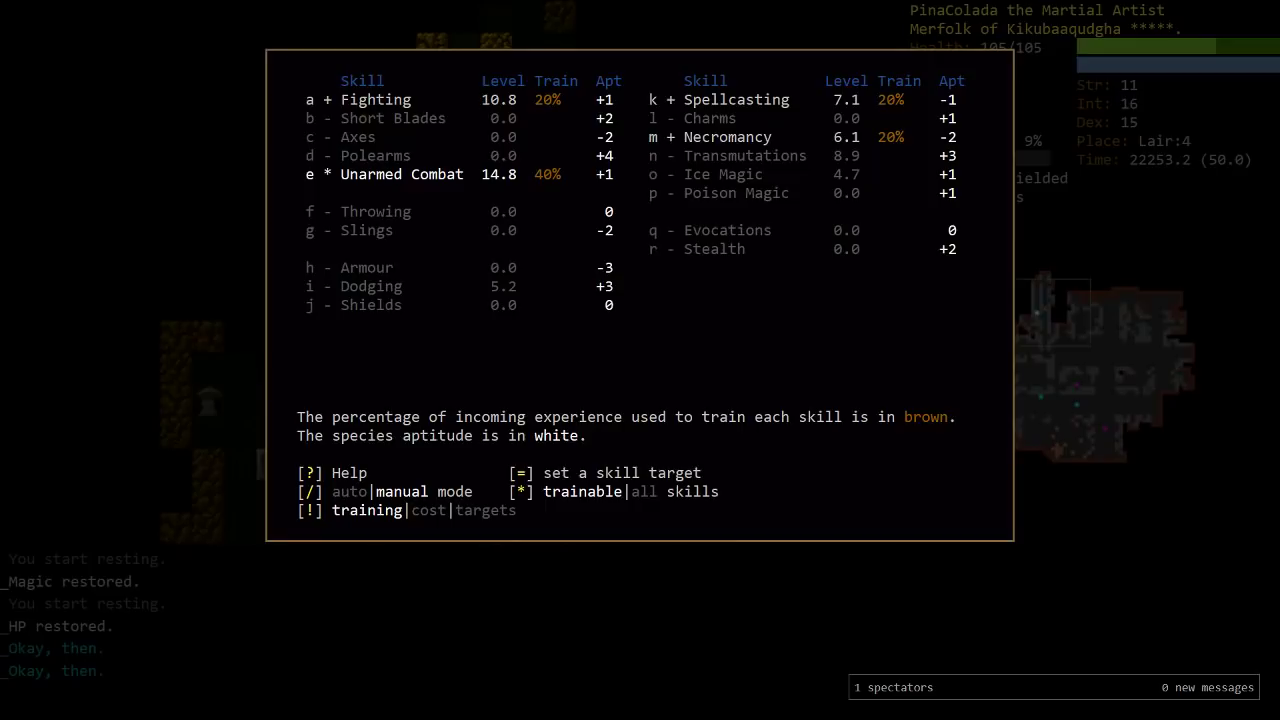
Kill the torpor snail and frogs, finish exploring Lair:4, and read the amnesia scroll
key("Escape")
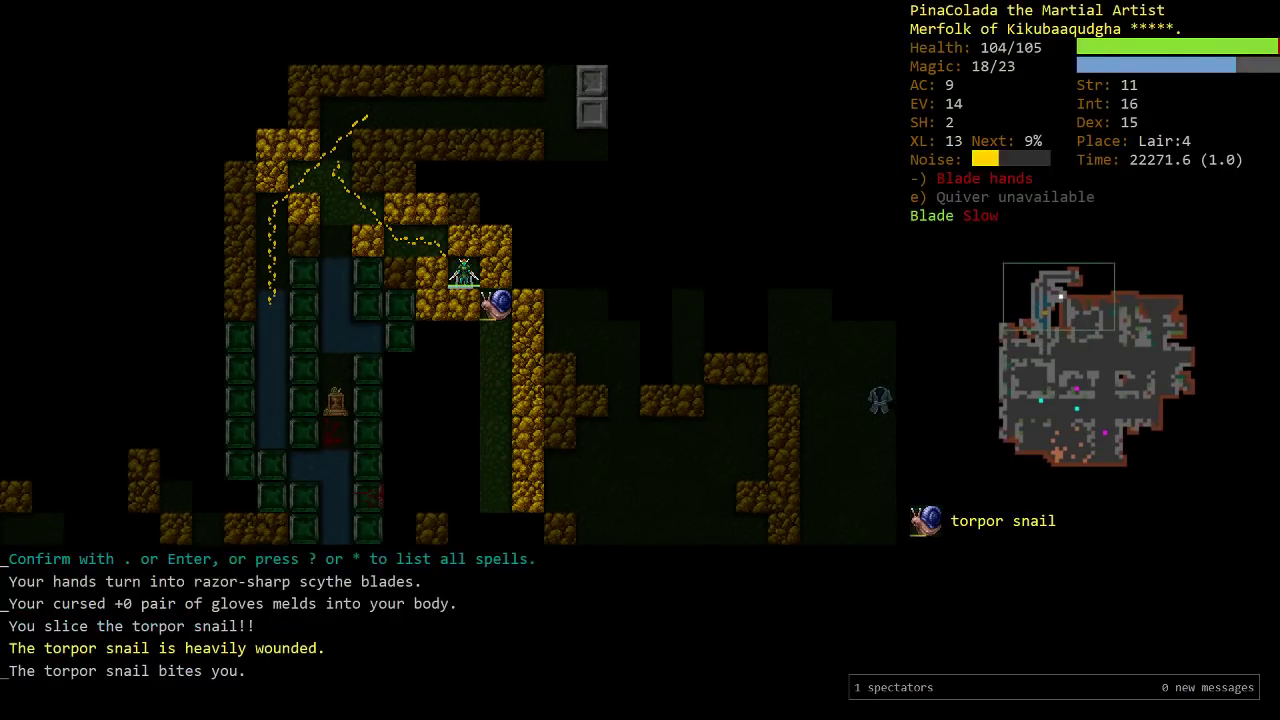
key("5")
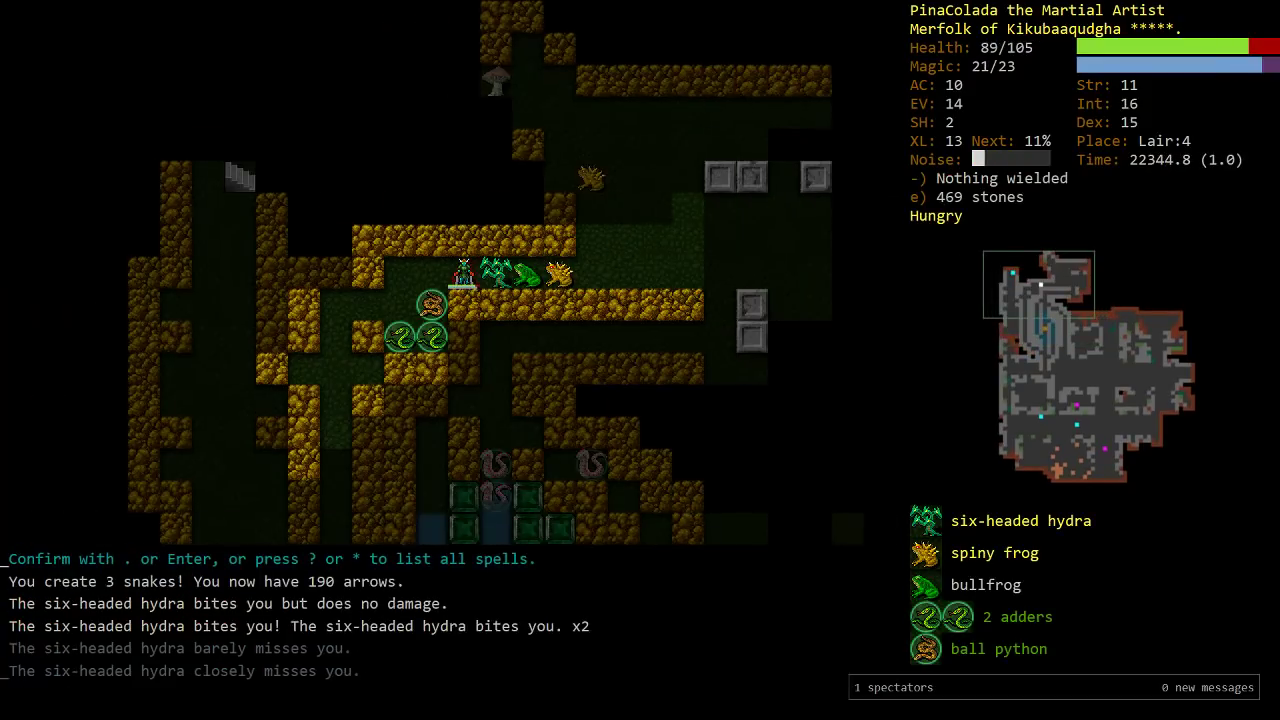
key("V")
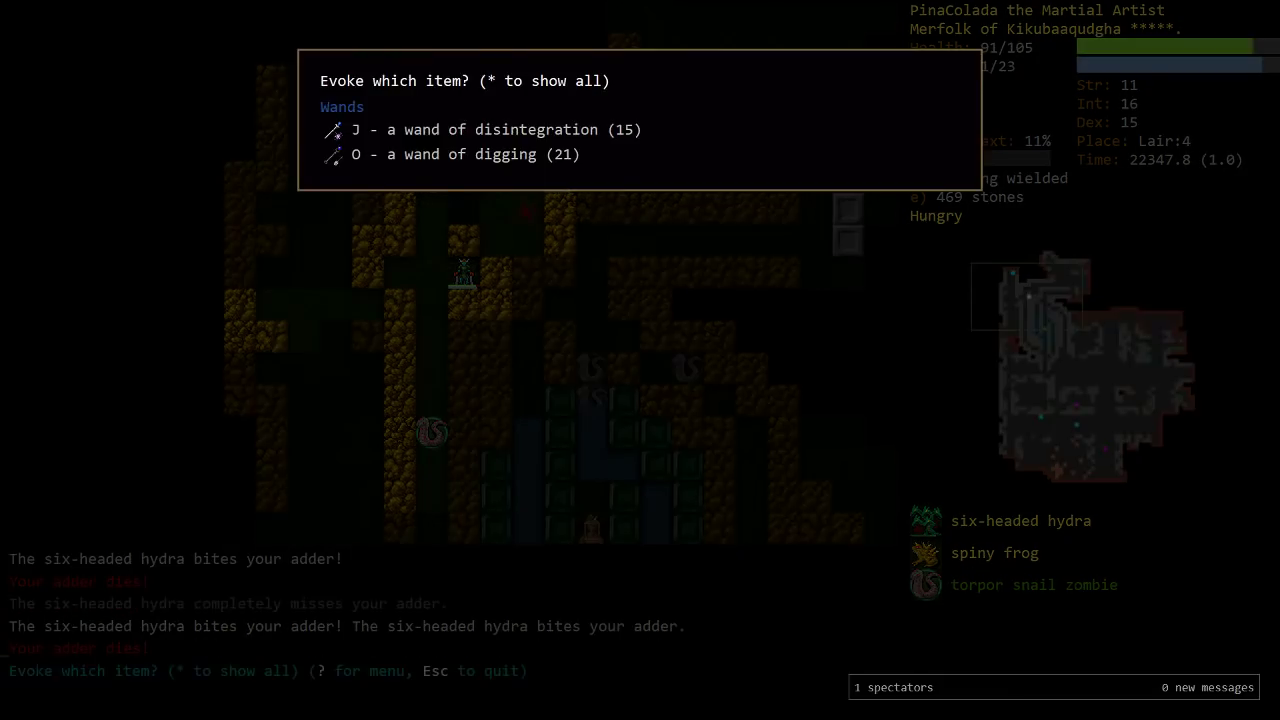
key("Escape")
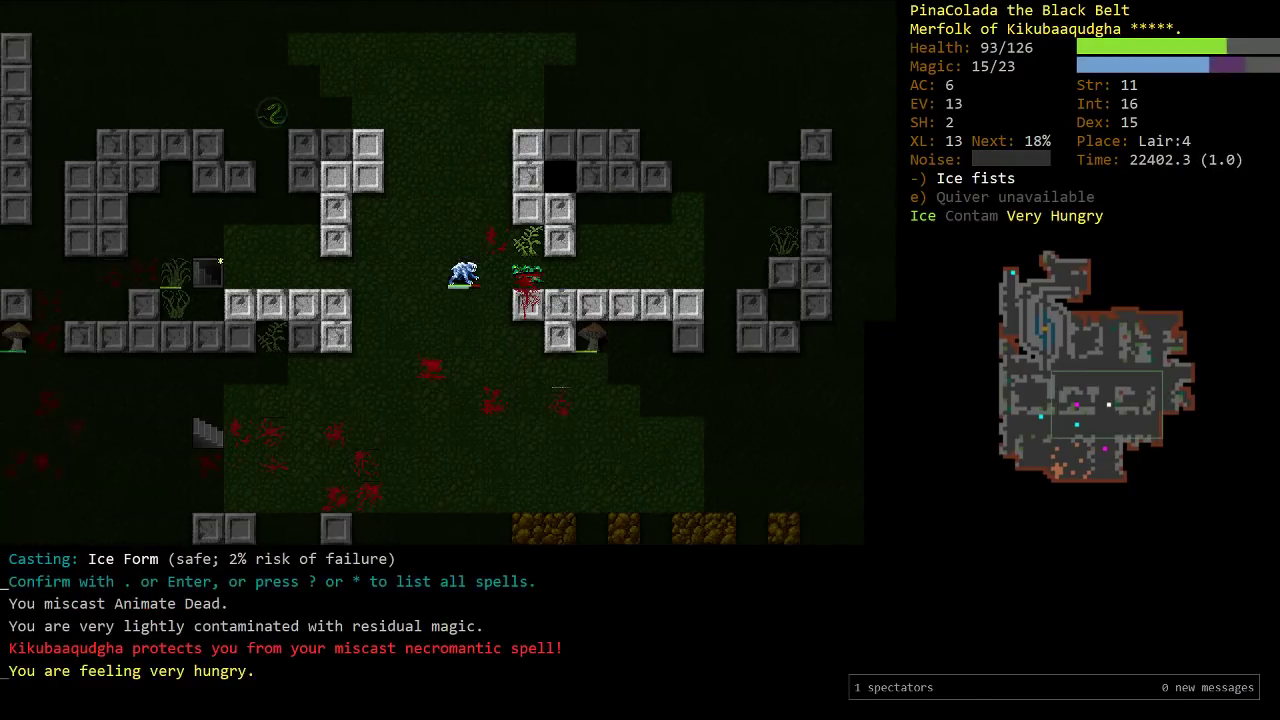
key("Return")
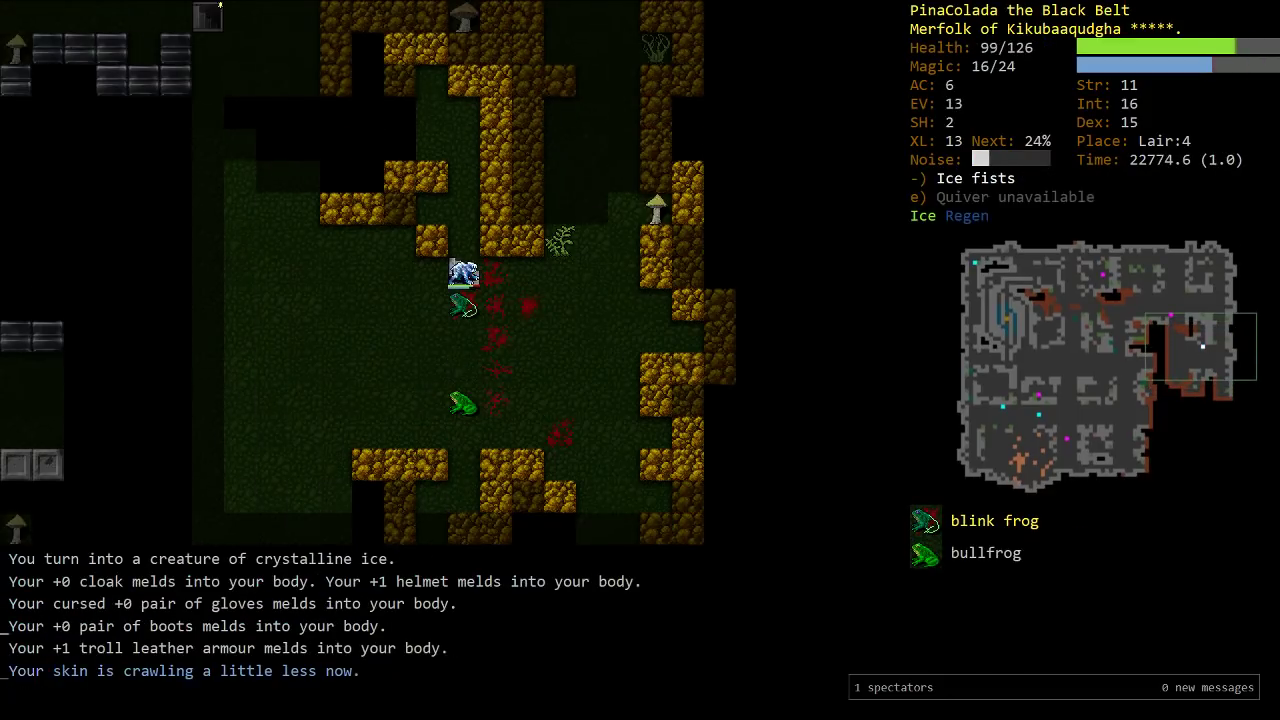
key("5")
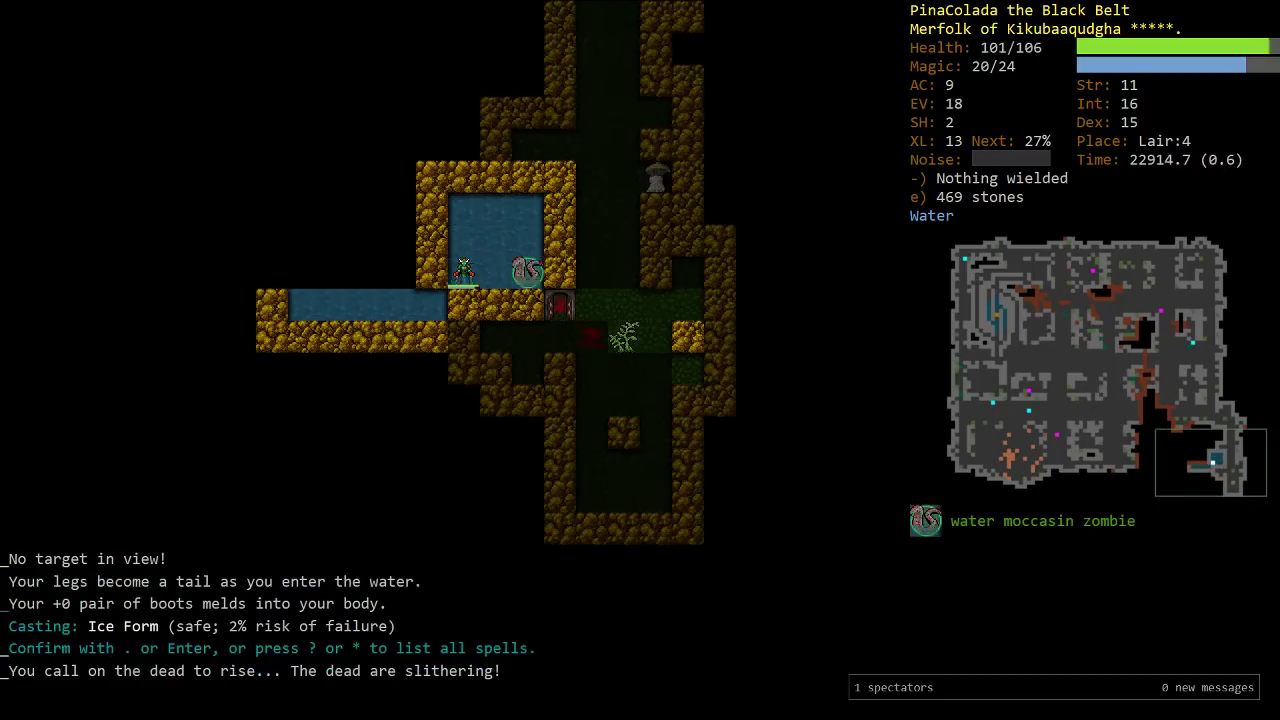
key("Return")
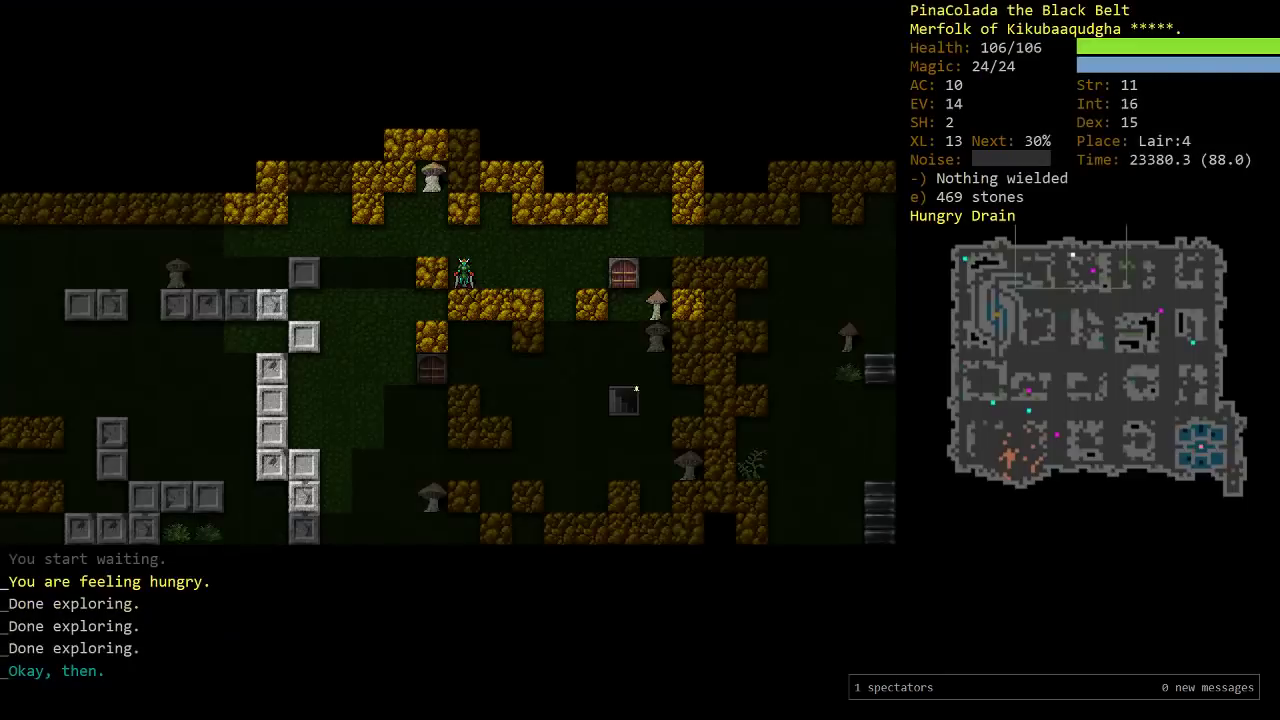
key("M")
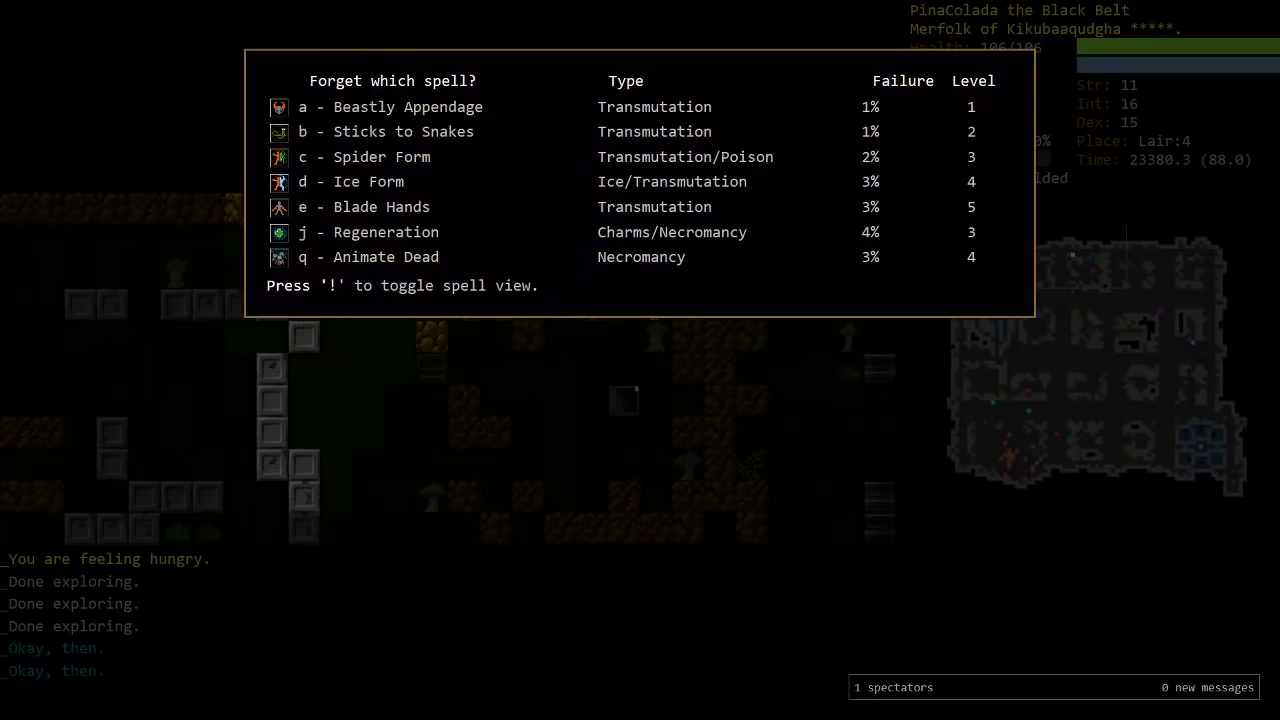
Forget Beastly Appendage, memorise Agony, and reassign Agony to spell letter g
key("a")
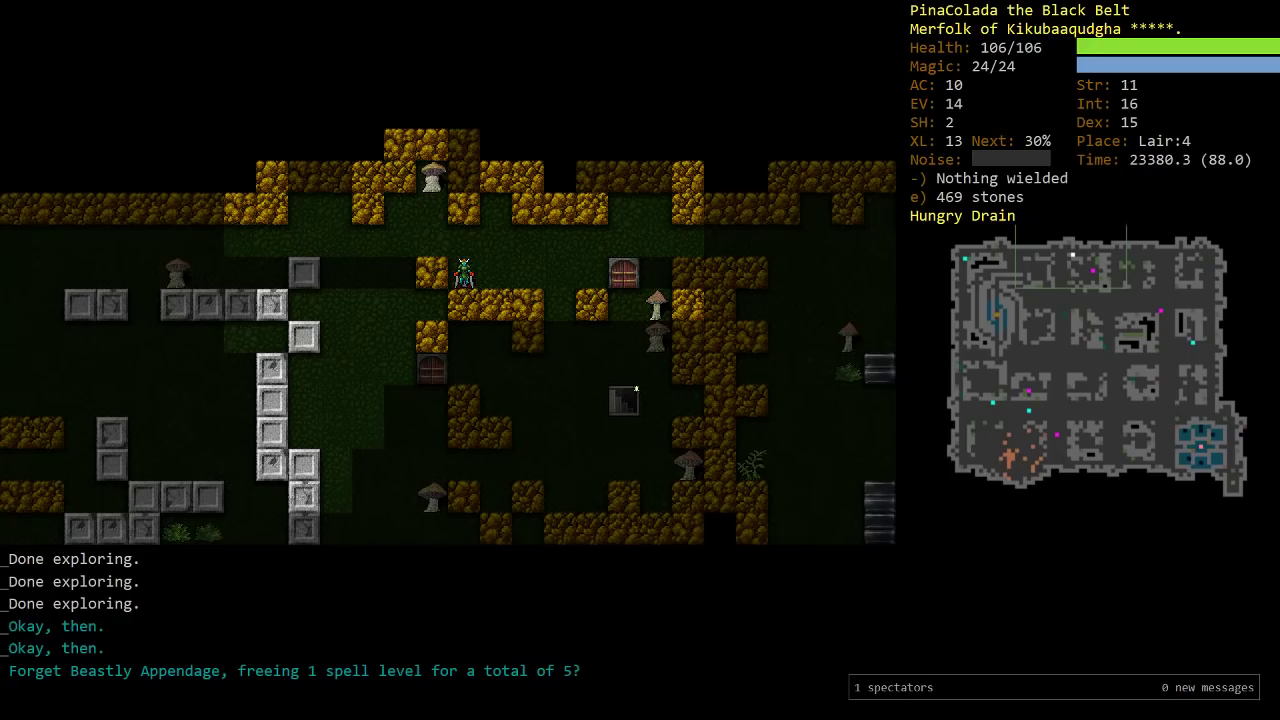
key("y")
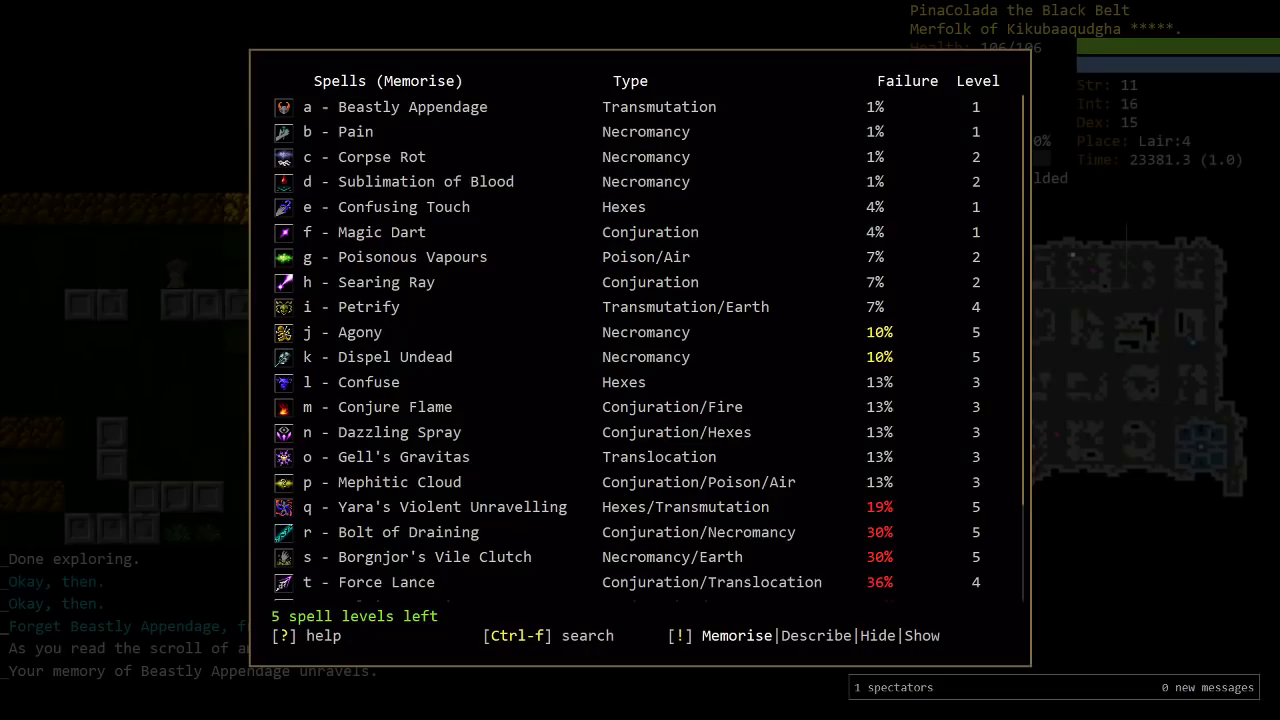
key("j")
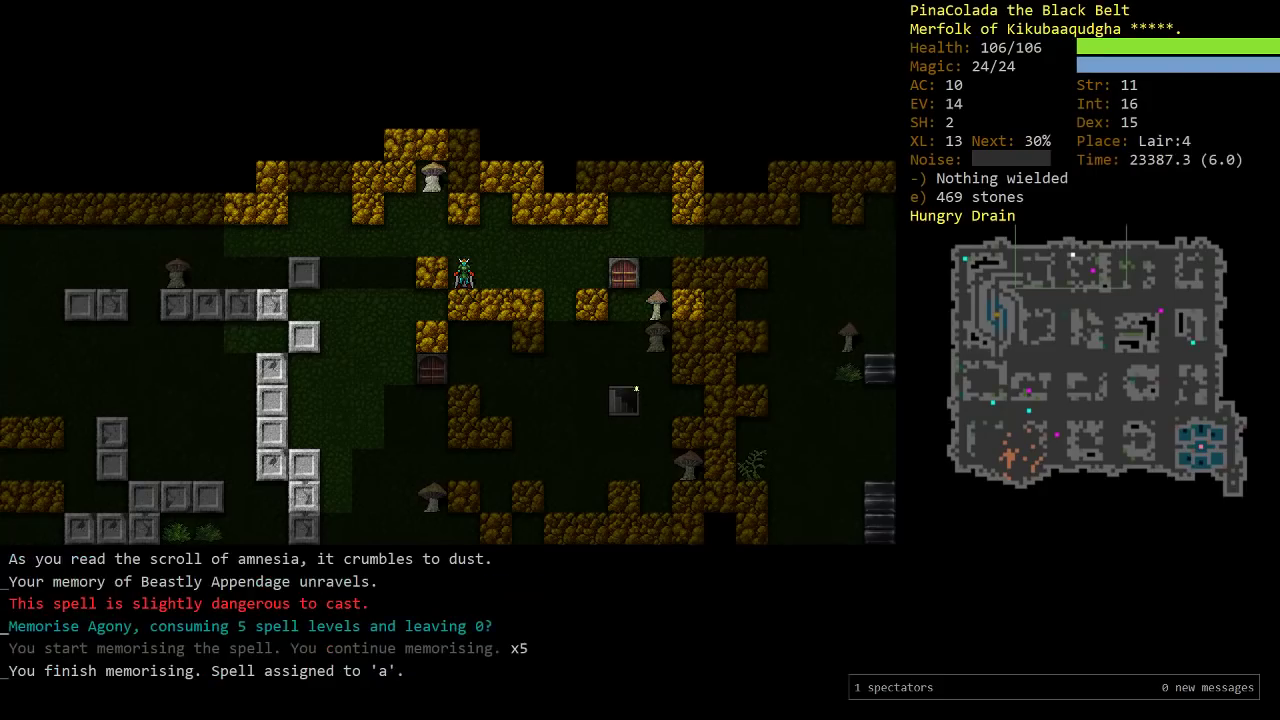
key("s")
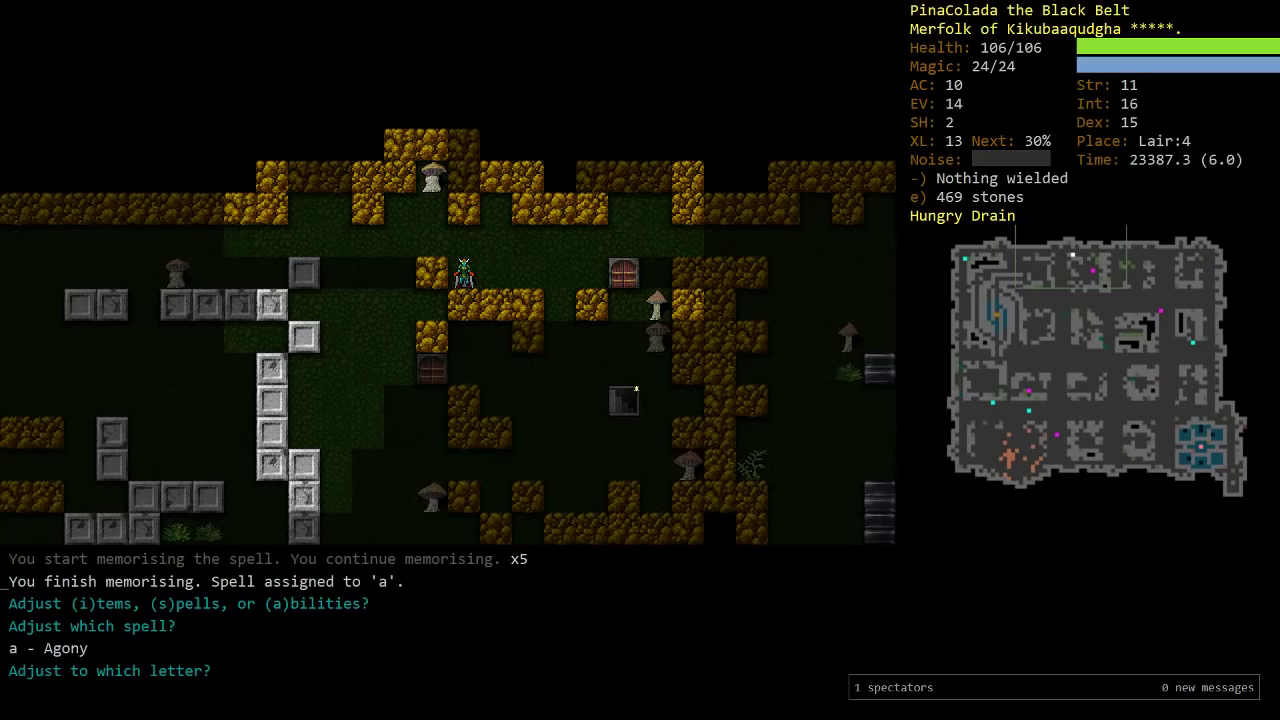
key("g")
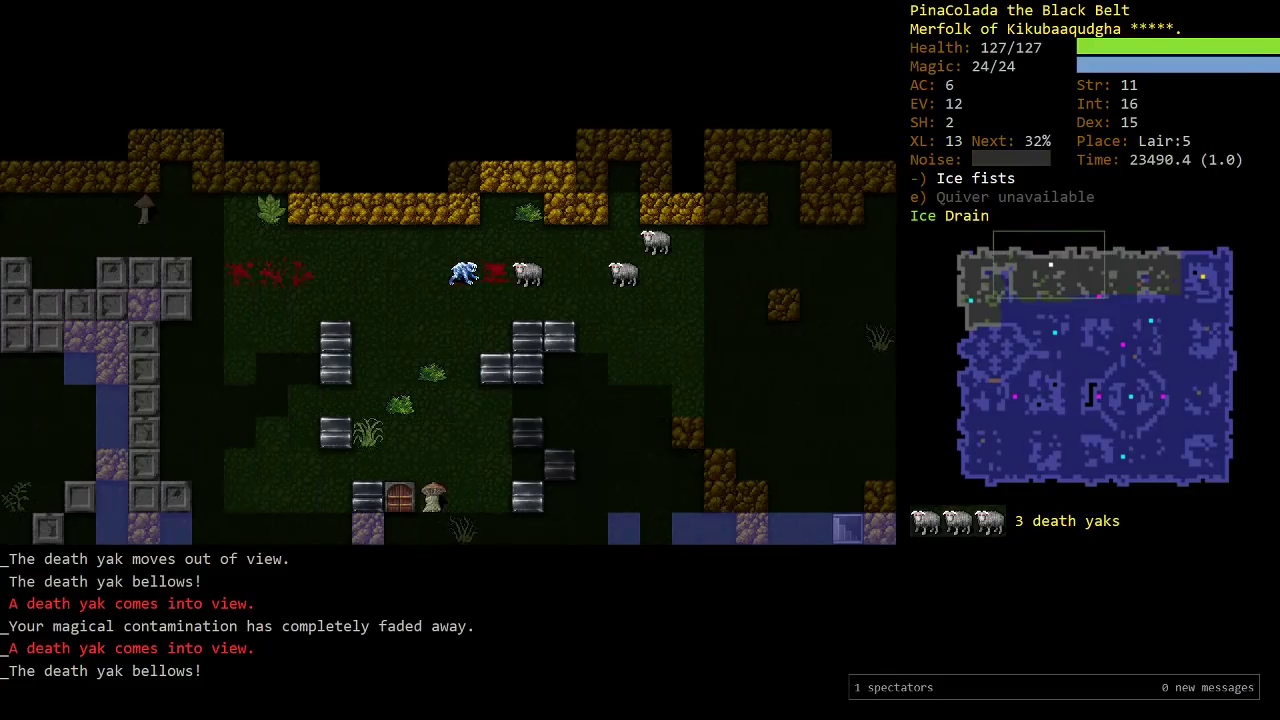
Quaff a potion and cast Regeneration to escape the death yaks on Lair:5
key("q")
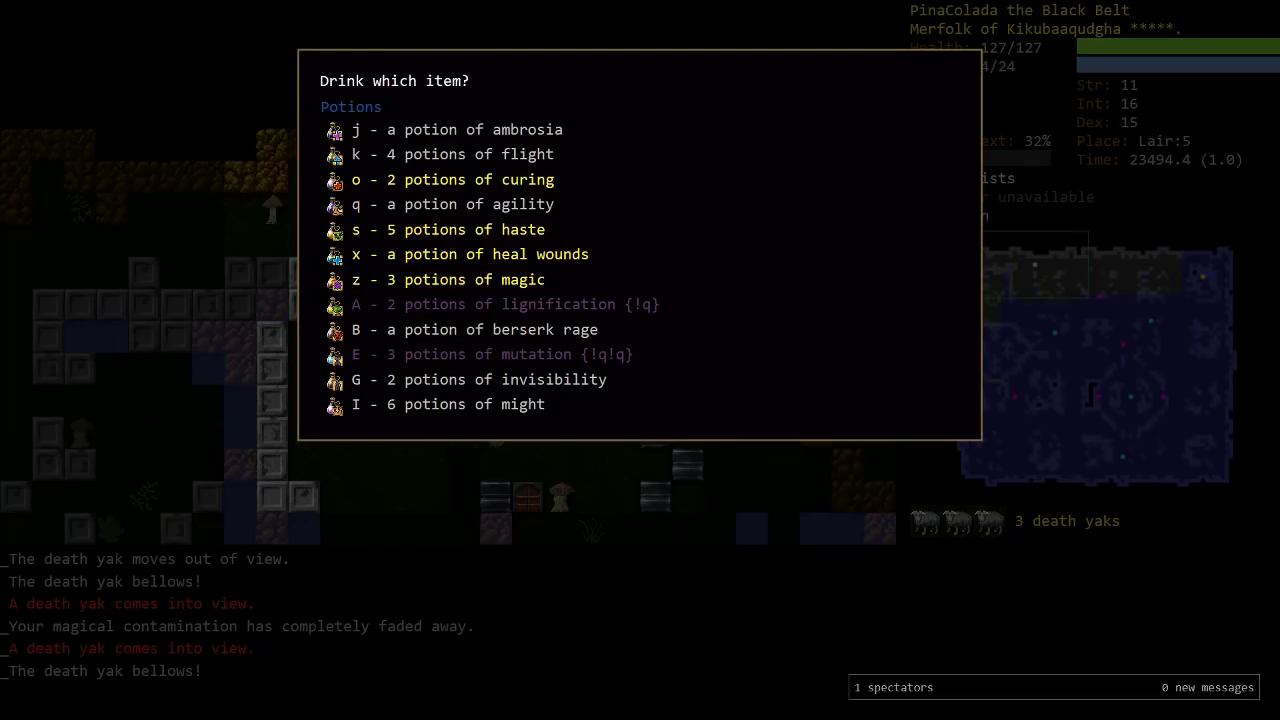
key("Escape")
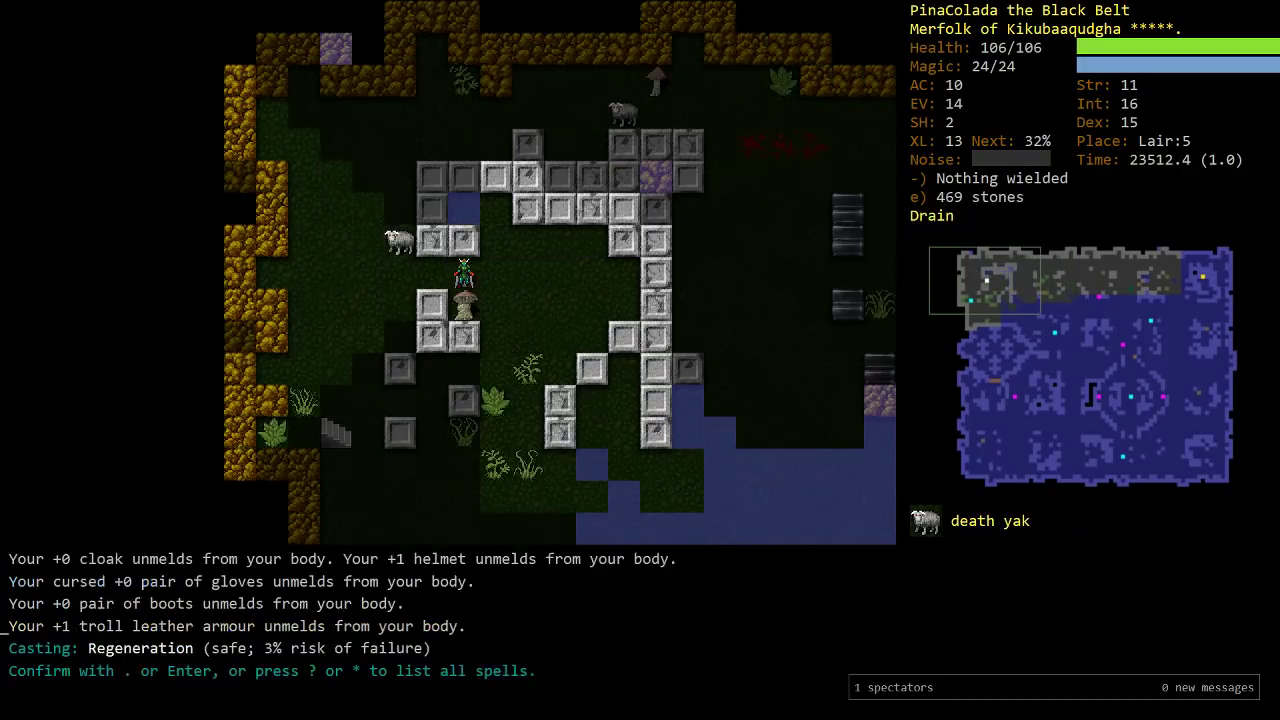
key("Return")
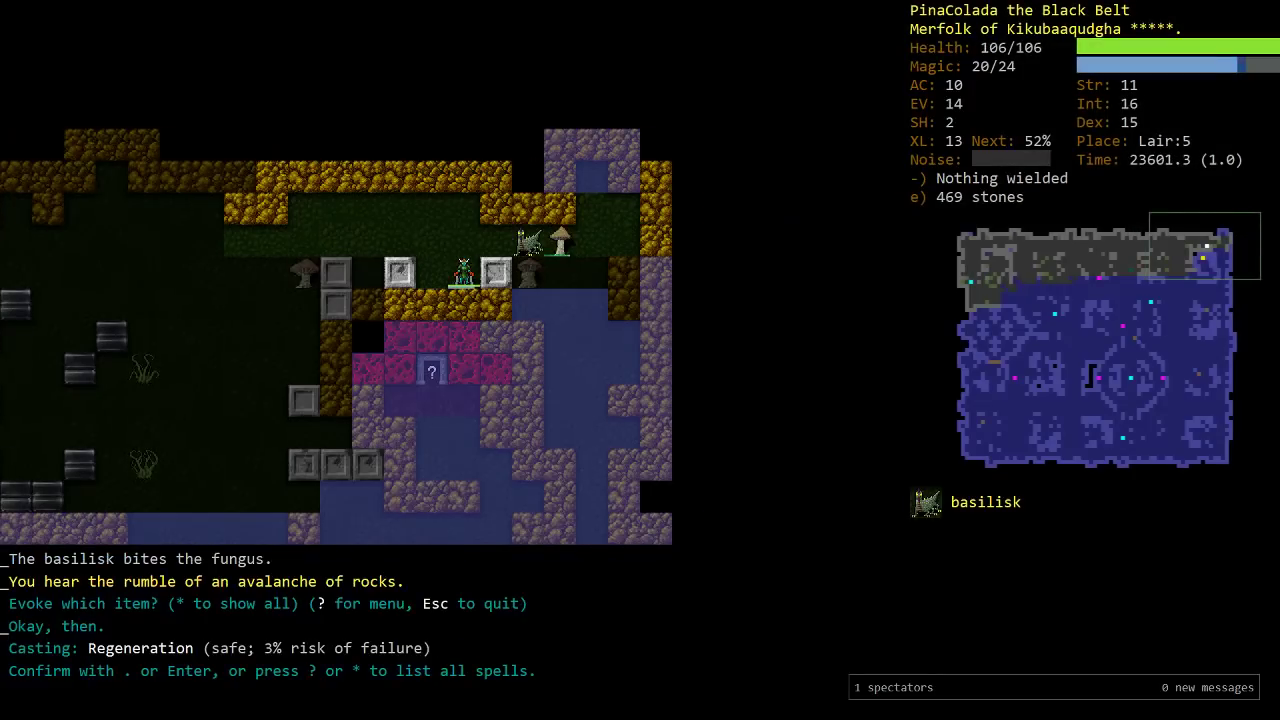
Kill the basilisk, swap a wizardry ring for the ring of fire, and enter the volcano
key("Return")
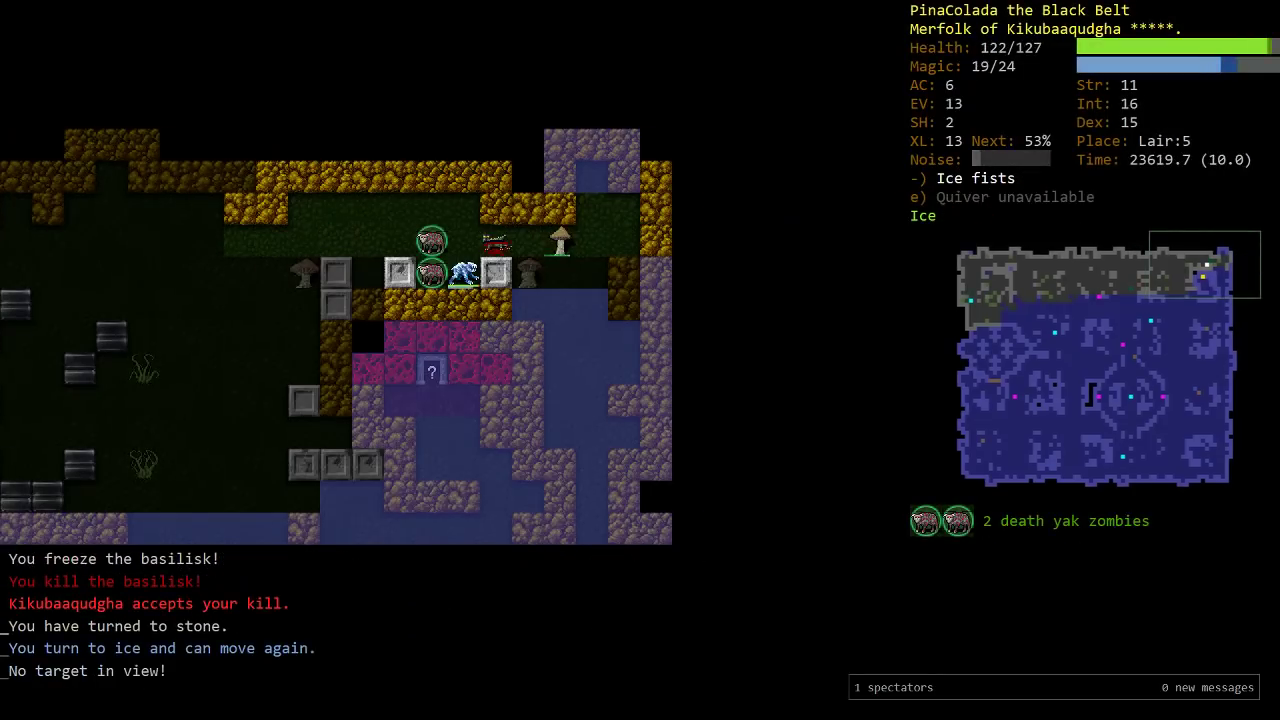
key("P")
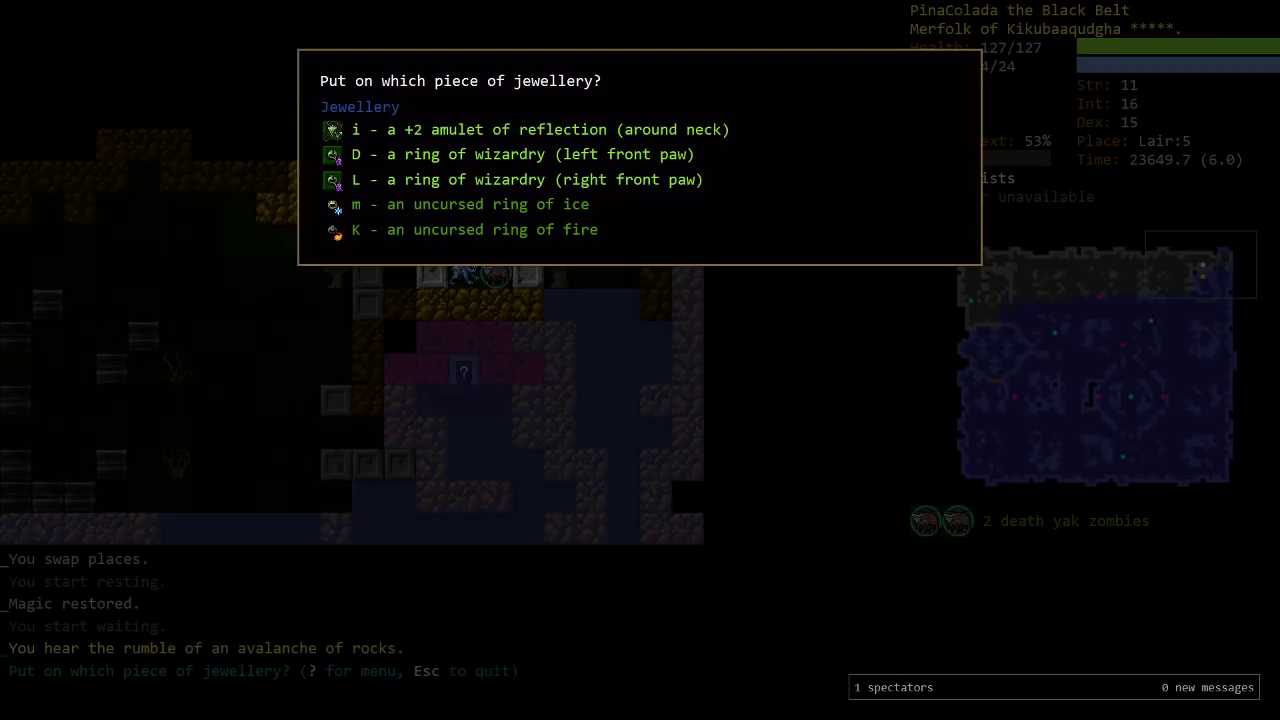
key("K")
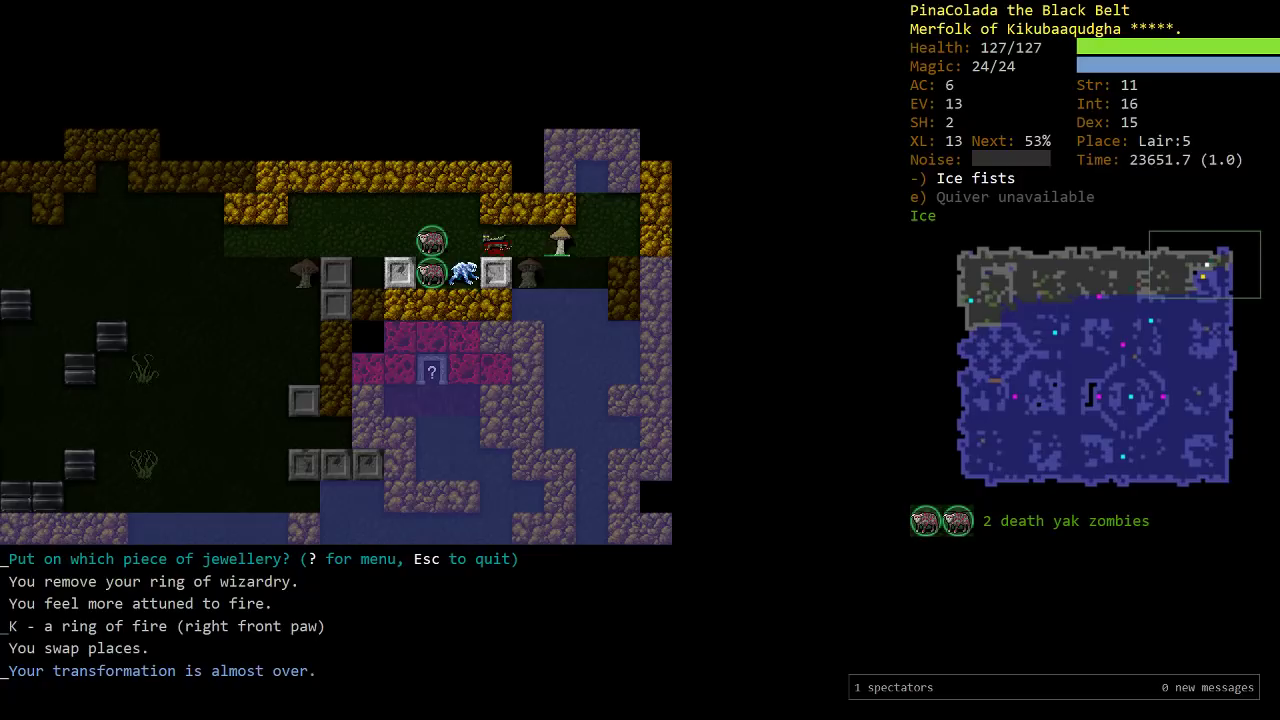
key("a")
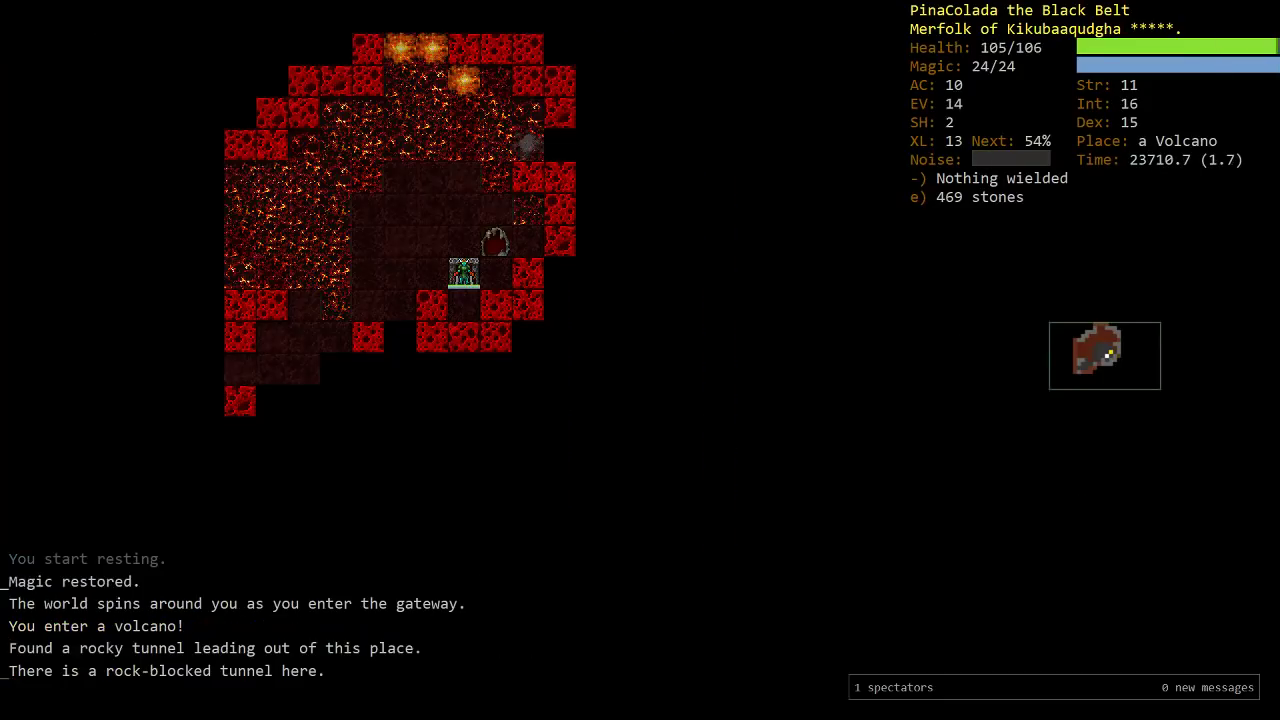
Cast Regeneration, Blade Hands and Sticks to Snakes, then fight the hell knight
key("z")
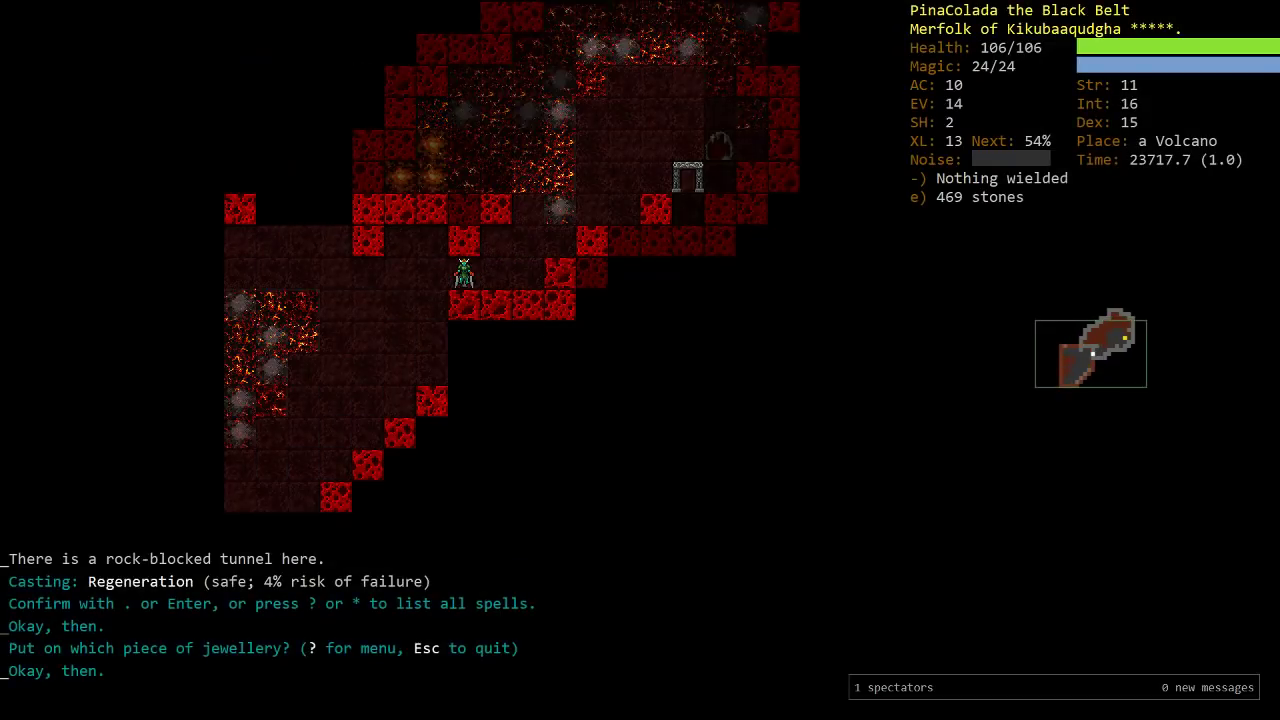
key("up")
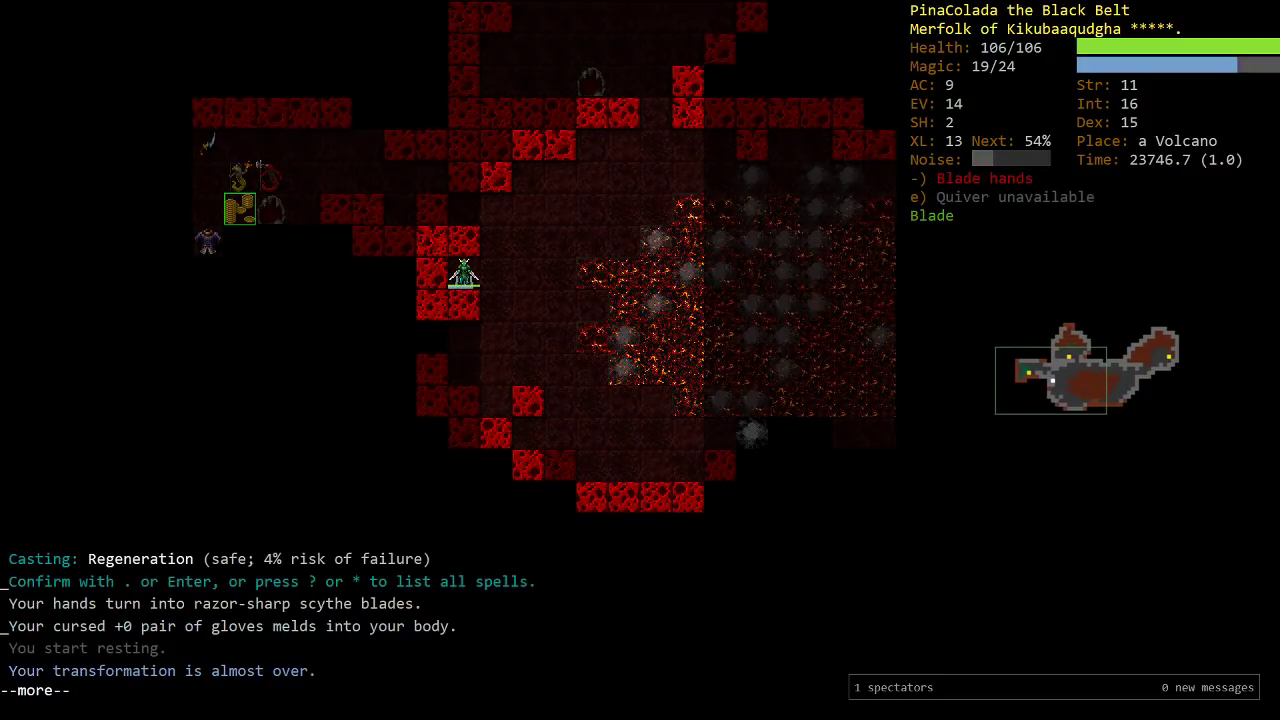
key("enter")
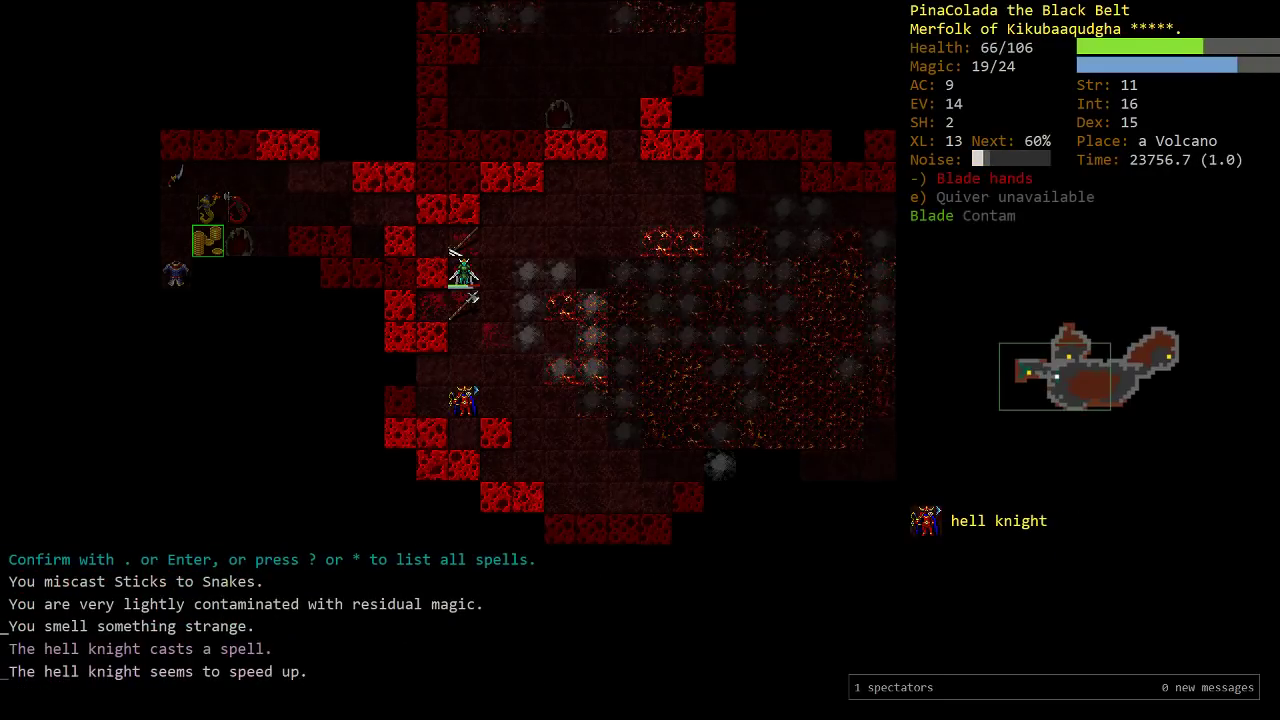
key("r")
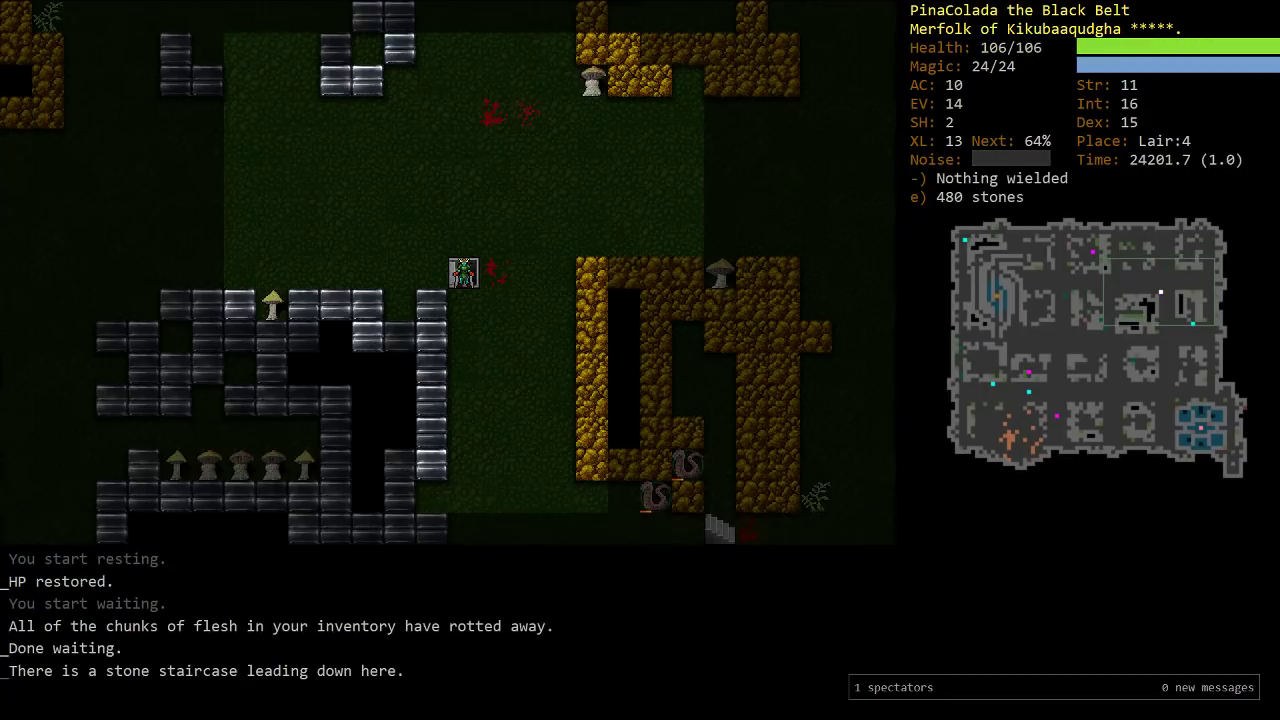
Descend to Lair:5, fight the death yaks, and read a scroll while badly hurt
key(">")
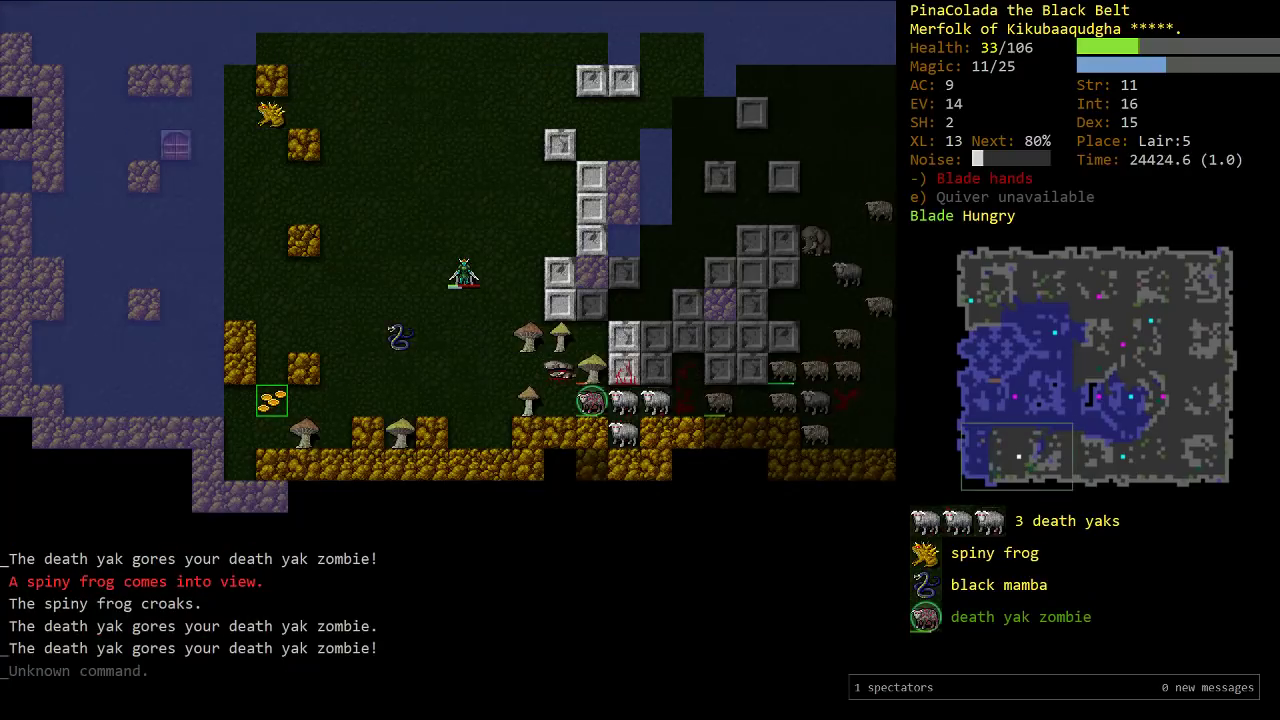
key("r")
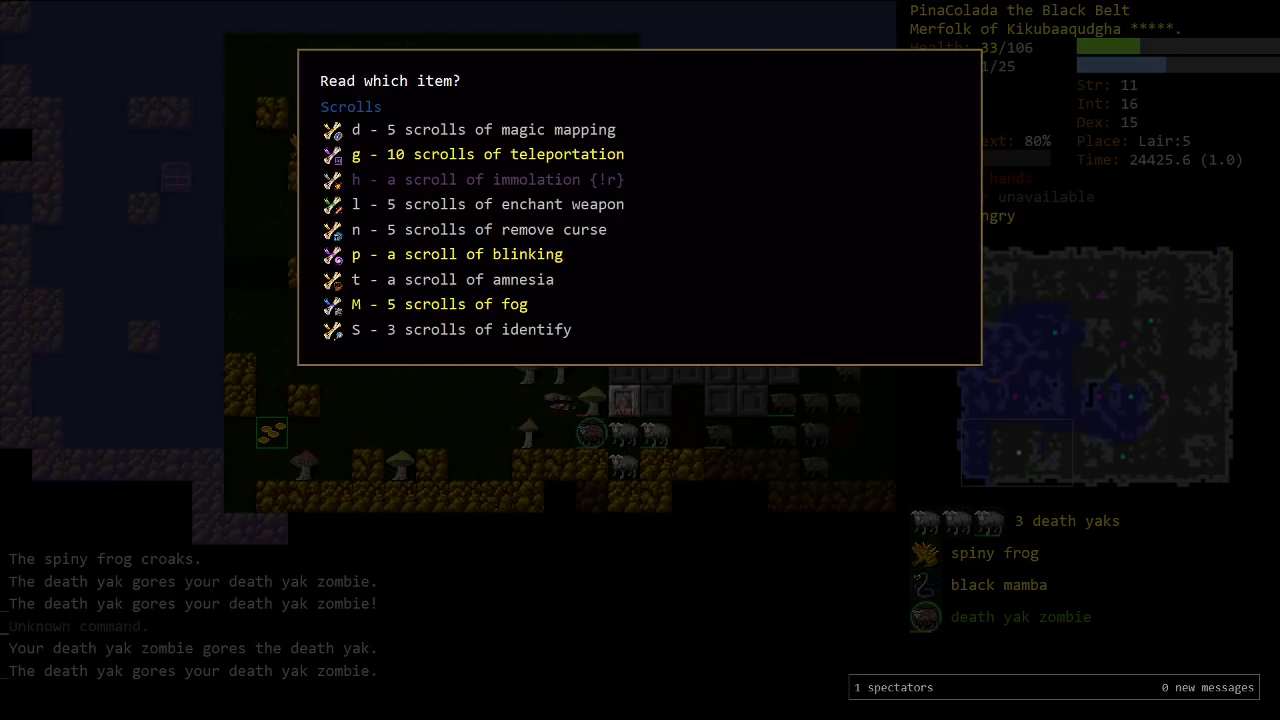
key("g")
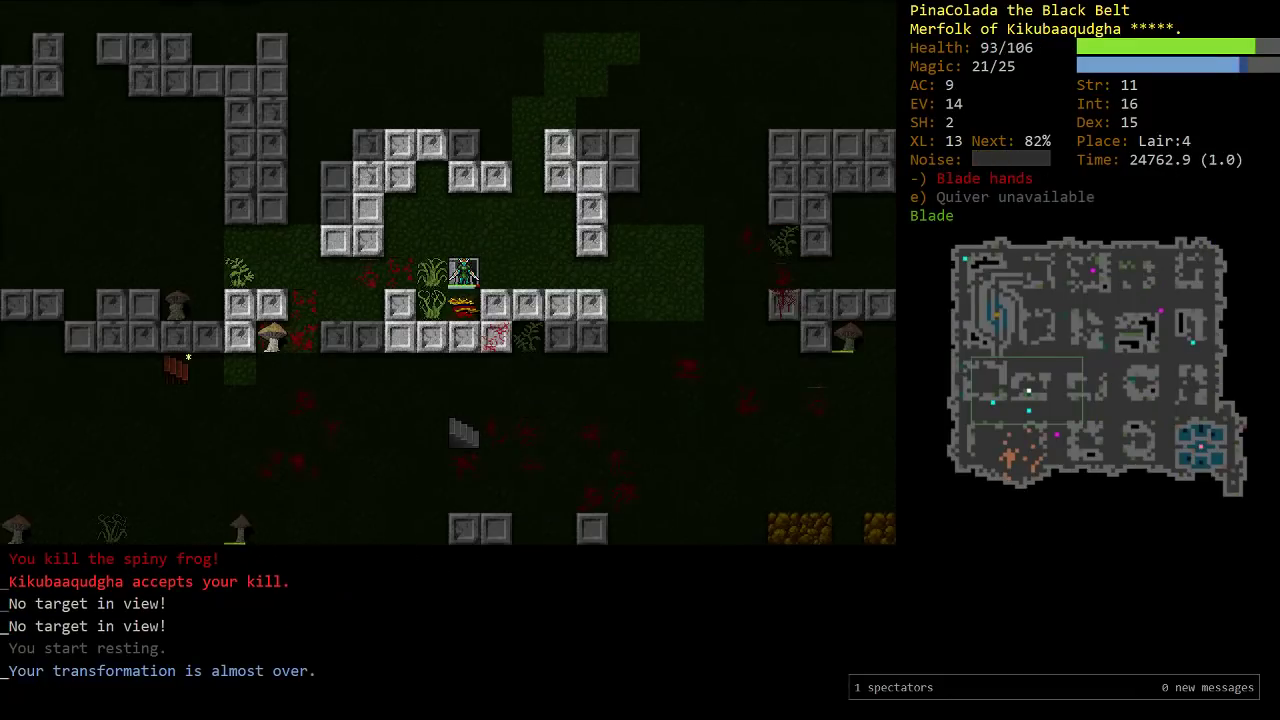
Check the spell memorisation list, then close it
key("M")
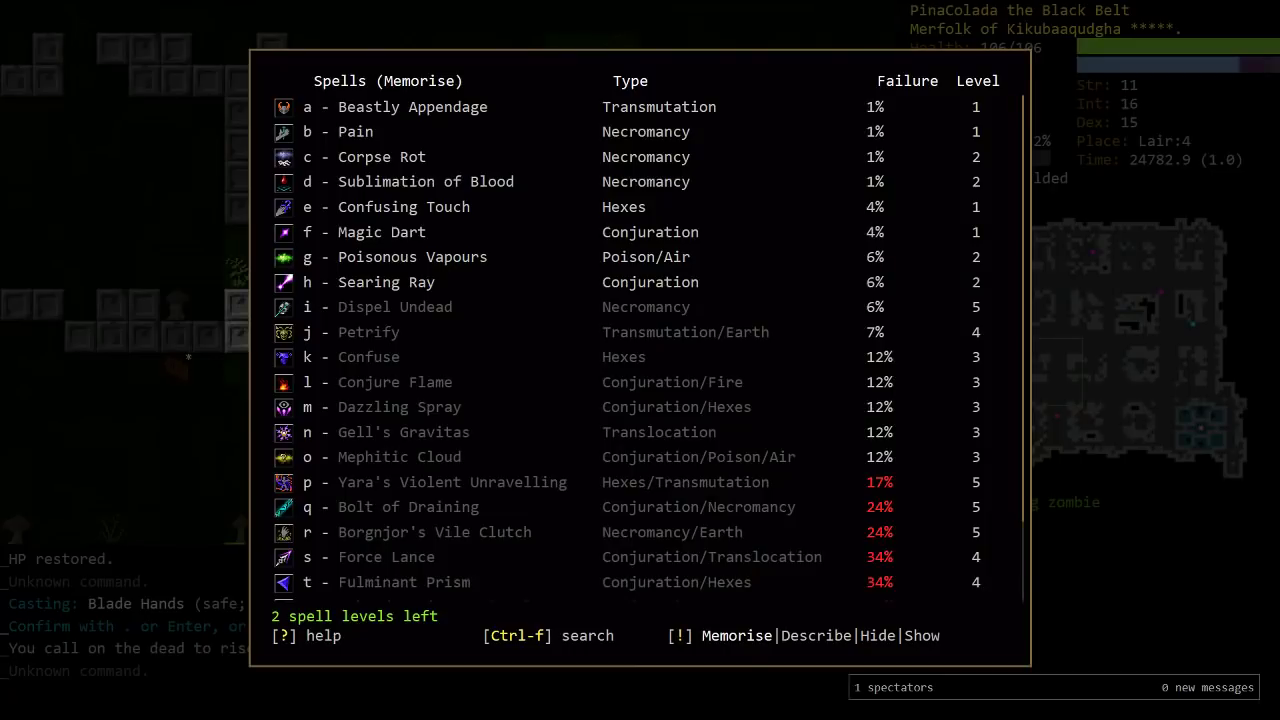
key("Escape")
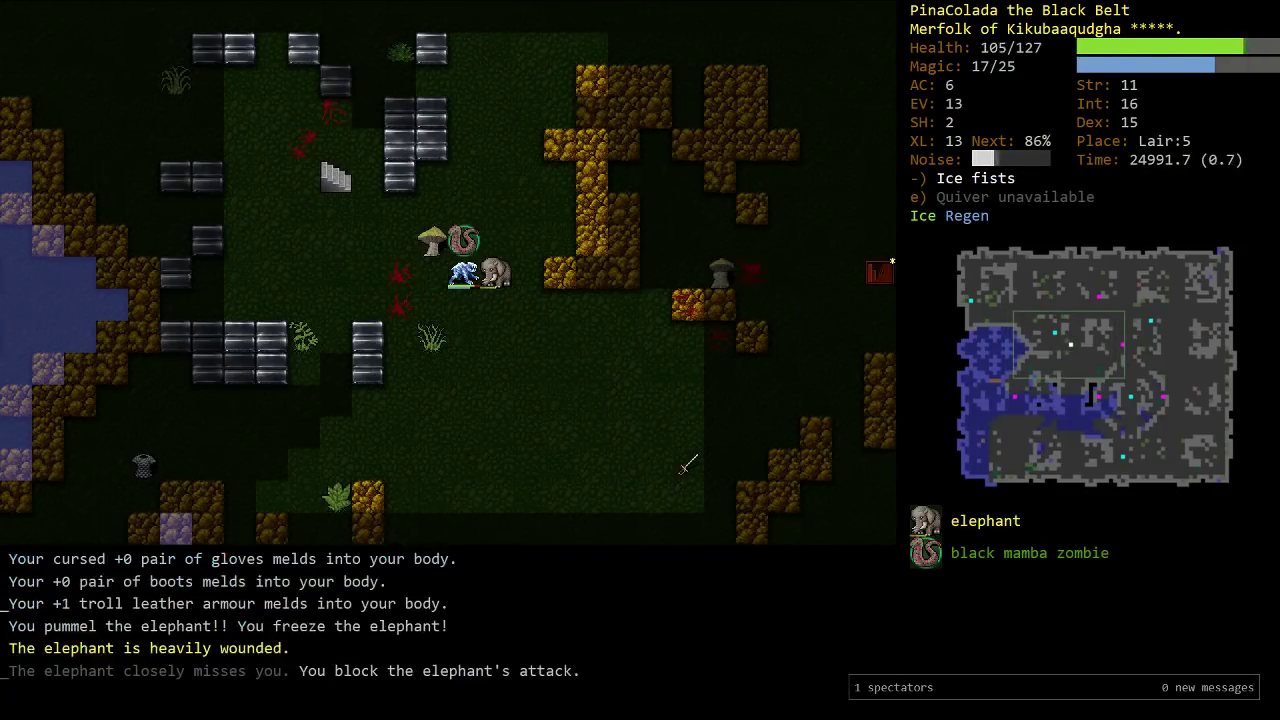
Keep attacking the wounded elephant through the poison and dismiss the pending messages
key("5")
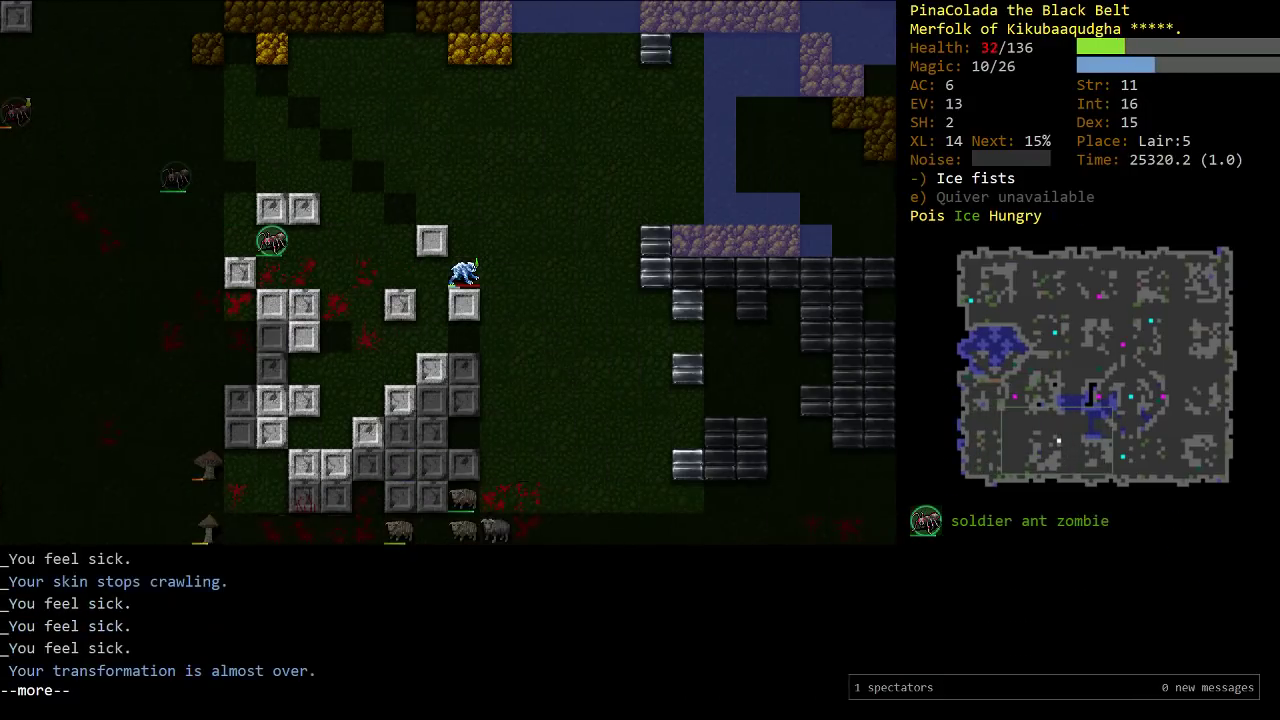
key("space")
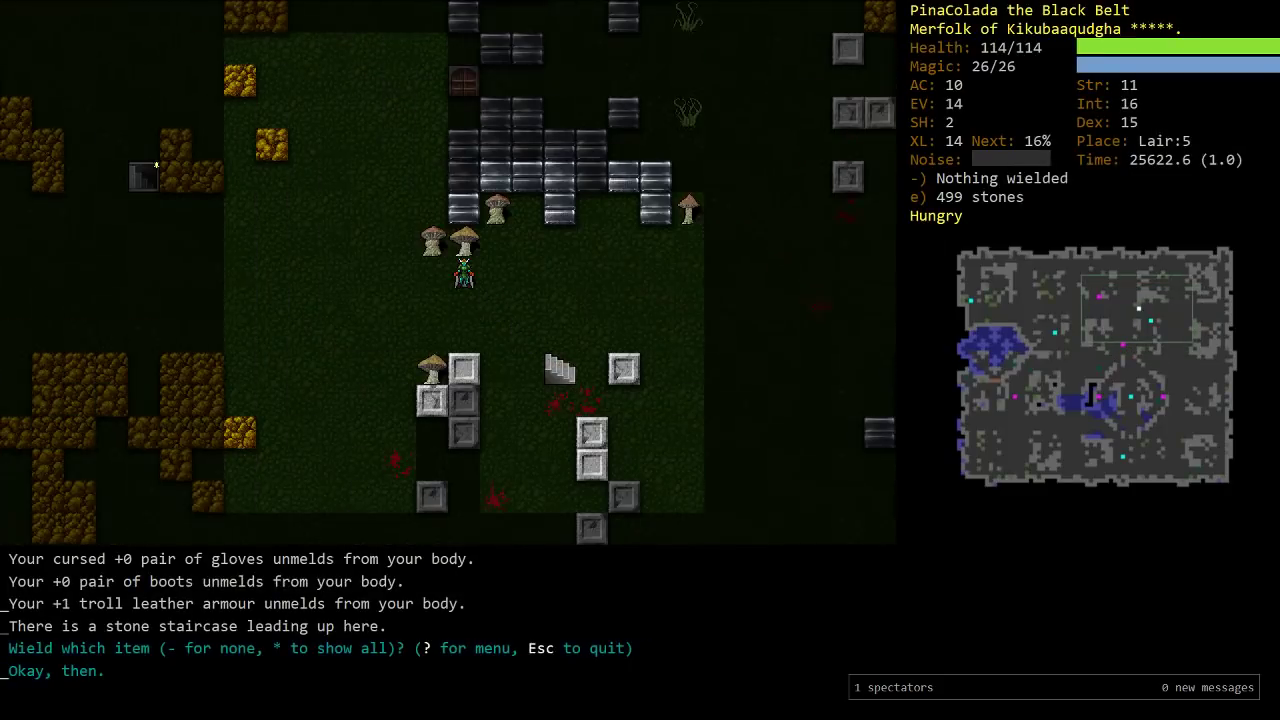
Move in, wait, and attack the entropy weaver on Lair:5
key("up")
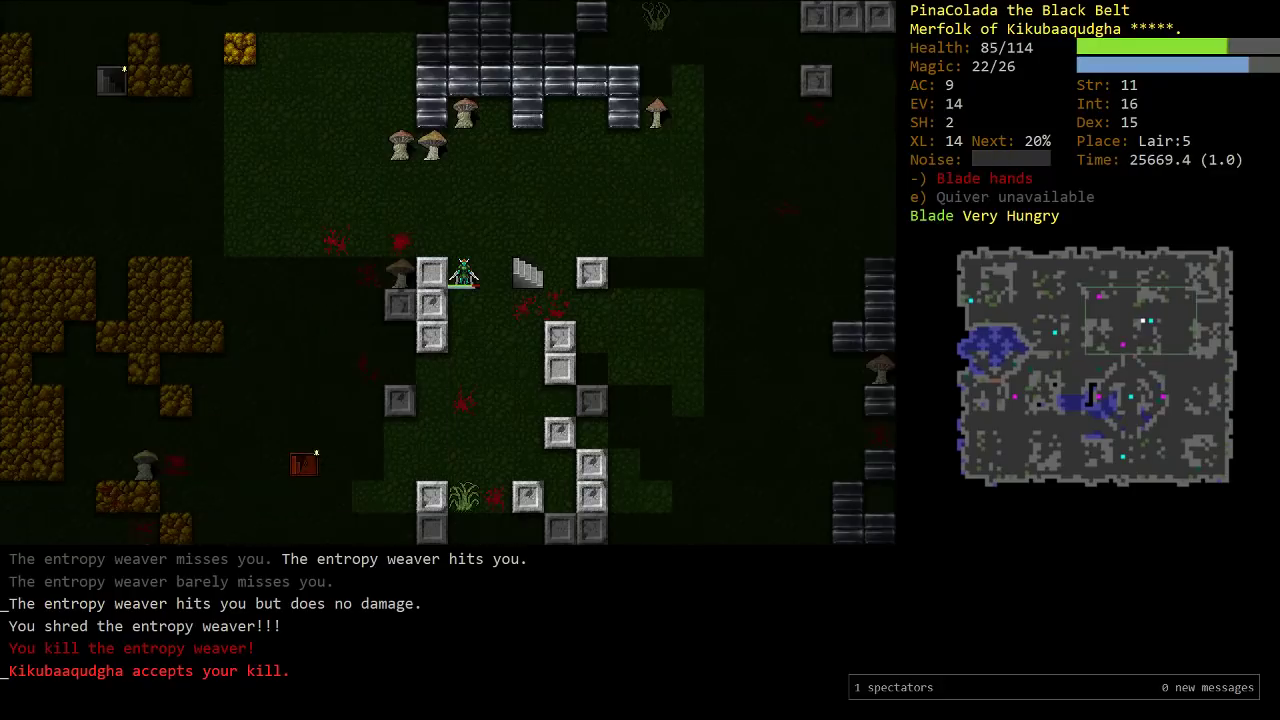
key("5")
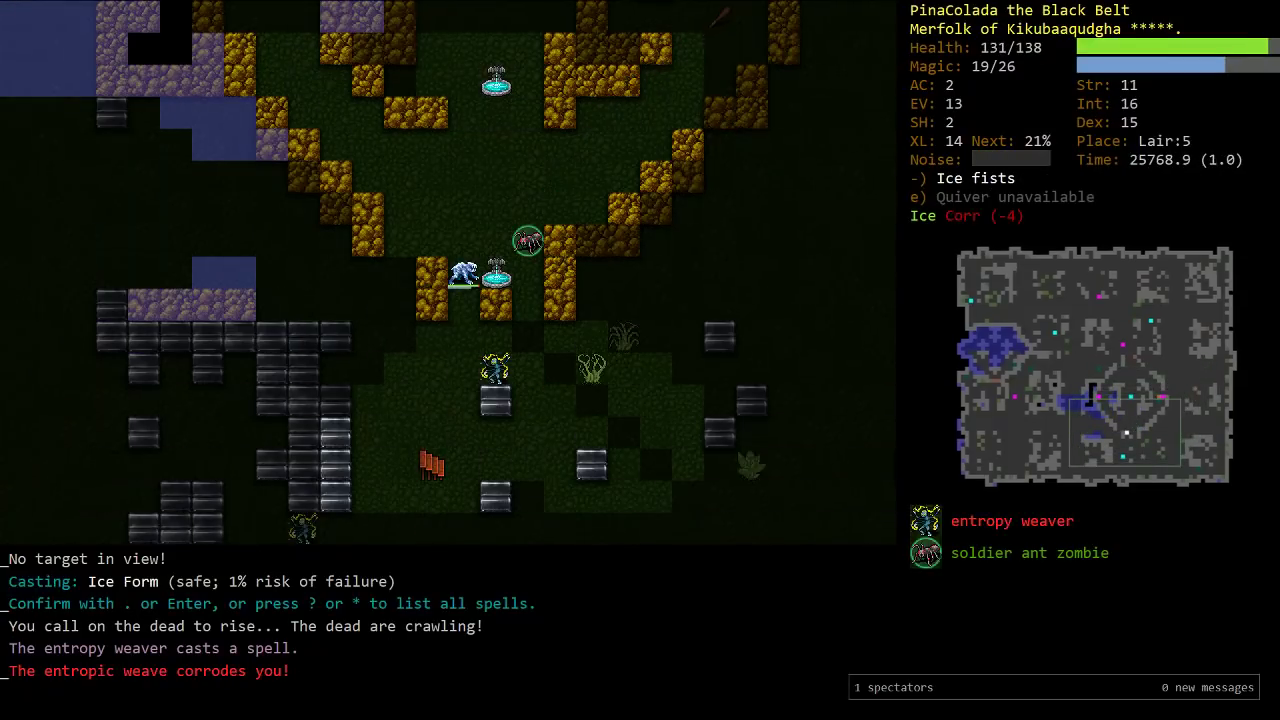
key("Enter")
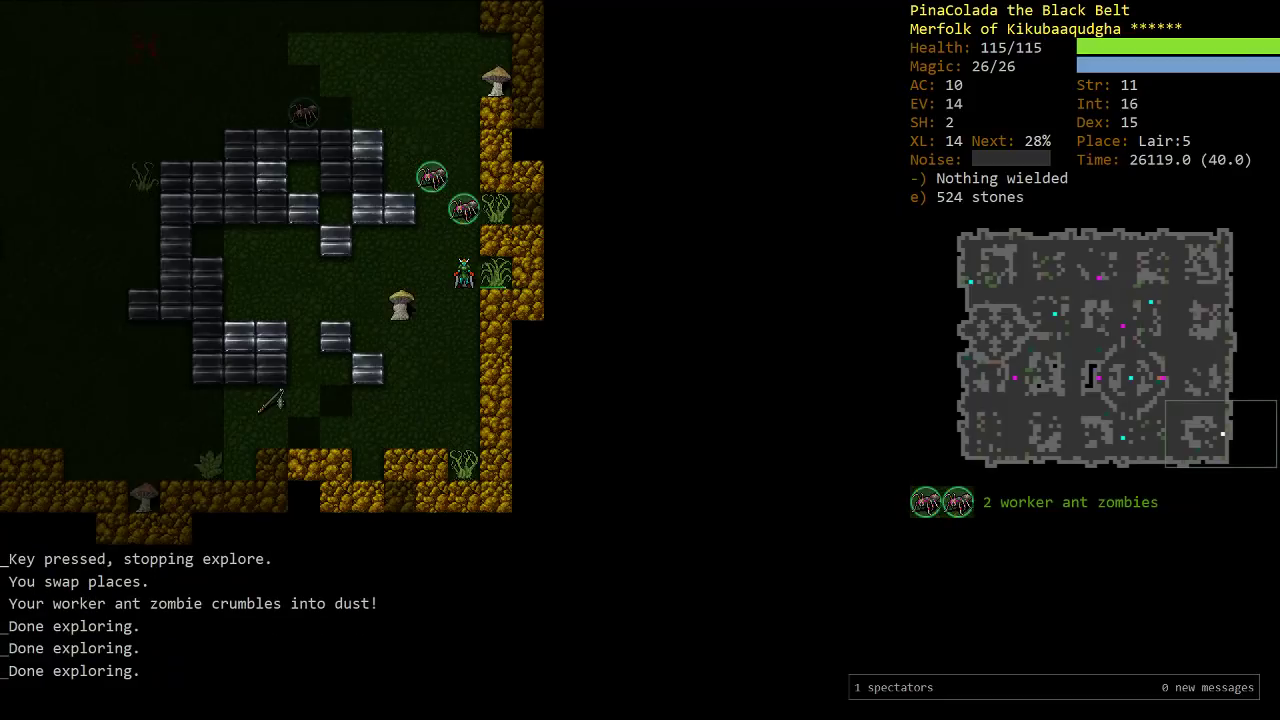
Receive Kikubaaqudgha's Necronomicon, pick it up, and open the memorisation list
key("a")
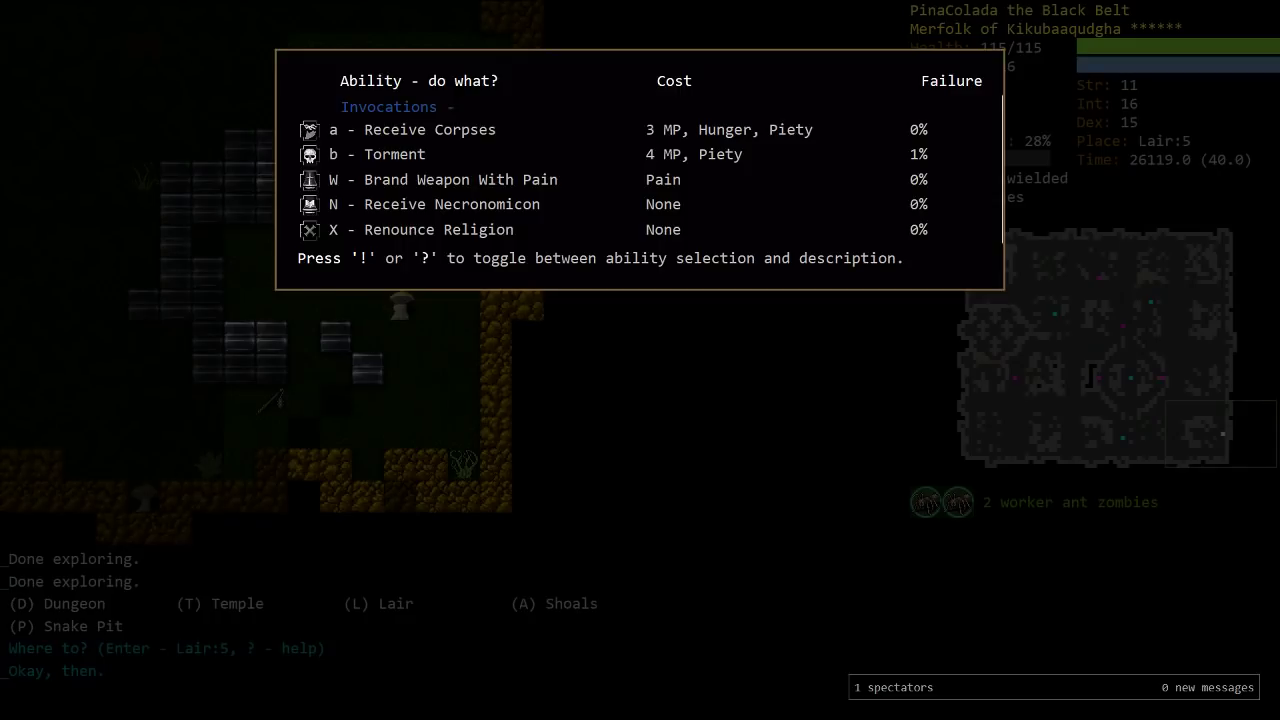
key("N")
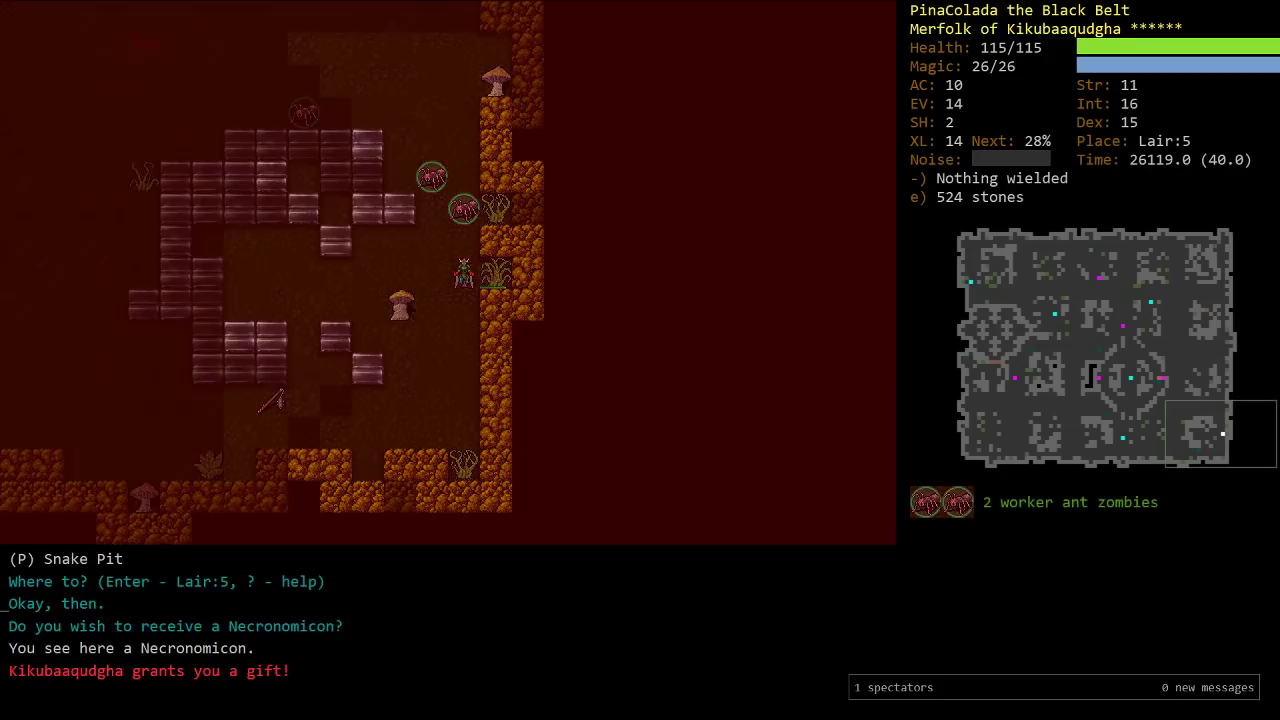
key("y")
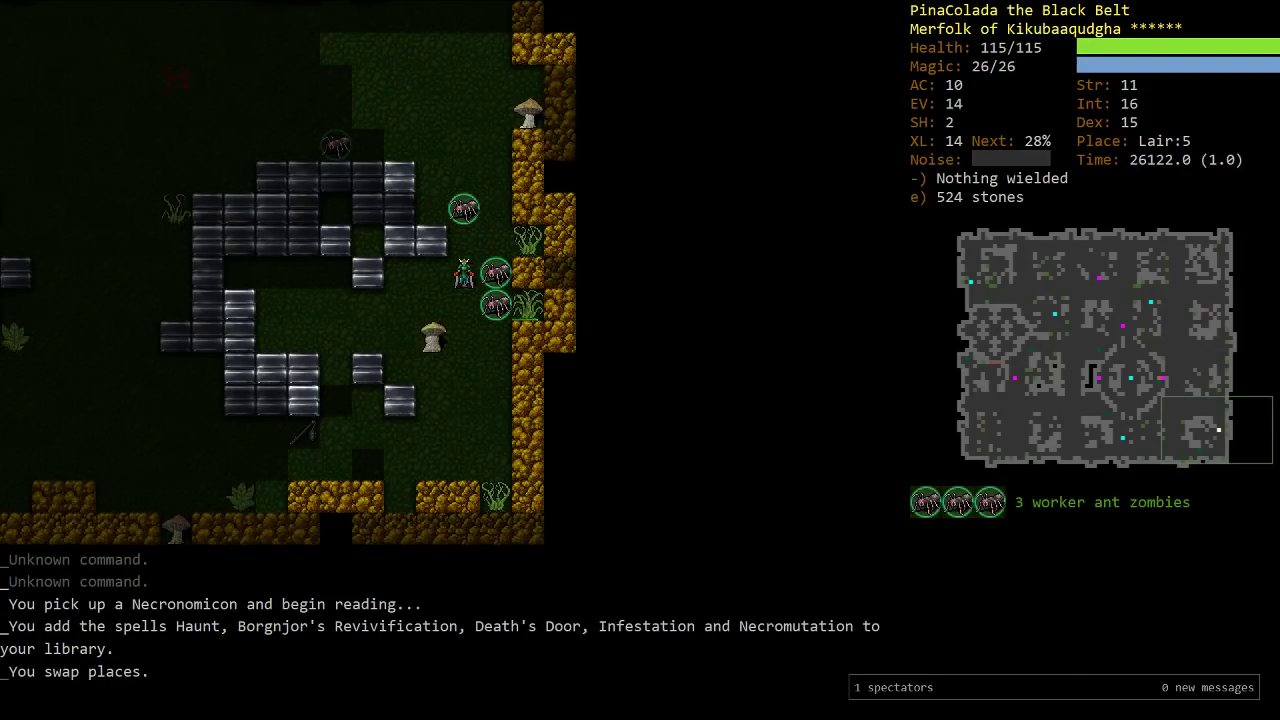
key("up")
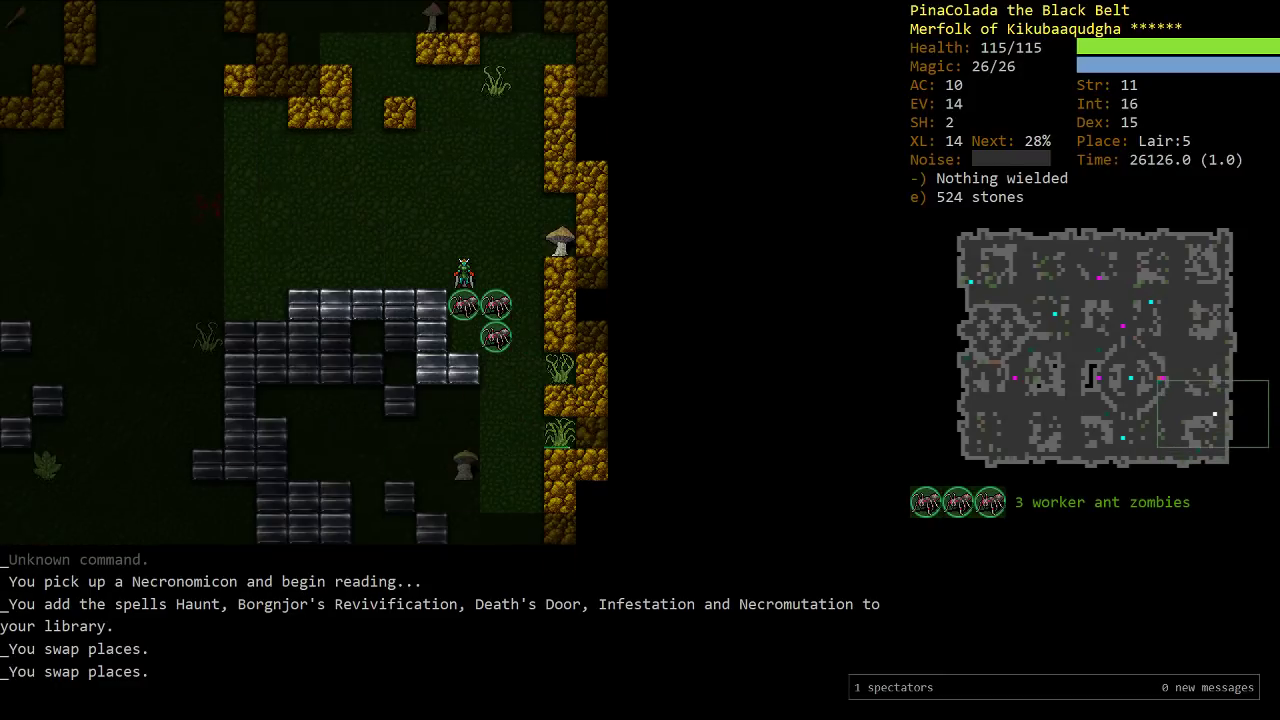
key("M")
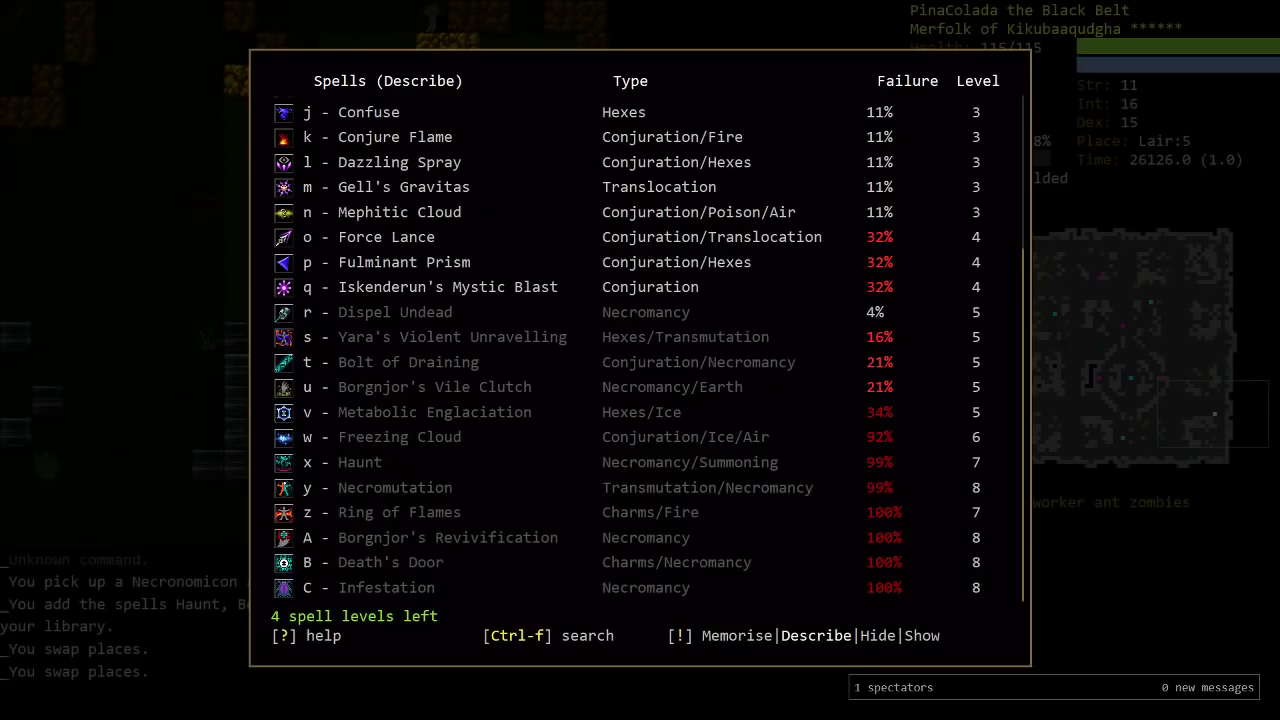
Page and scroll through the new necromancy spells in the library
key("C")
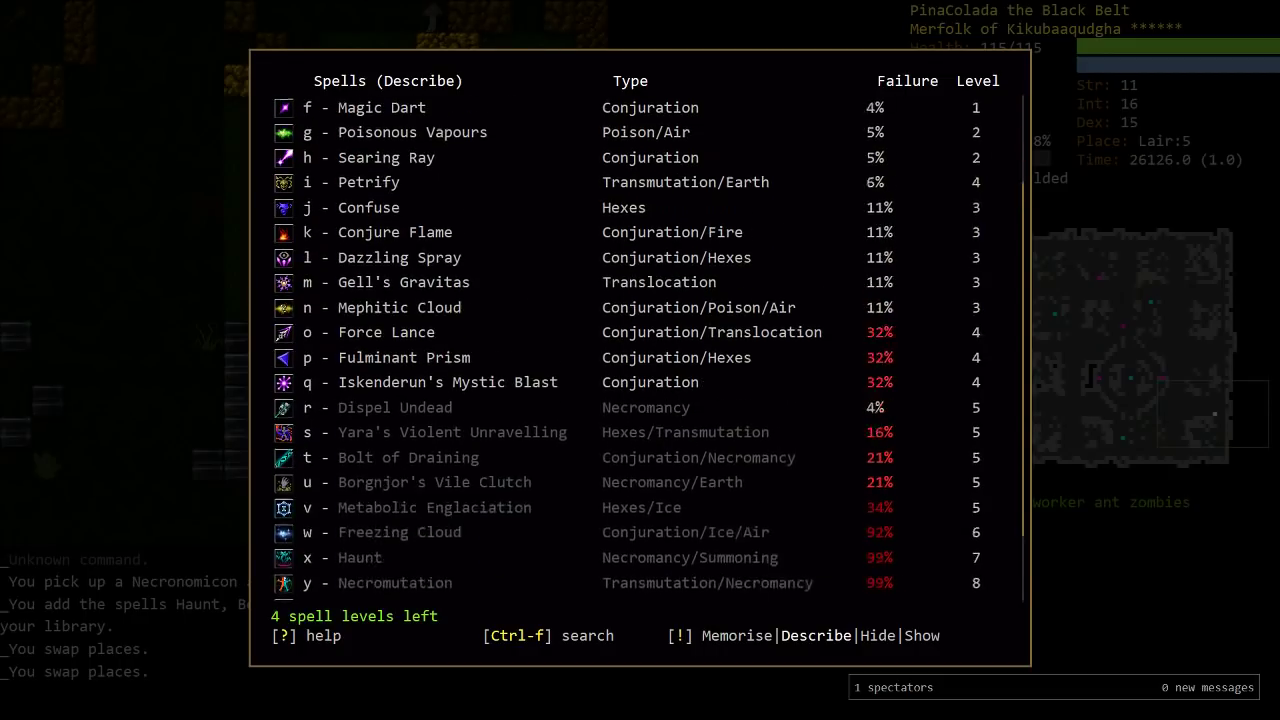
scroll("down", 3)
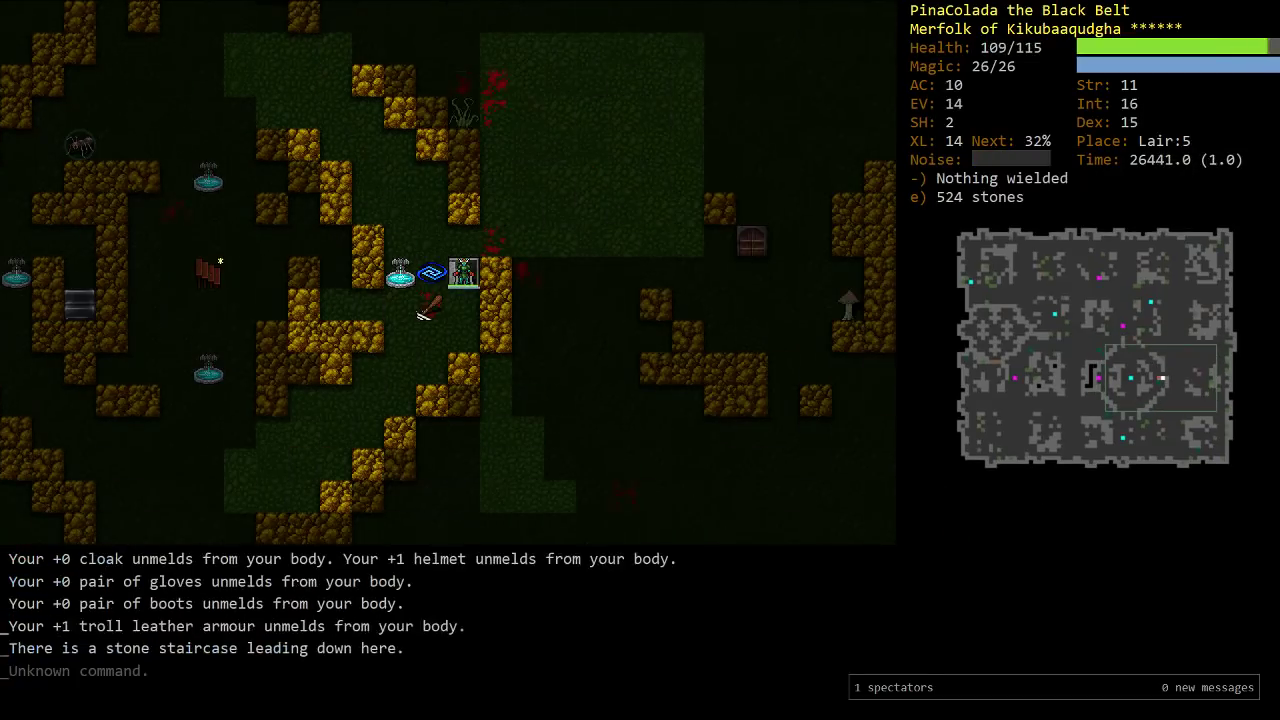
Visit Lair:6, retreat to Lair:5, and cast Blade Hands against the polar bear
key(">")
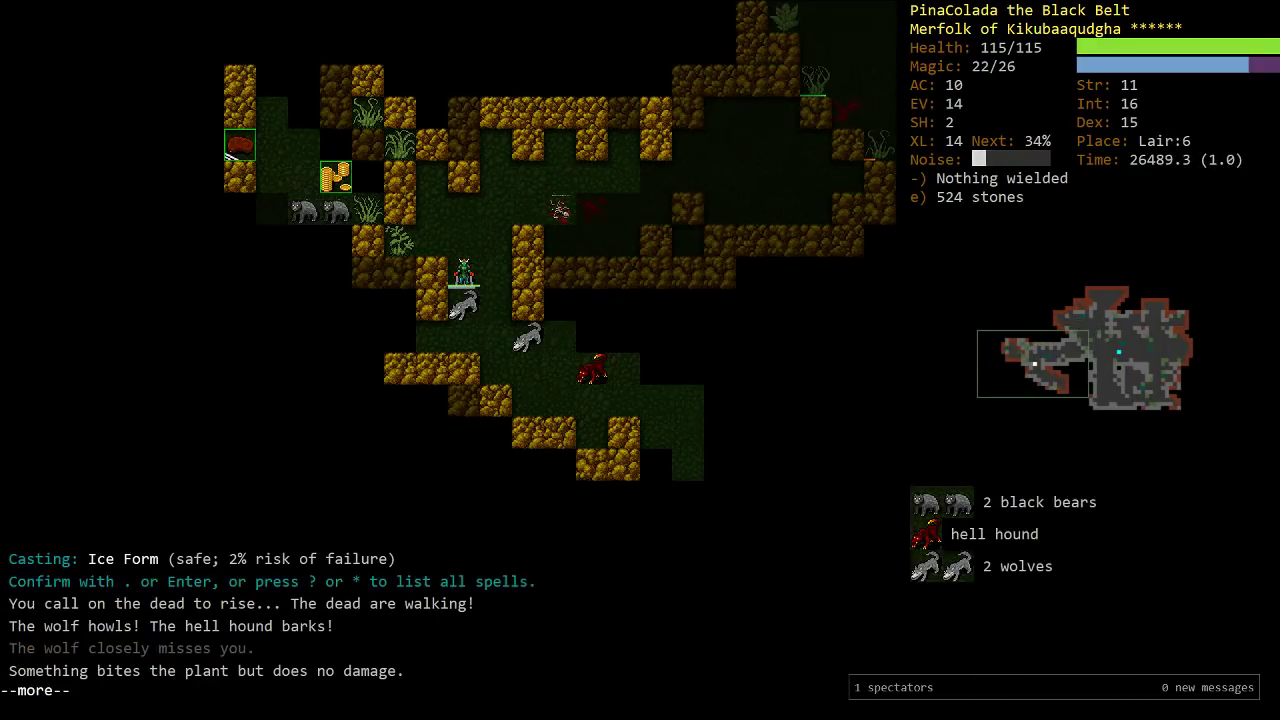
key("Return")
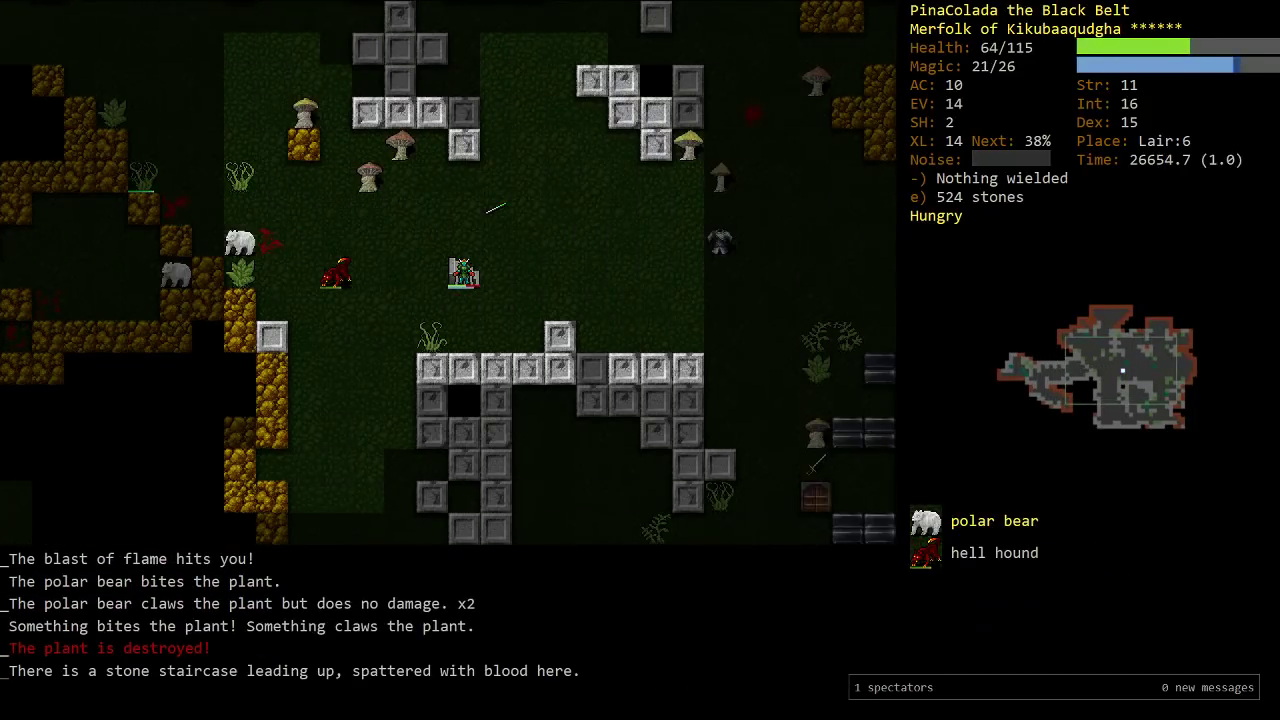
key("5")
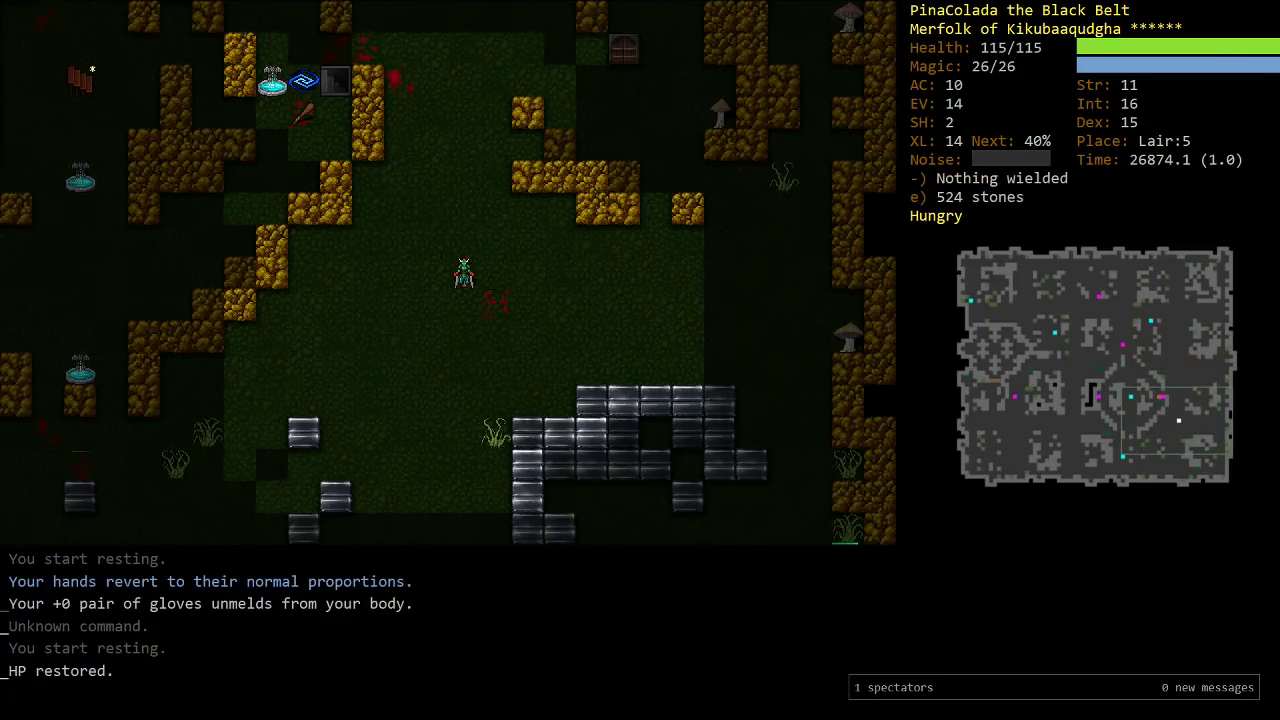
key(">")
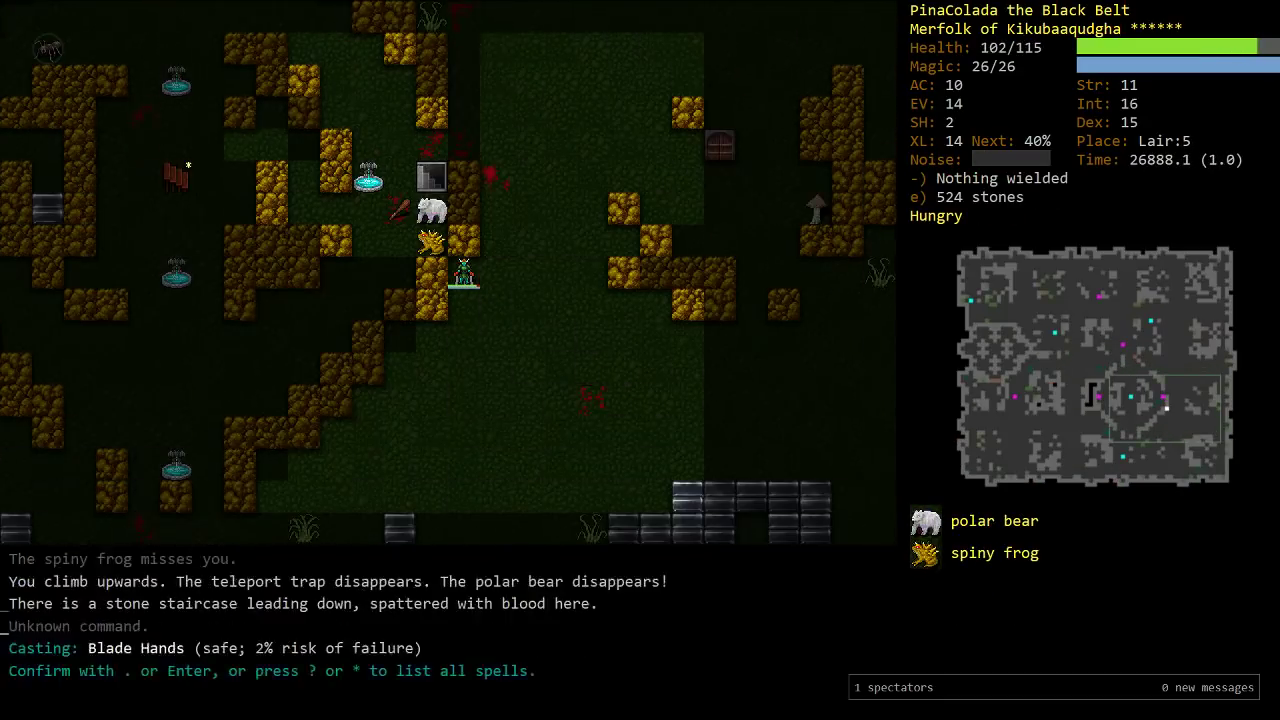
key("Return")
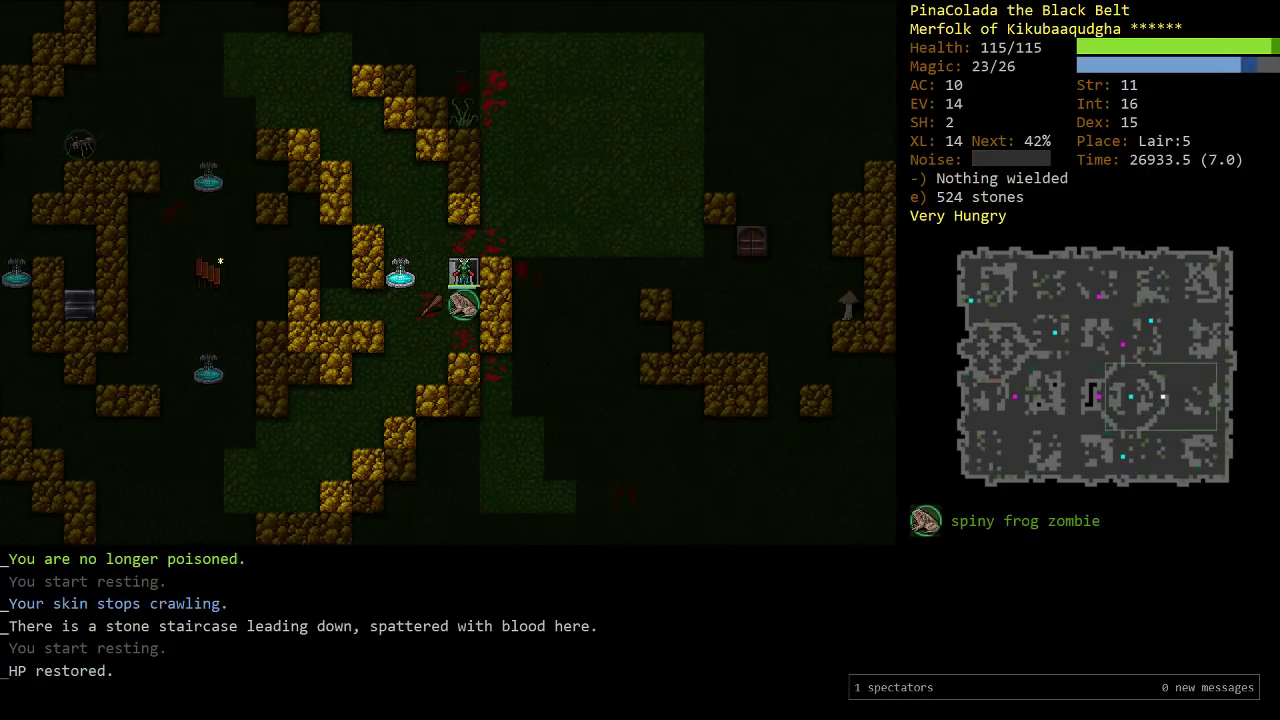
Take the staircase down to Lair:6
key(">")
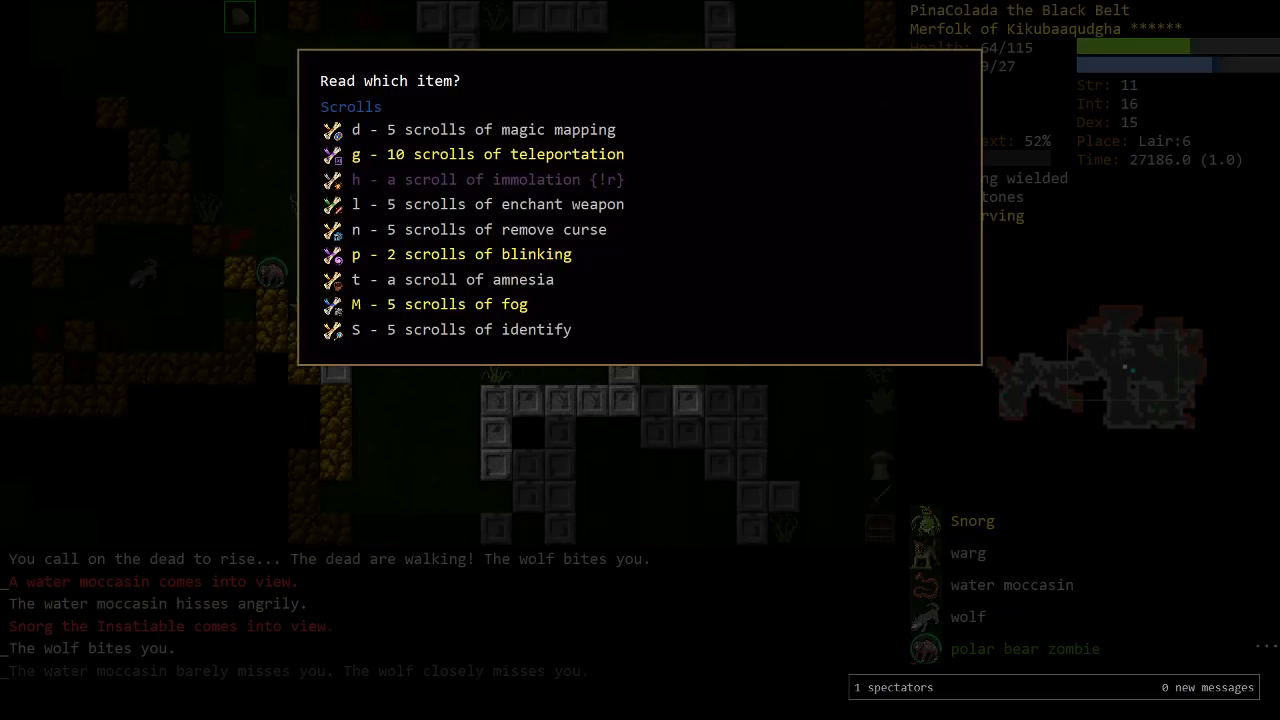
Cancel the prompt, eat, and rest before returning to Lair:6
key("Escape")
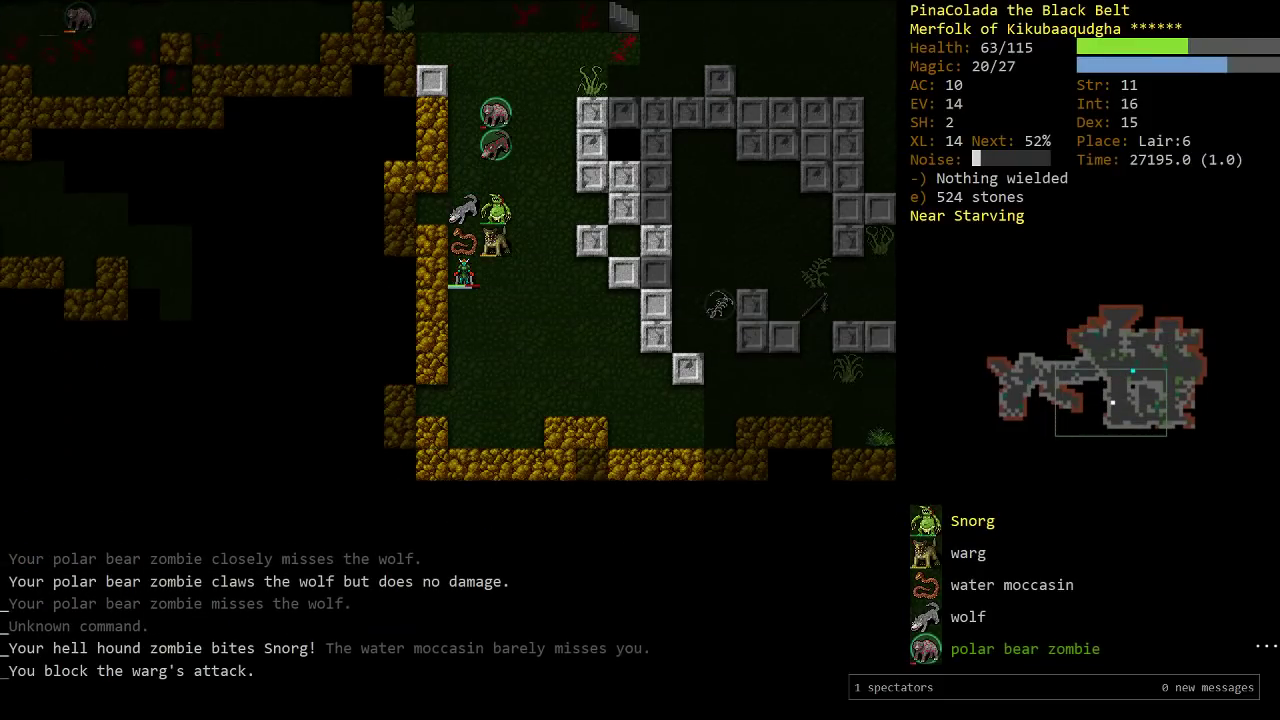
key("b")
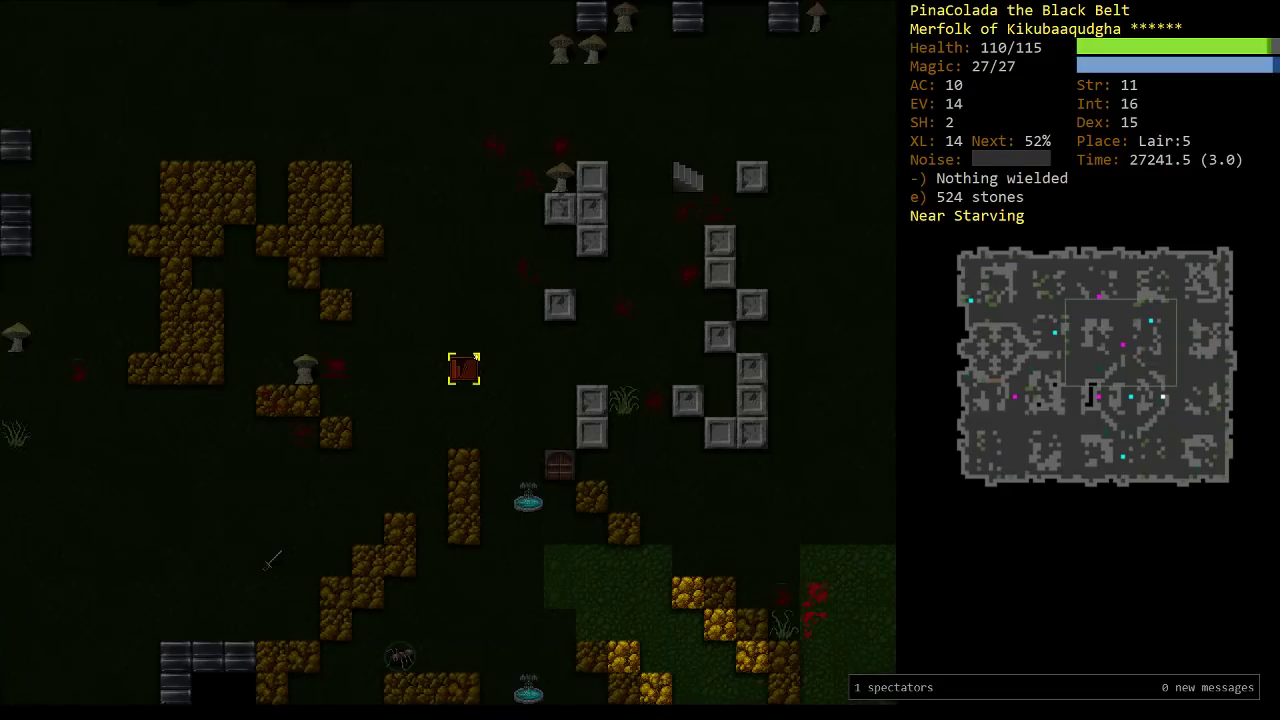
key("5")
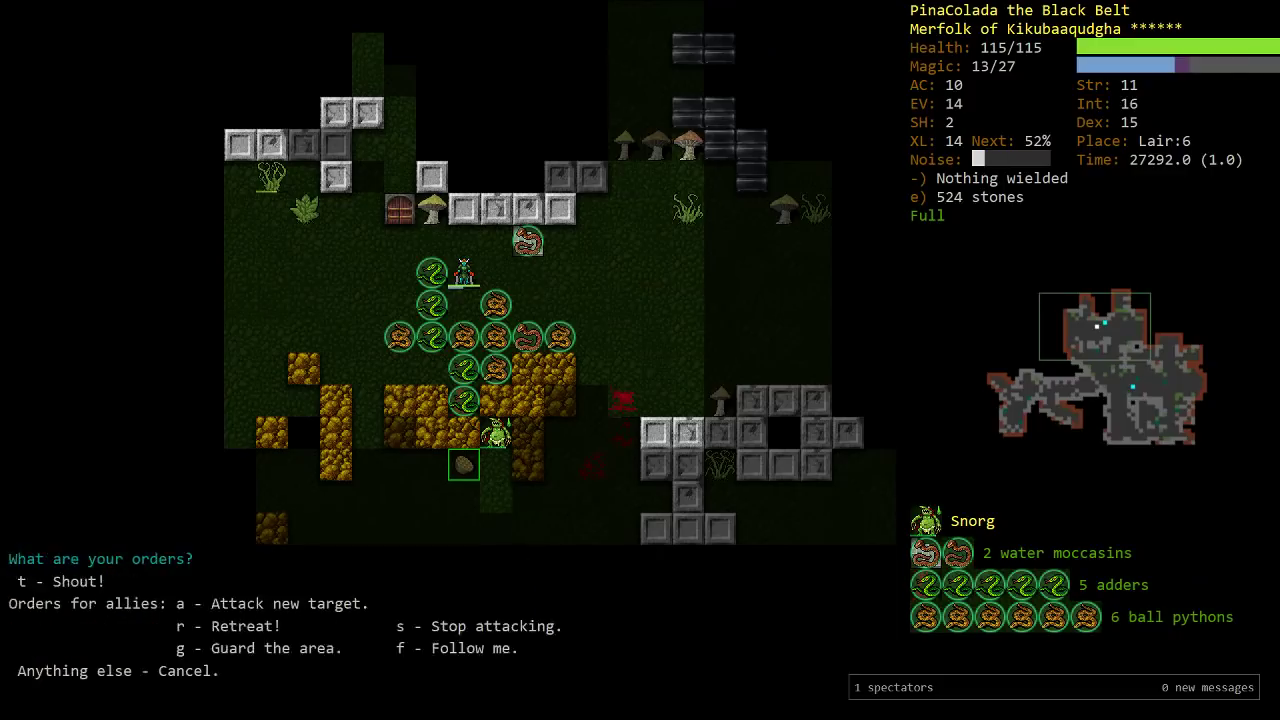
Check the evocable wands without using one, then keep fighting the troll
key("V")
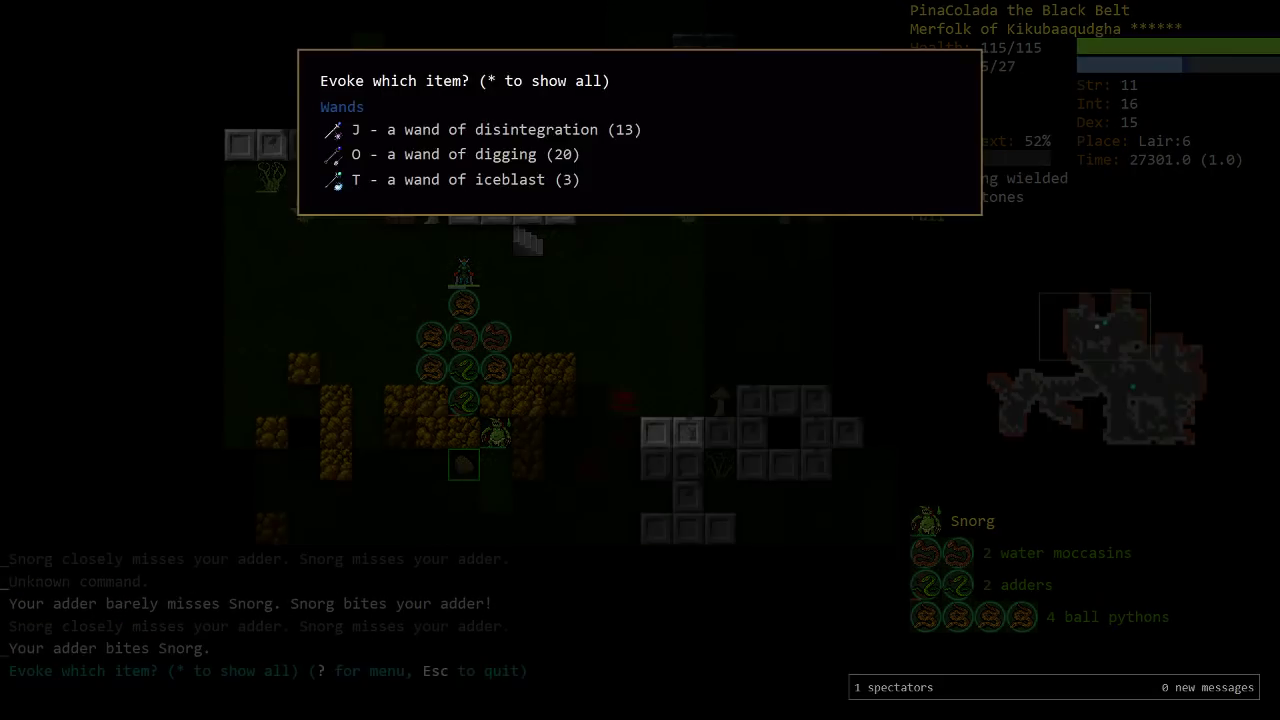
key("O")
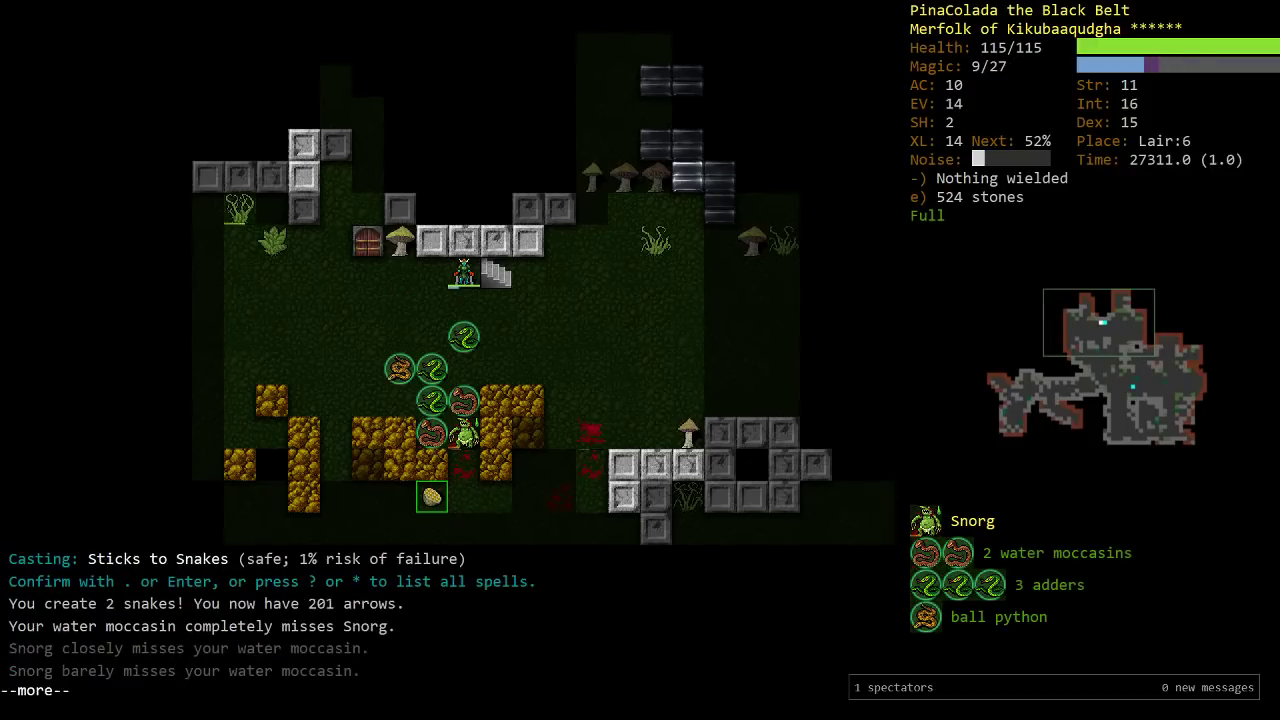
key("5")
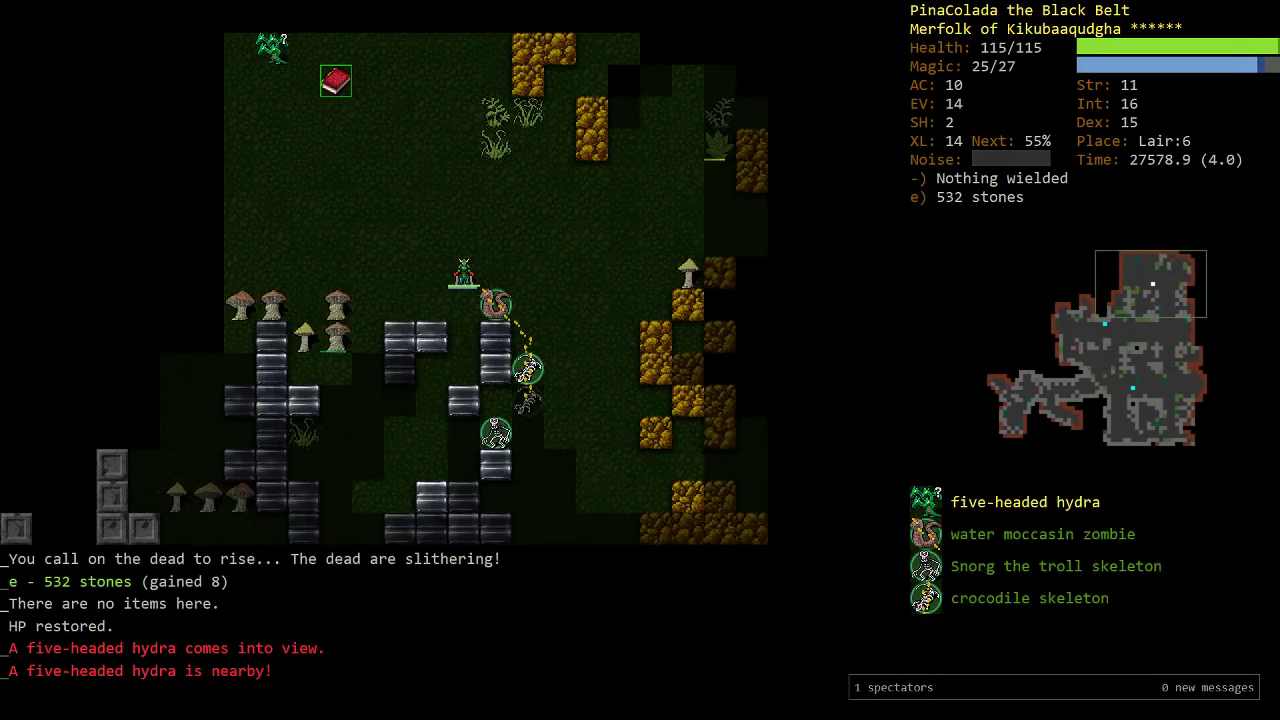
Read a teleportation scroll past the low-health warning and flee up to Lair:5
key("a")
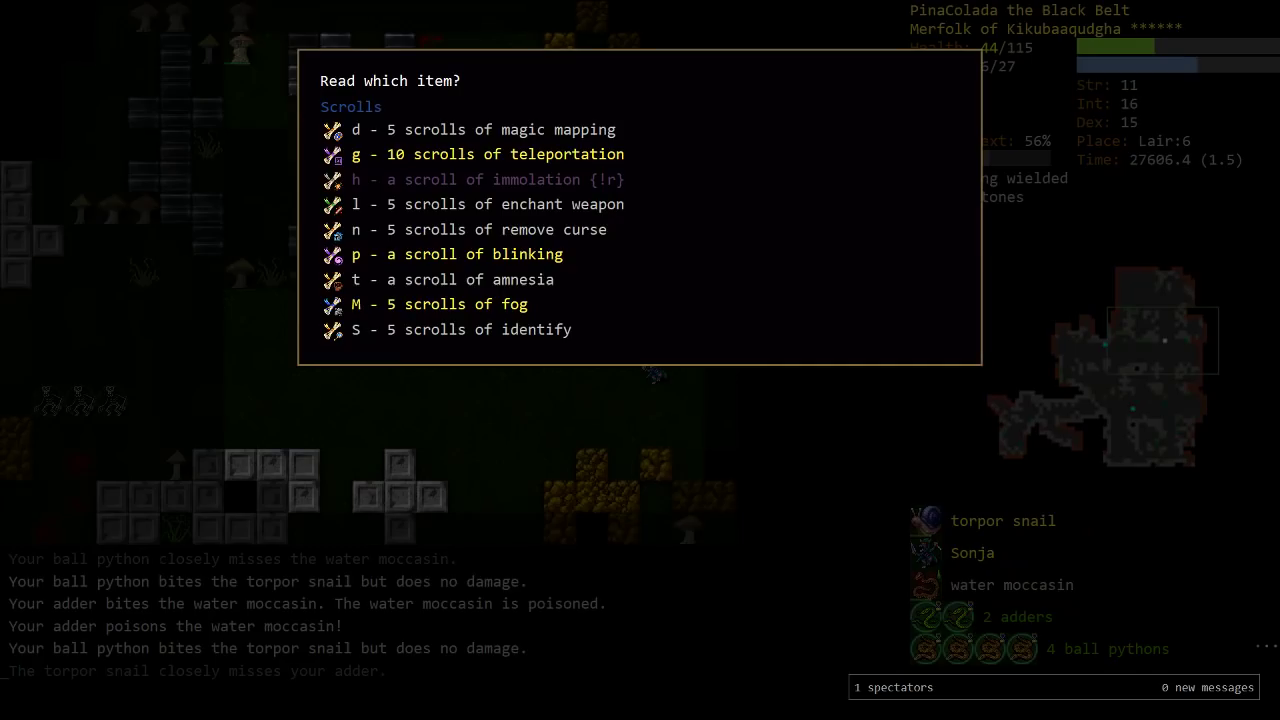
key("g")
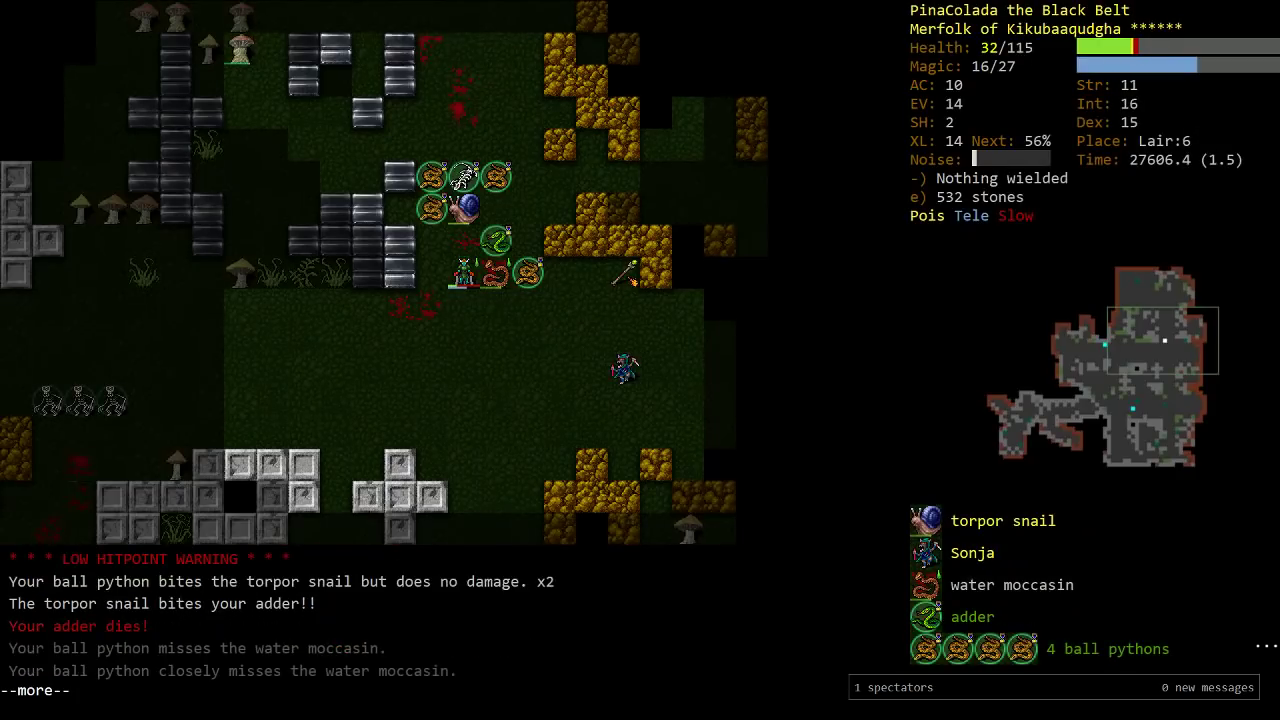
key("q")
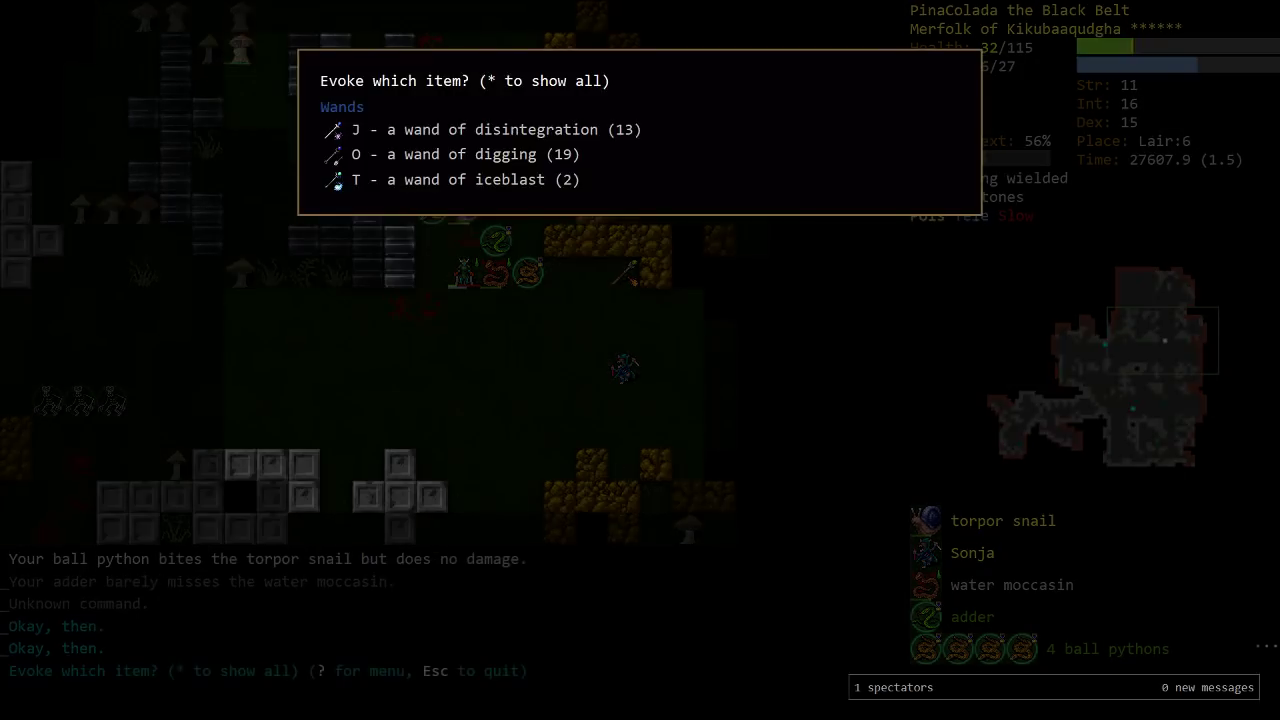
key("Escape")
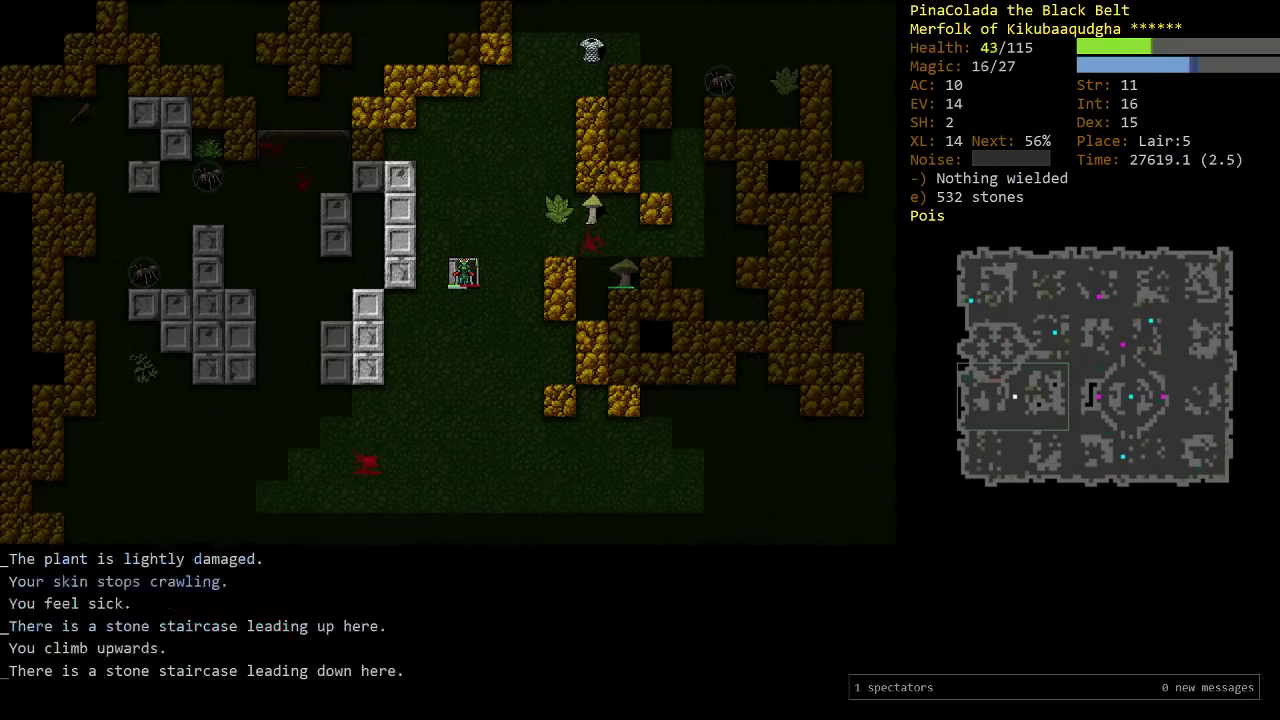
Rest to full 115/115 health and head back down to Lair:6
key(">")
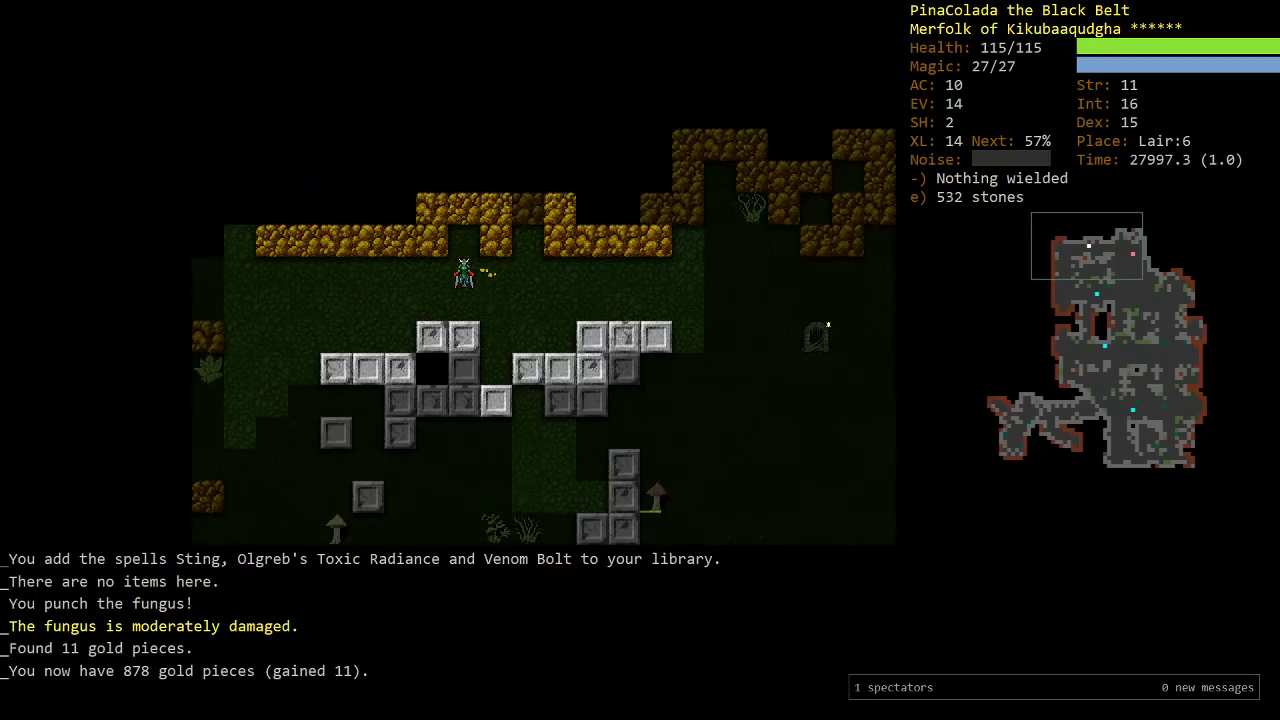
Fight the crocodile in Ice Form, backing out of the wand prompt
key("5")
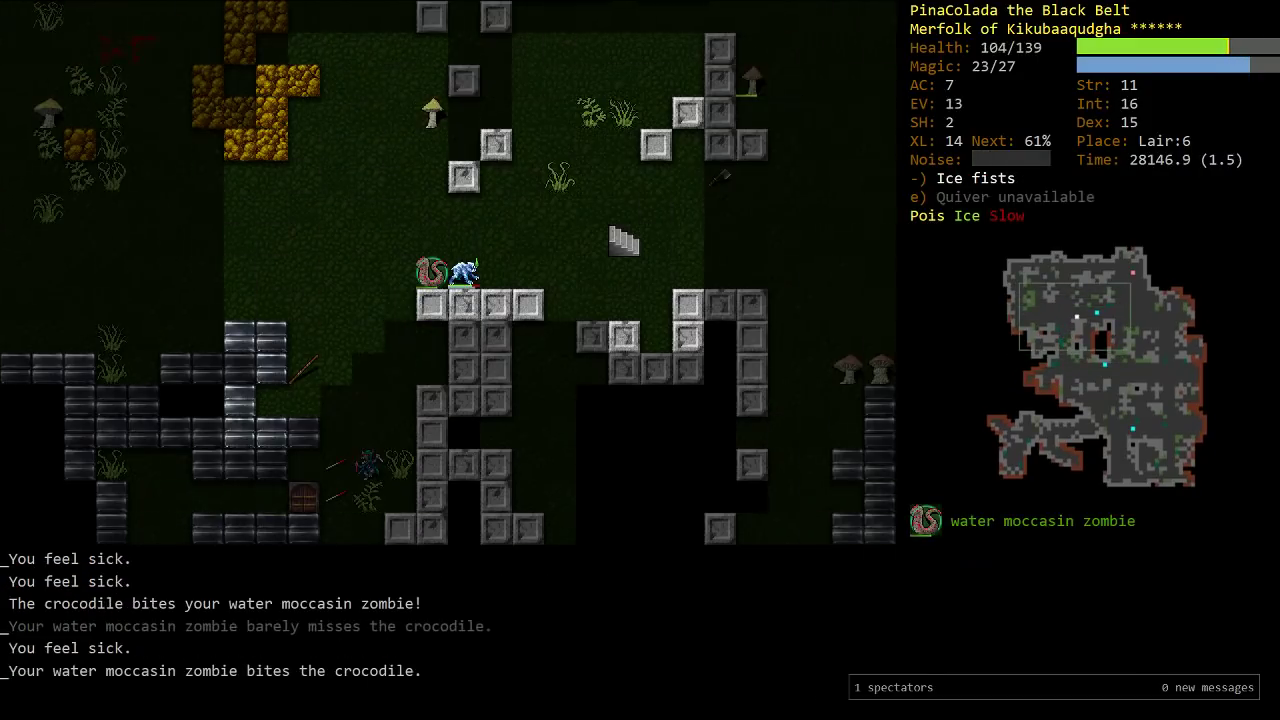
key("V")
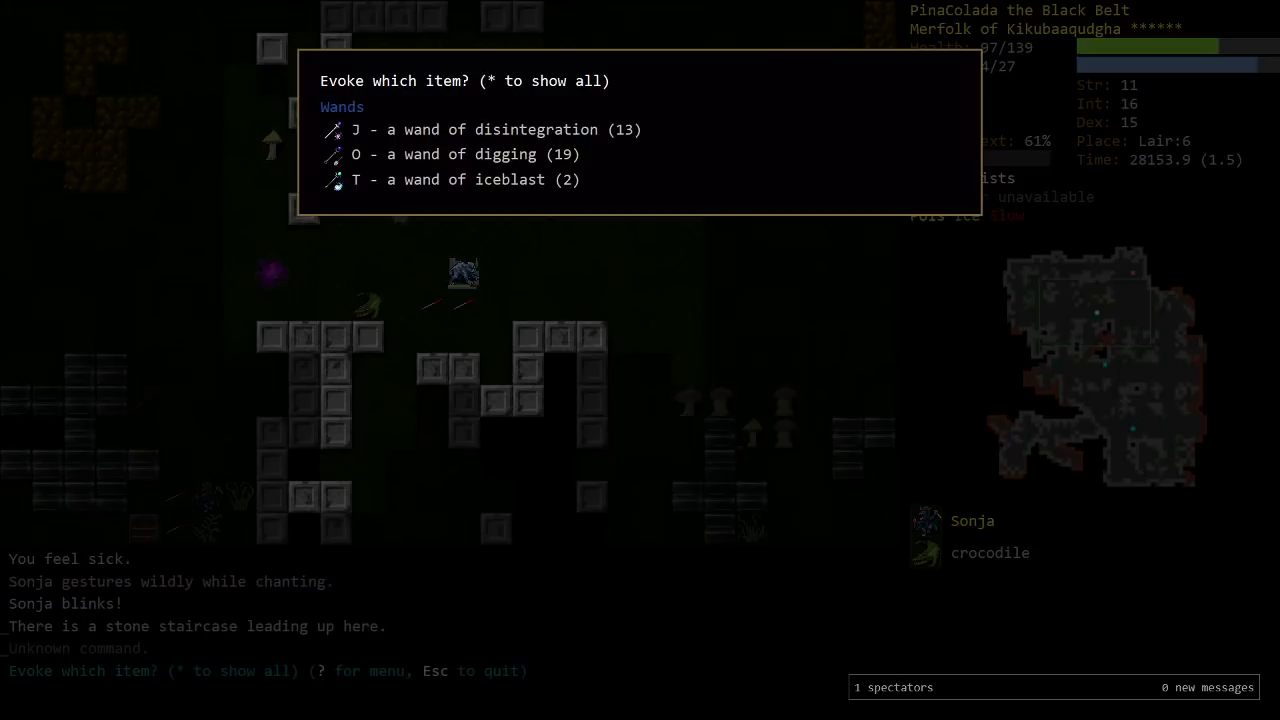
key("J")
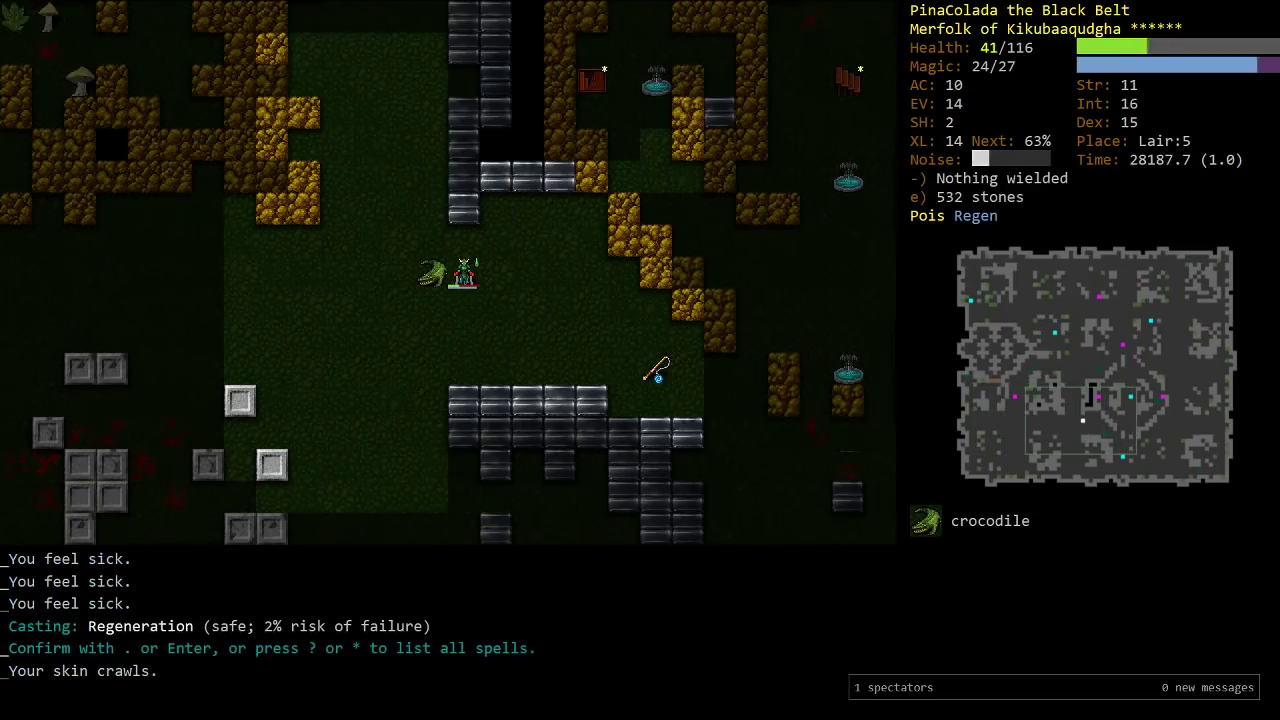
Recast Regeneration and attack the crocodile, recovering to 106/116 health on Lair:5
key("Return")
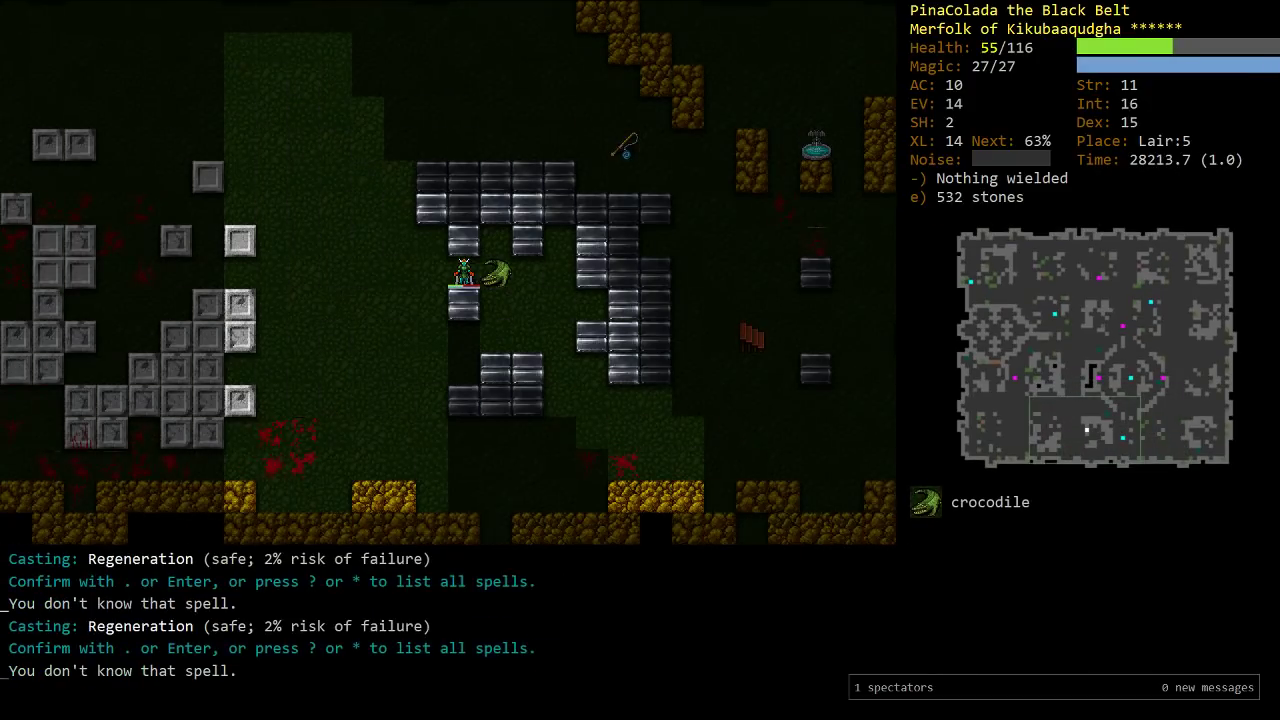
key("Return")
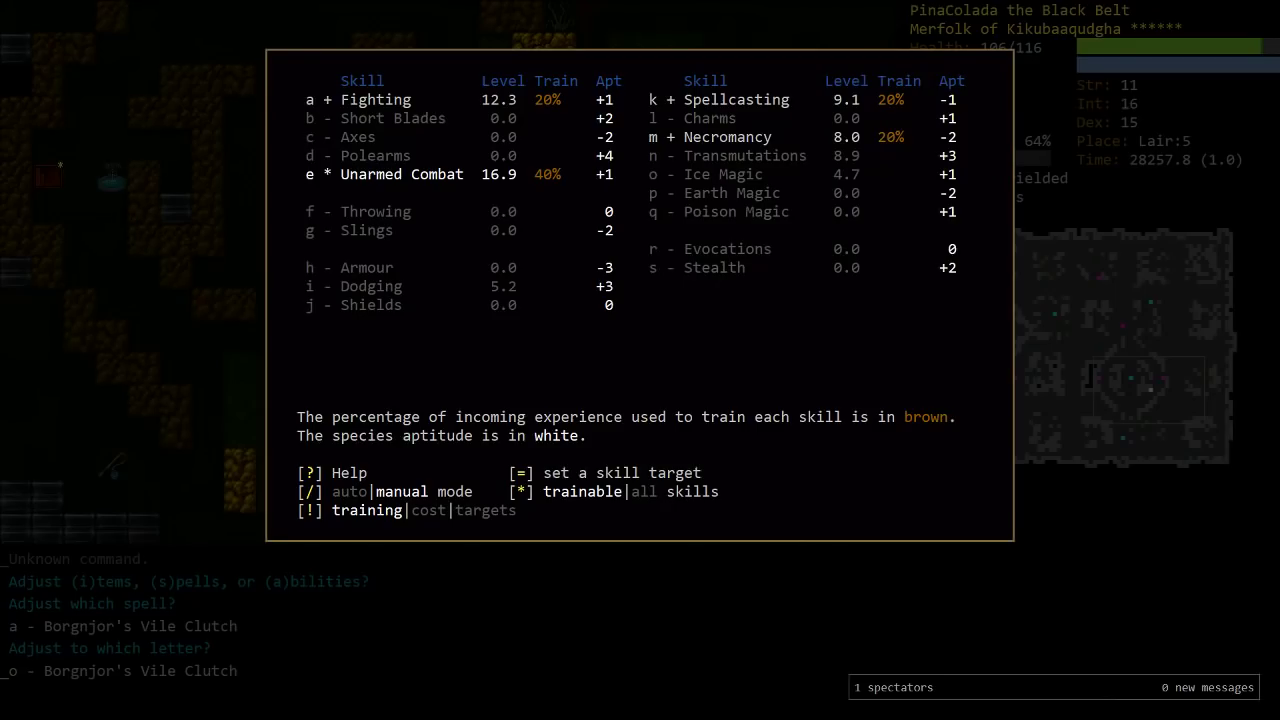
Close the skills overview and descend to Lair:6 to wound the torpor snail
key("Escape")
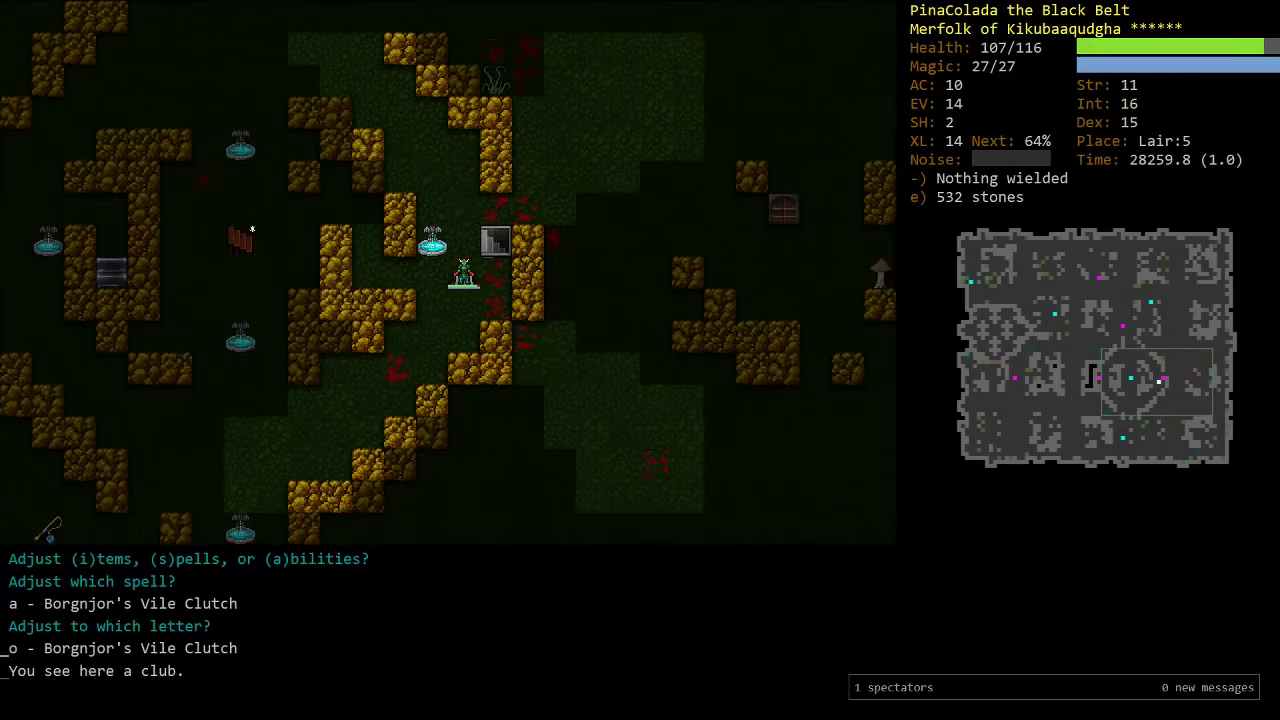
key(">")
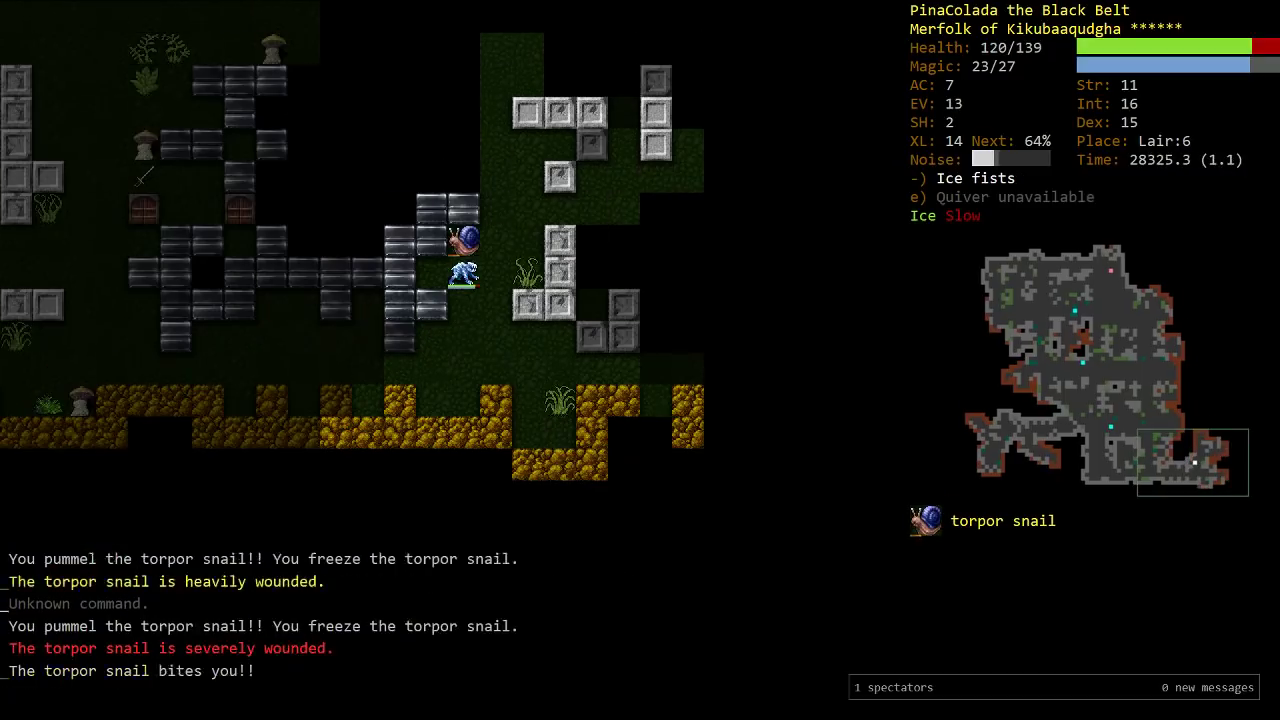
Attack the torpor snail in Ice Form, then eat a ration to end starvation
key("5")
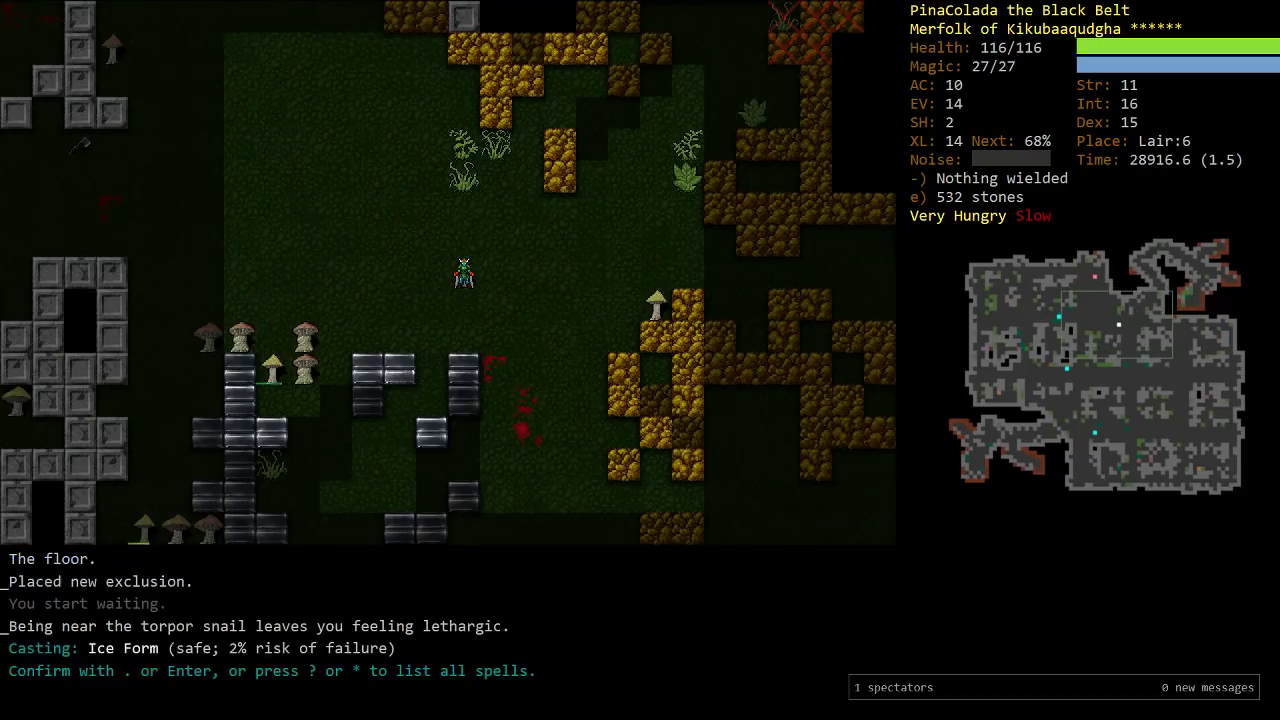
key("Return")
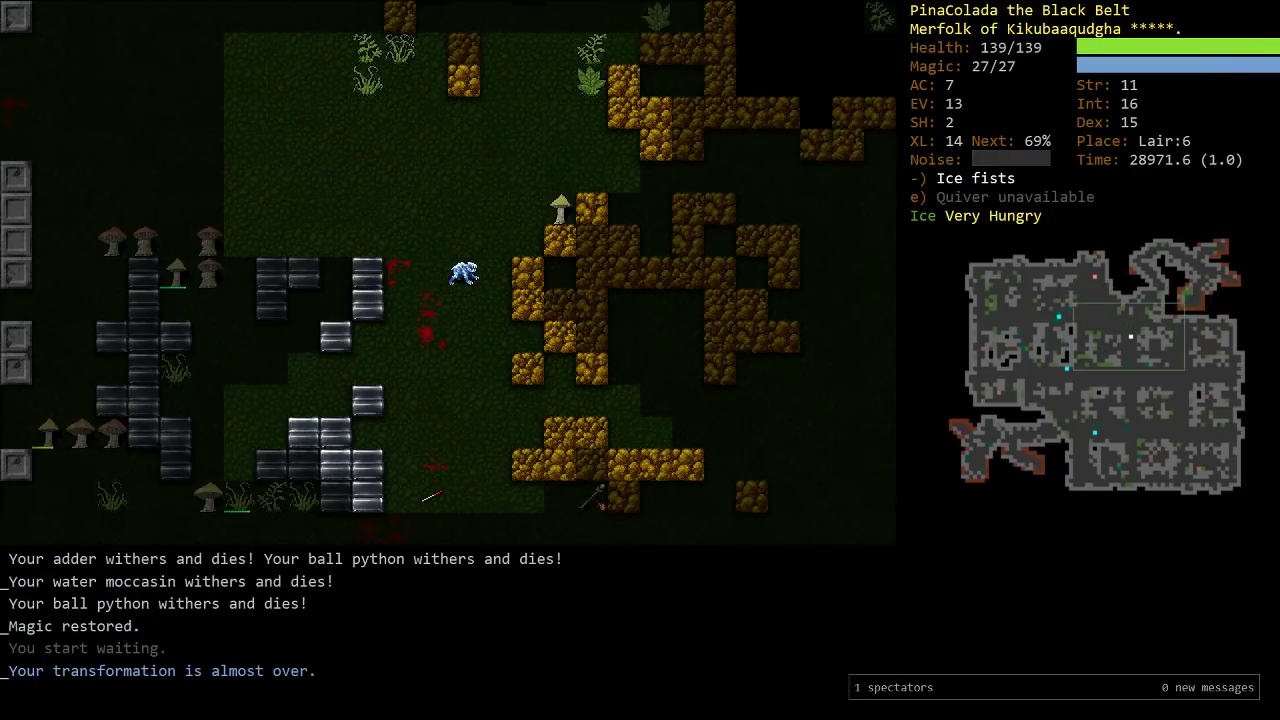
key("g")
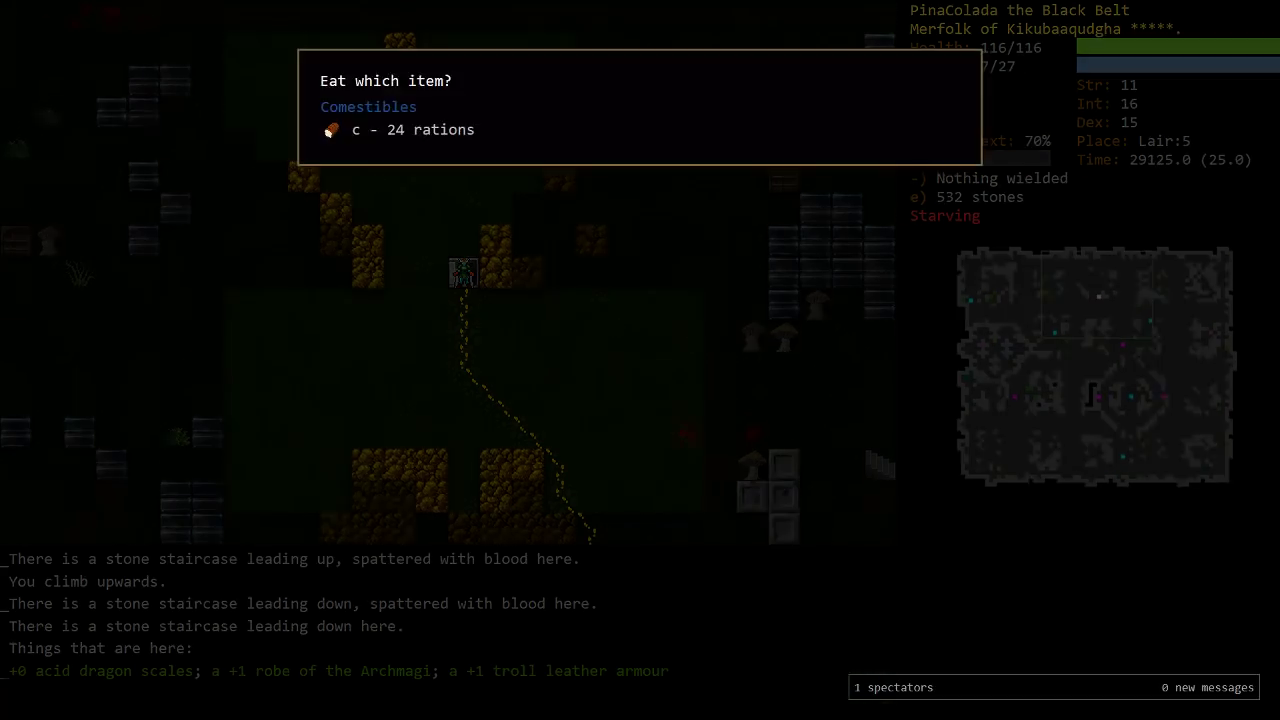
key("c")
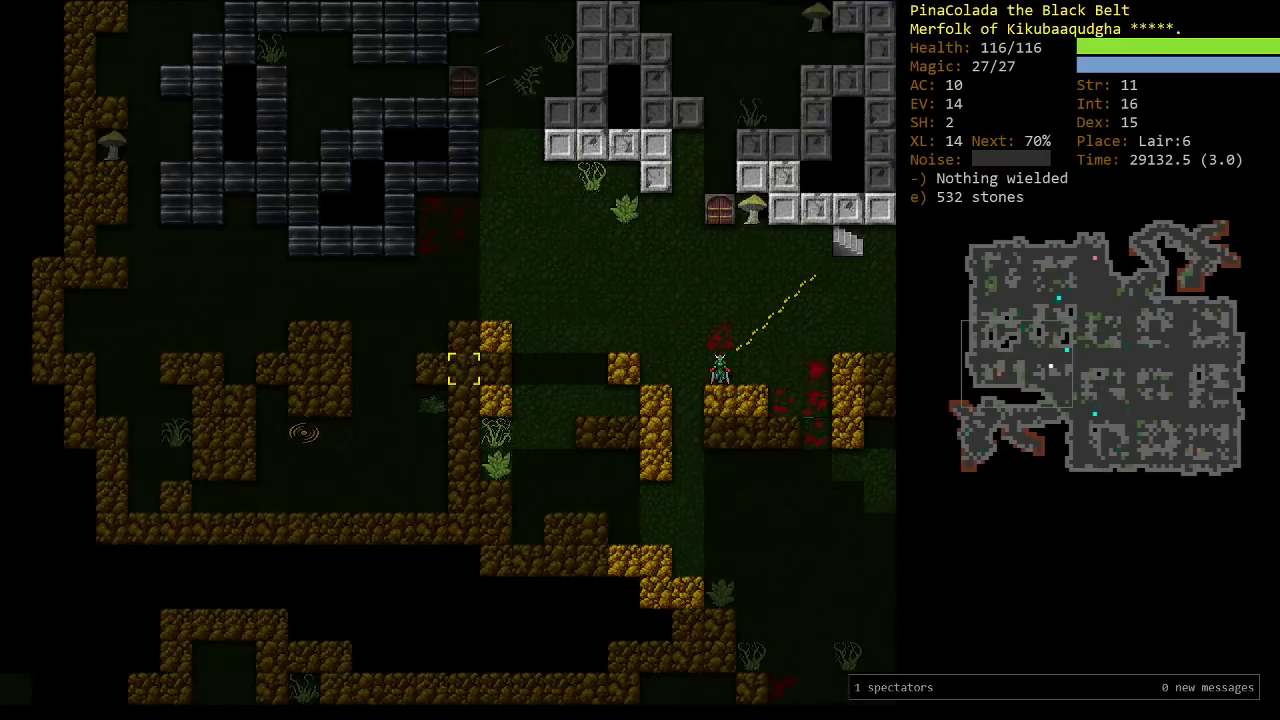
Fight the wolf in Ice Form, raising hell hound and wolf zombies, and reach Dungeon:8
key("Up")
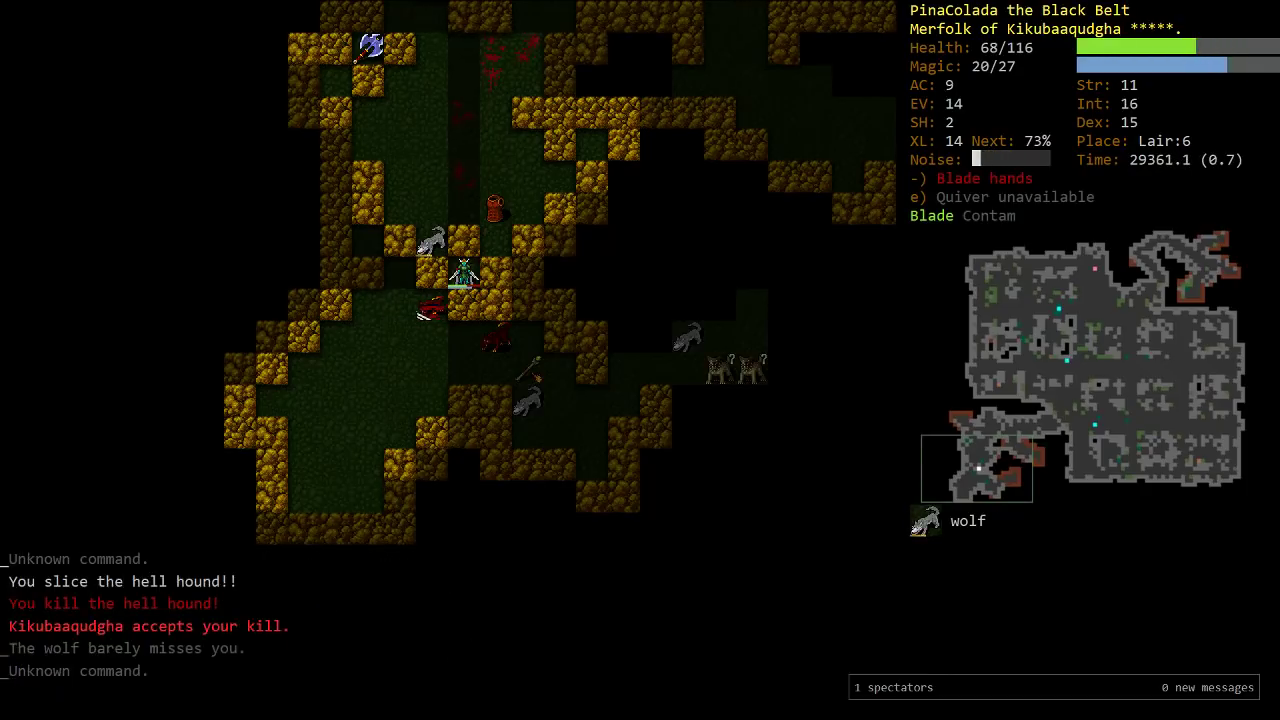
key("5")
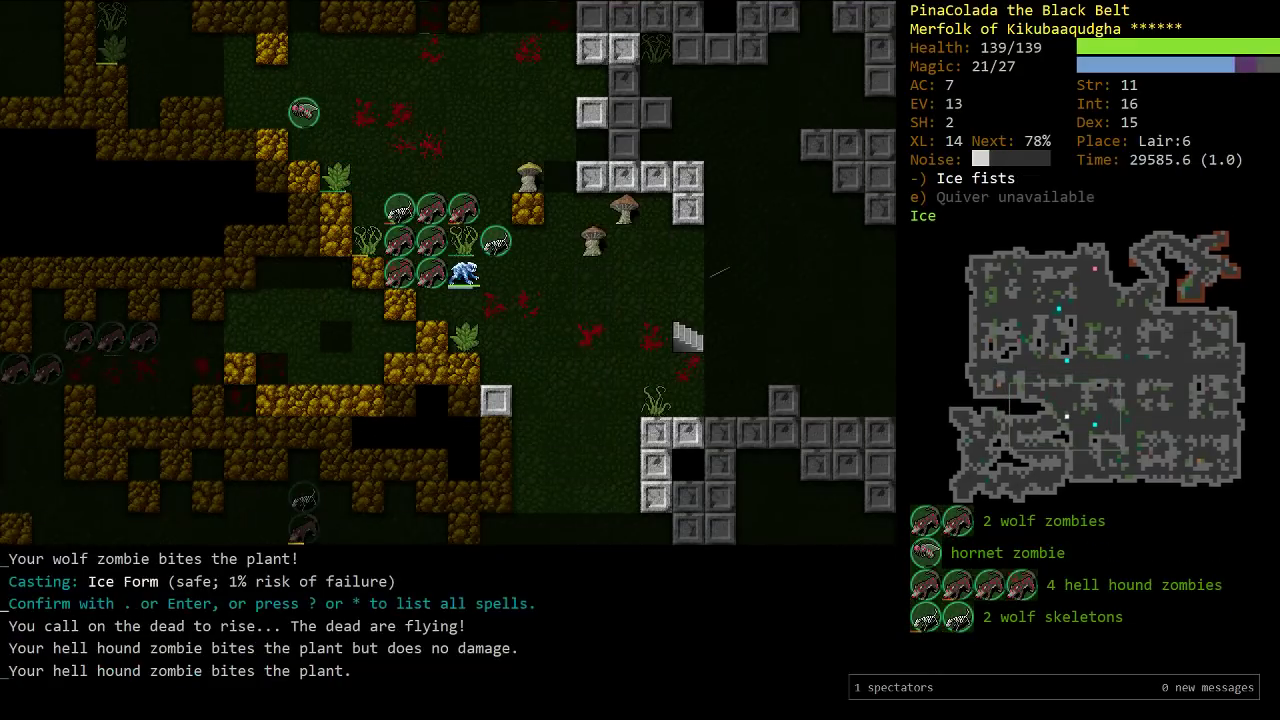
key("Return")
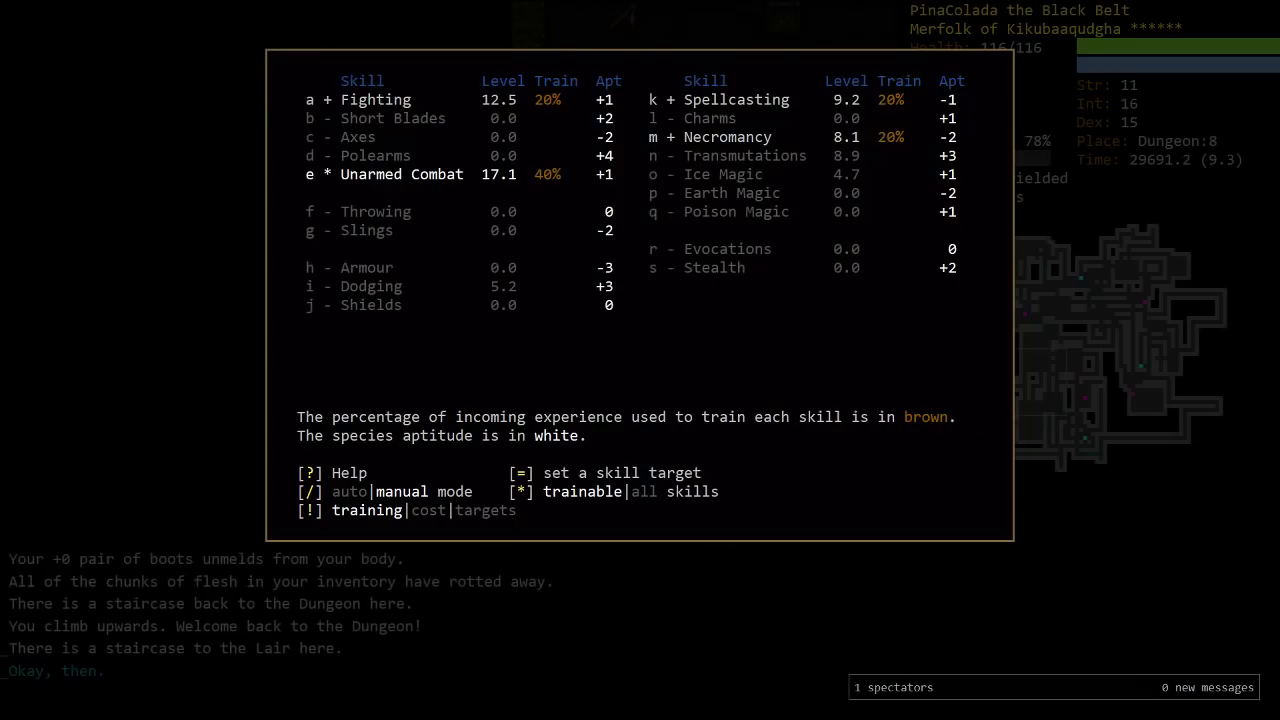
Train Fighting, Dodging, Necromancy and Earth Magic at 25% each, then close skills
key("e")
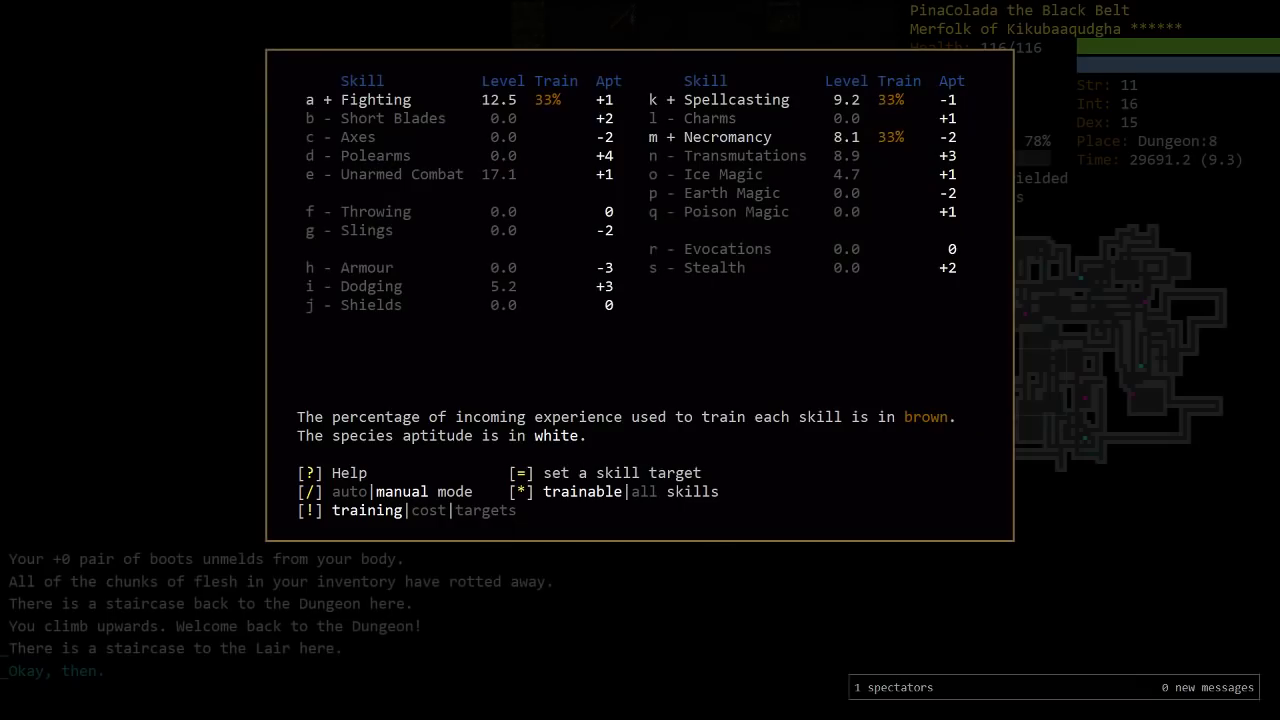
key("i")
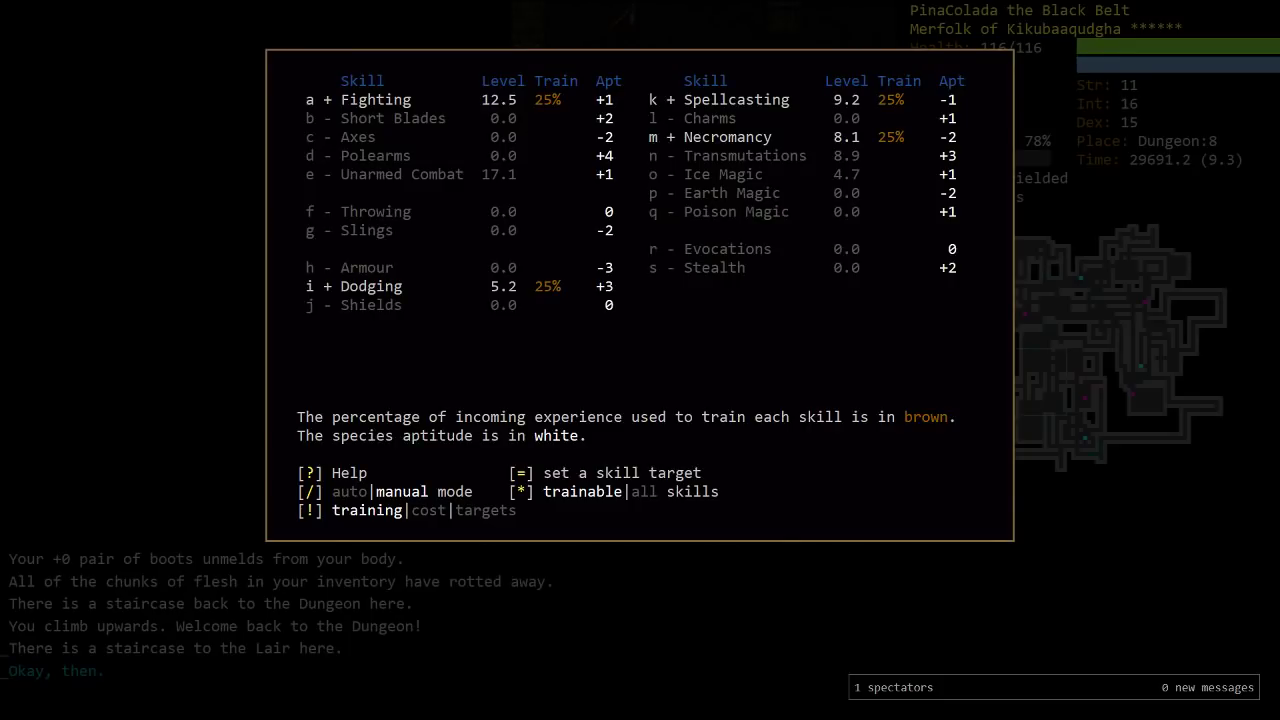
key("k")
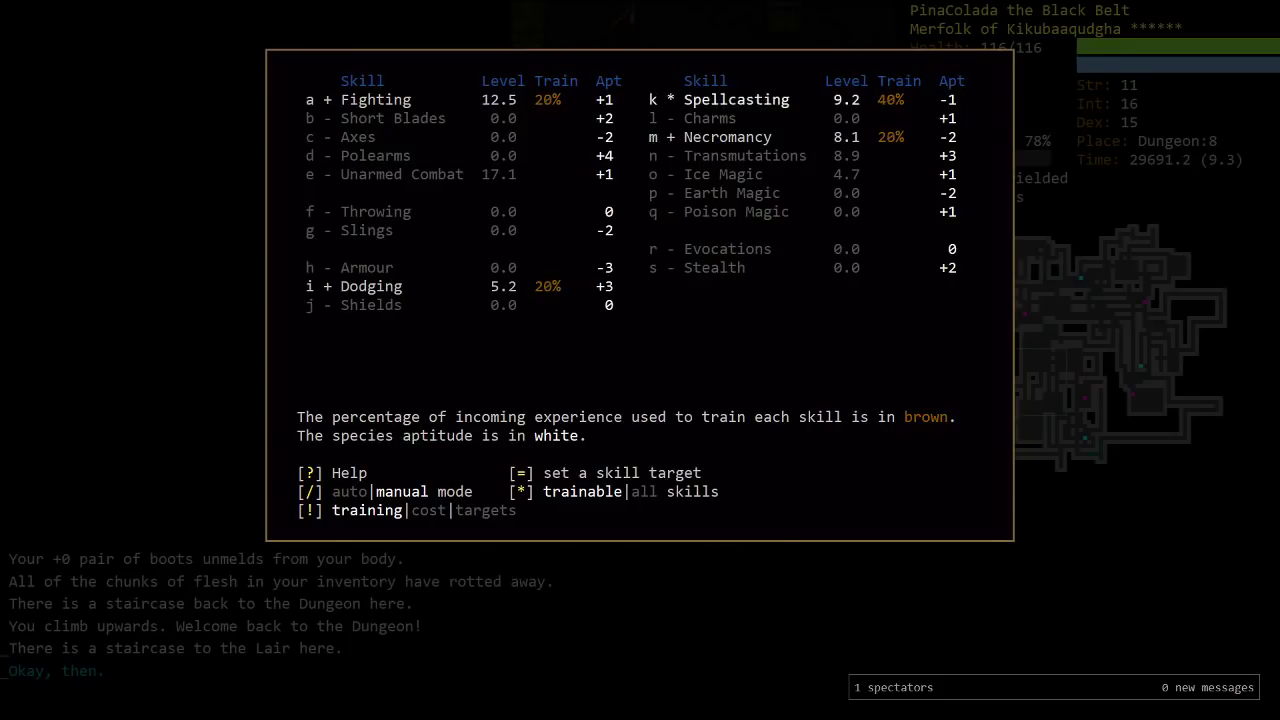
key("p")
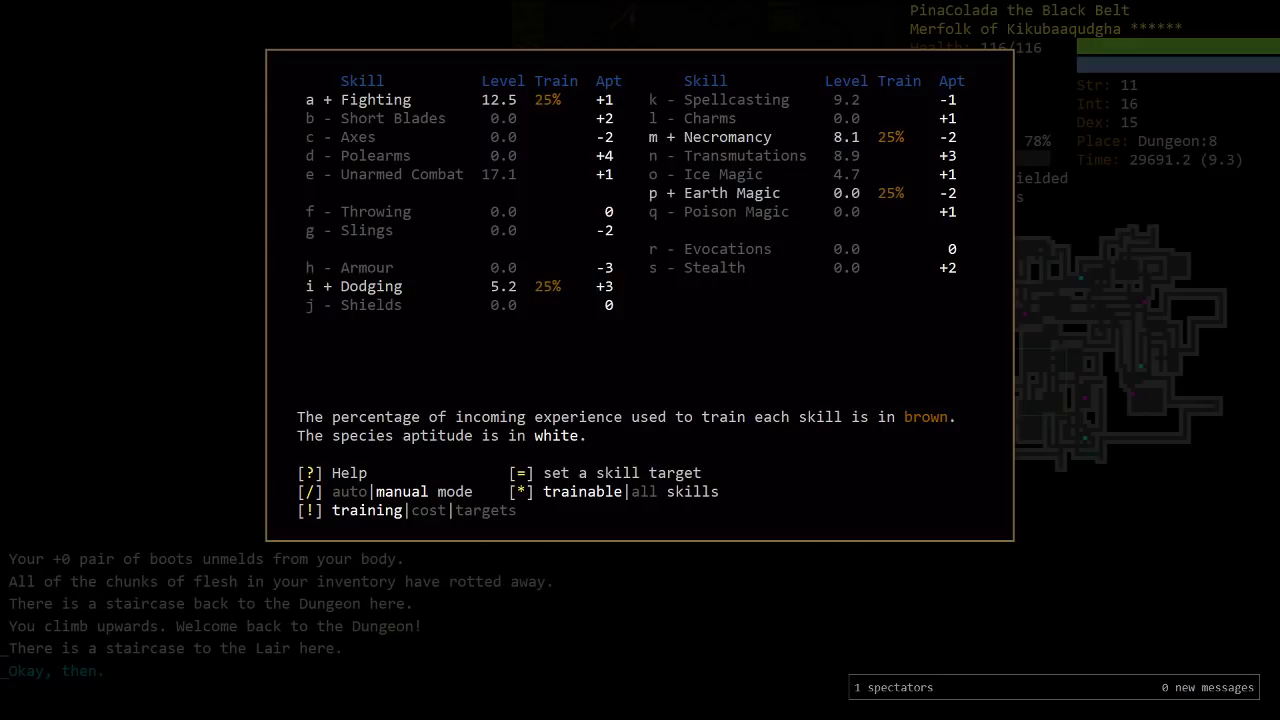
key("Escape")
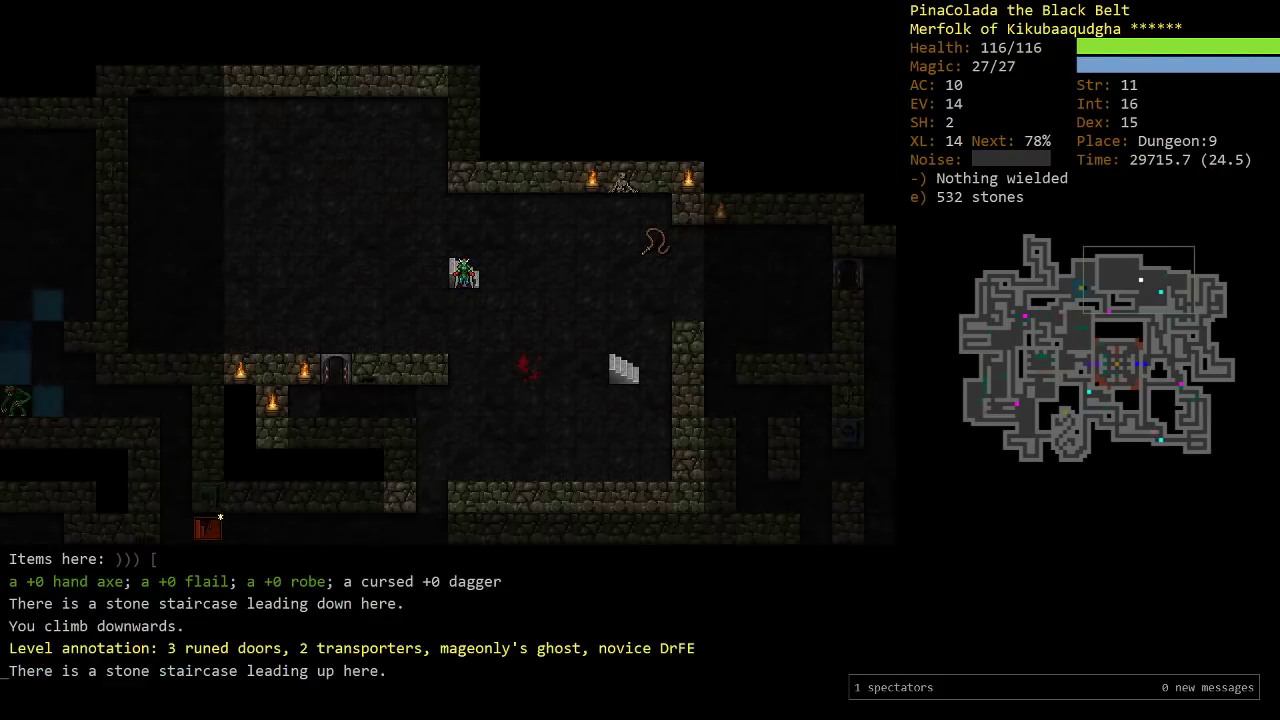
Travel downstairs from Dungeon:9, arriving on Dungeon:12 with blade hands
key(">")
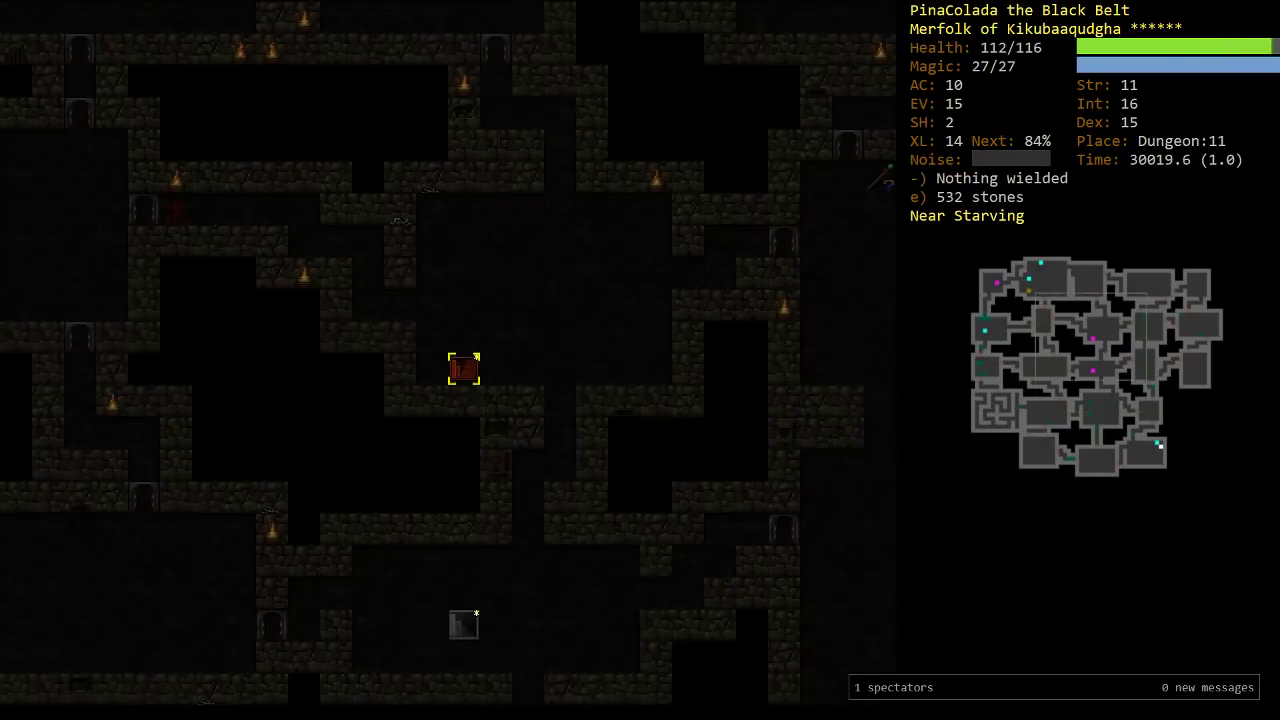
key(">")
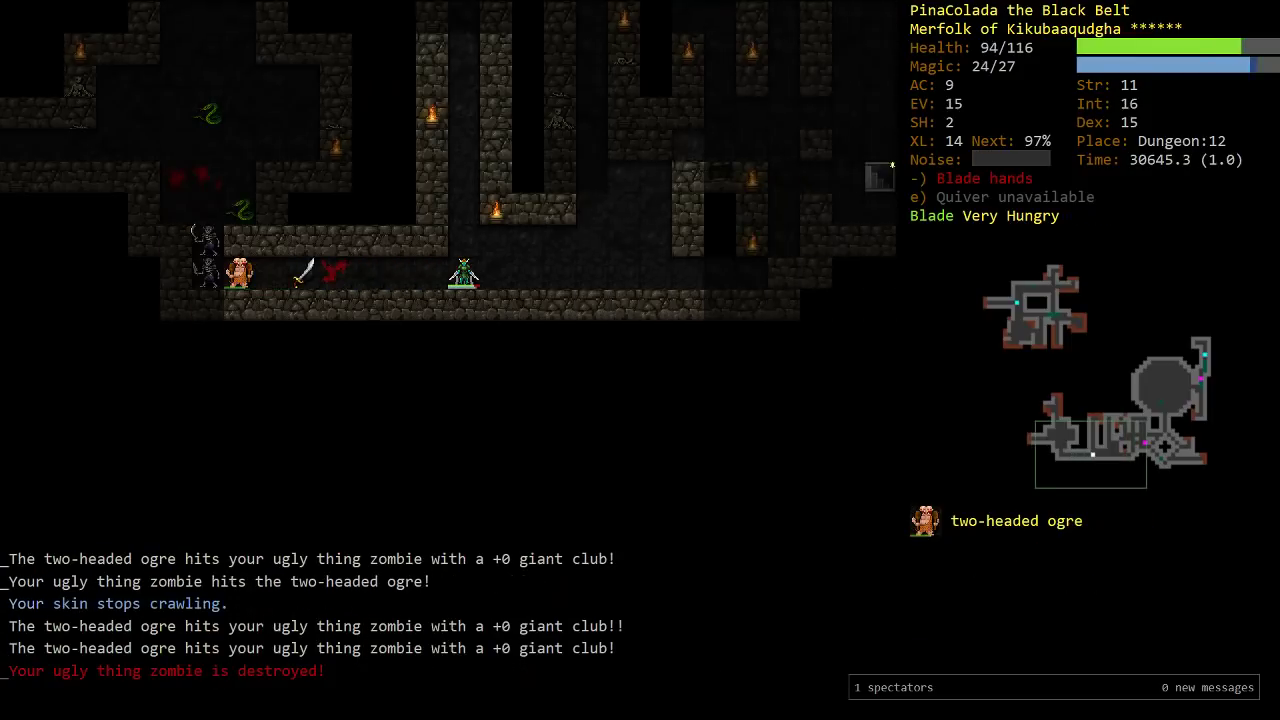
Cast Sticks to Snakes twice against the two-headed ogre and skeletal warrior
key("Return")
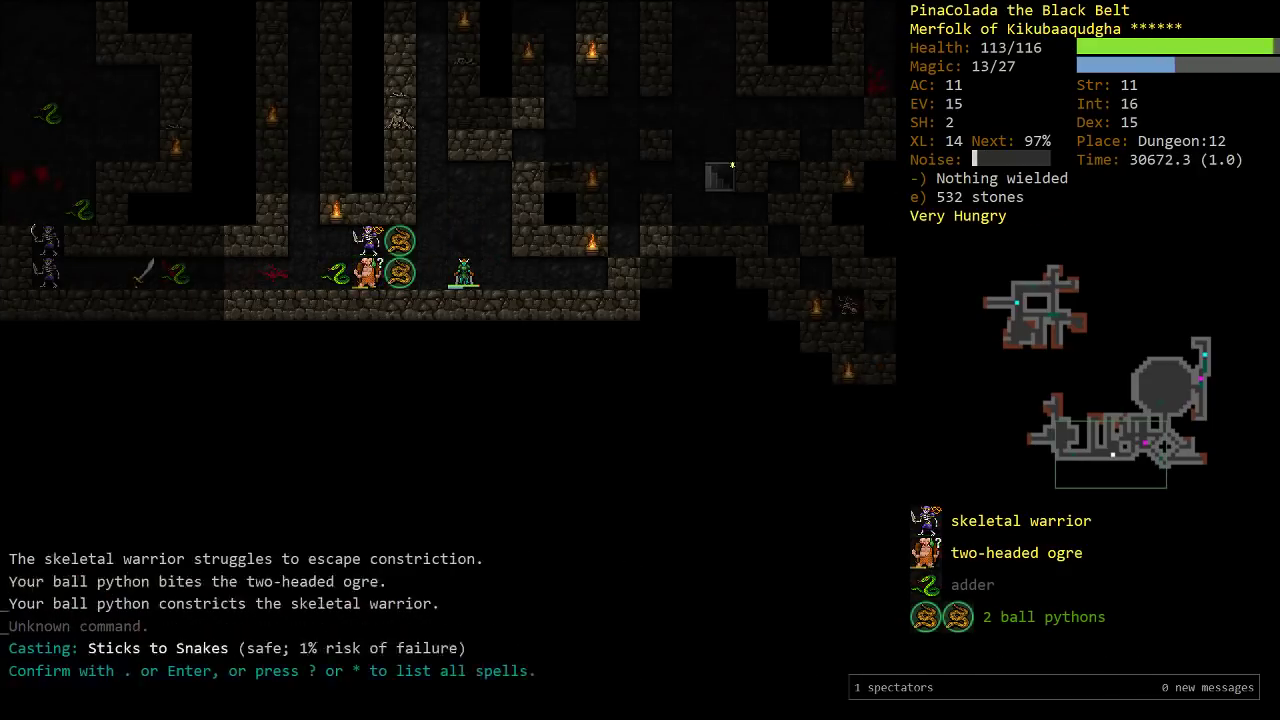
key("Return")
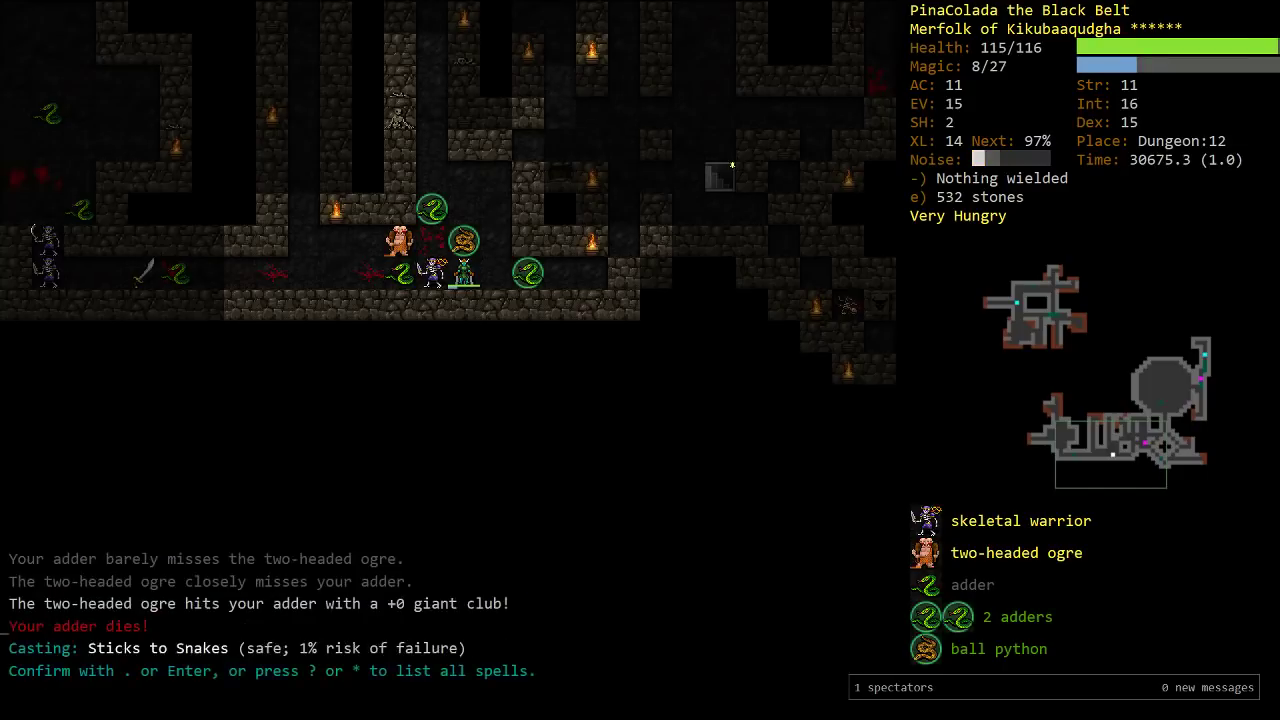
key("Return")
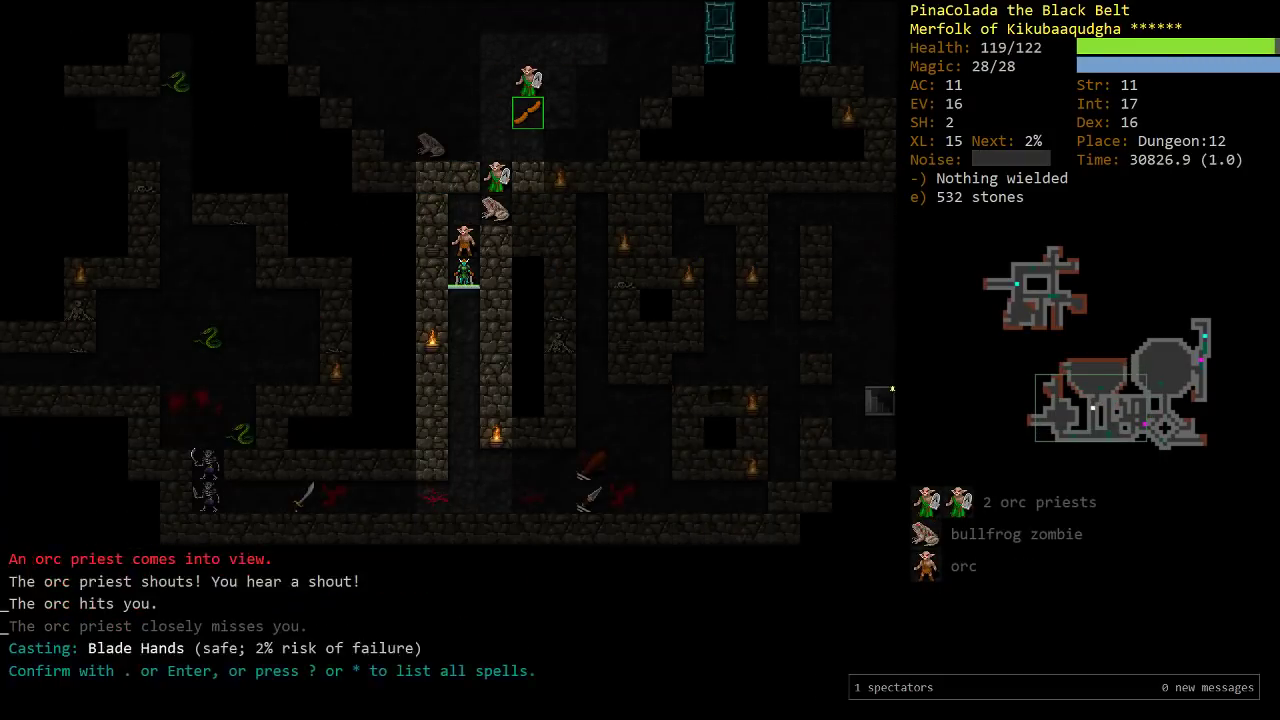
Cast Blade Hands and attack the orc priest to the north
key("Return")
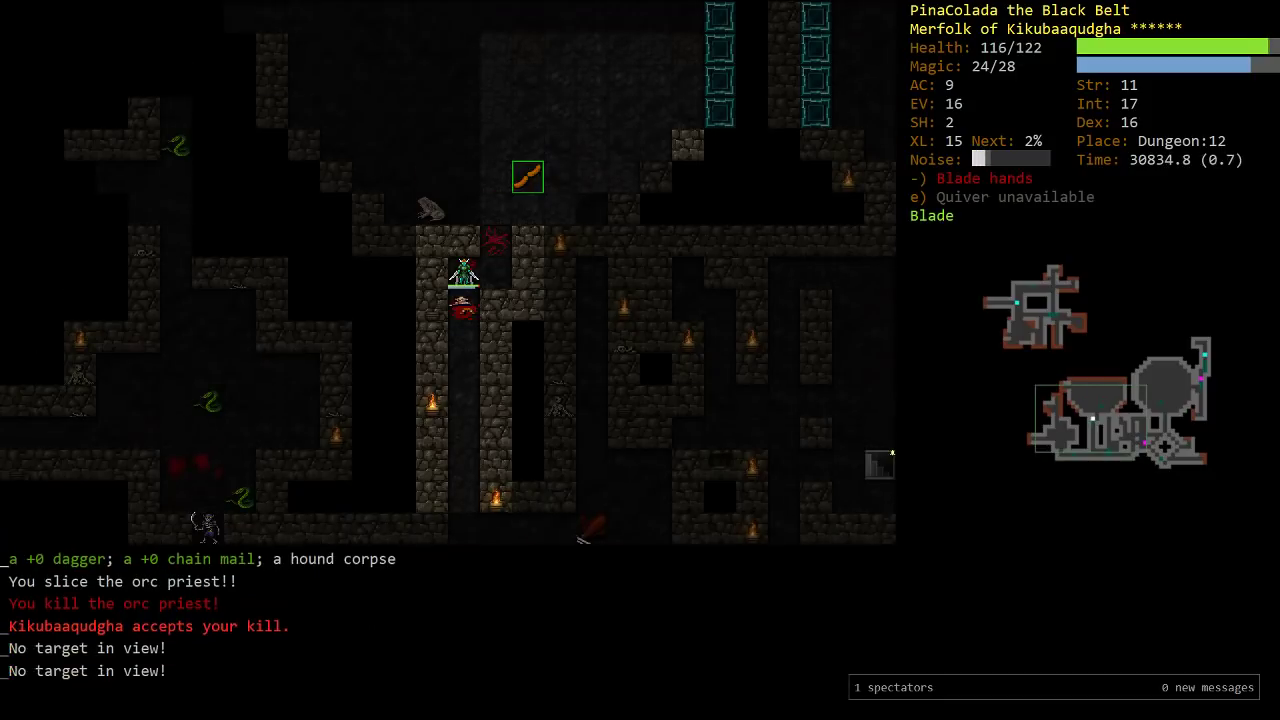
key("up")
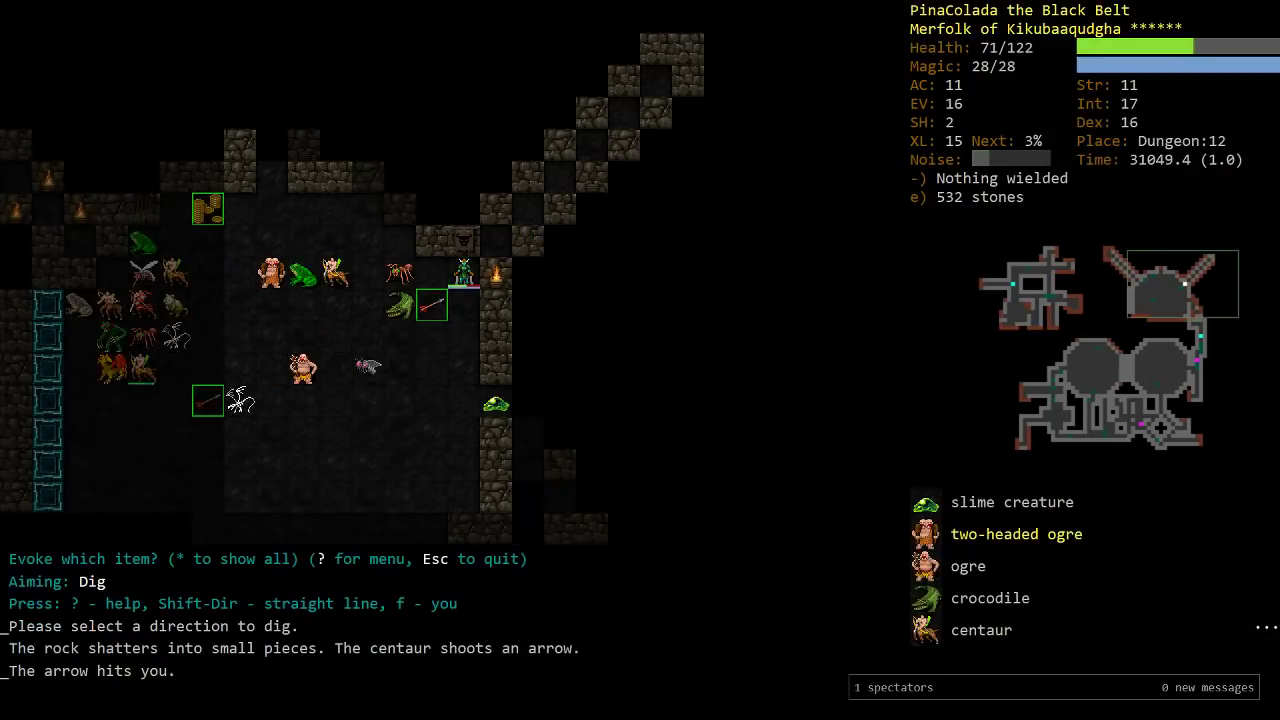
Cancel the open prompt on Dungeon:11 before choosing a ration to eat
key("Escape")
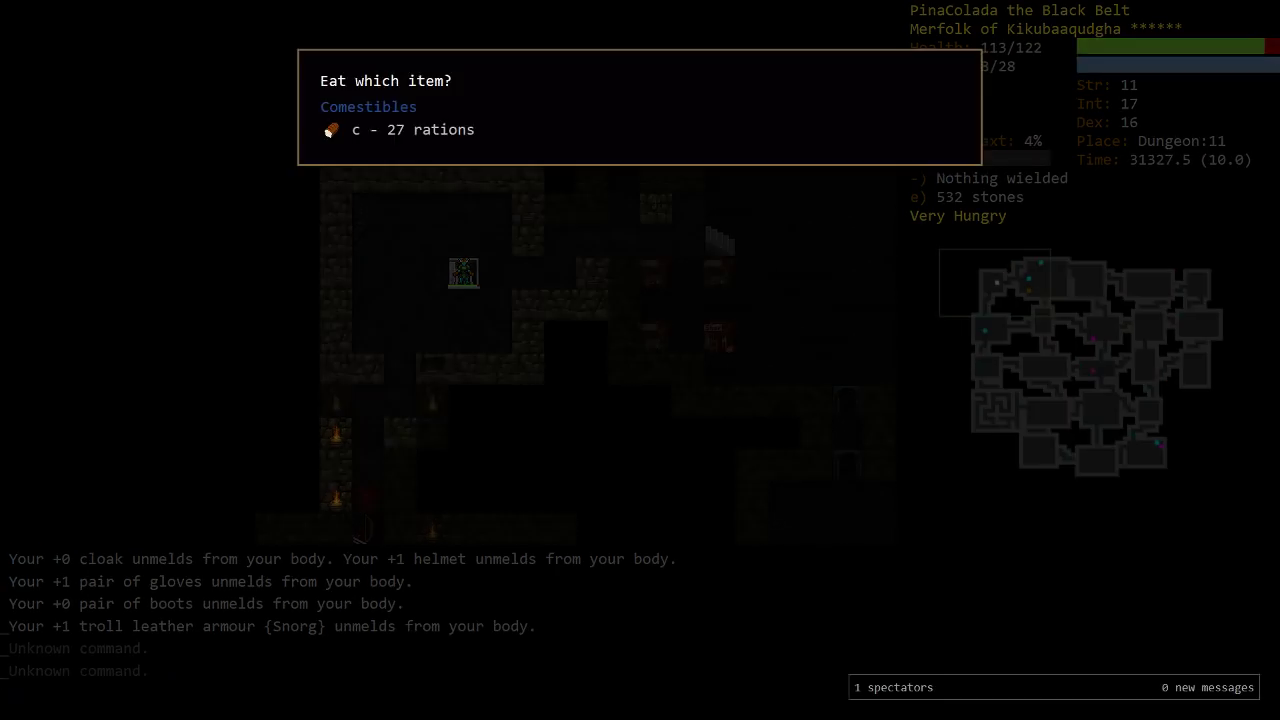
Finish eating, rest to full health, and descend to Dungeon:12
key("c")
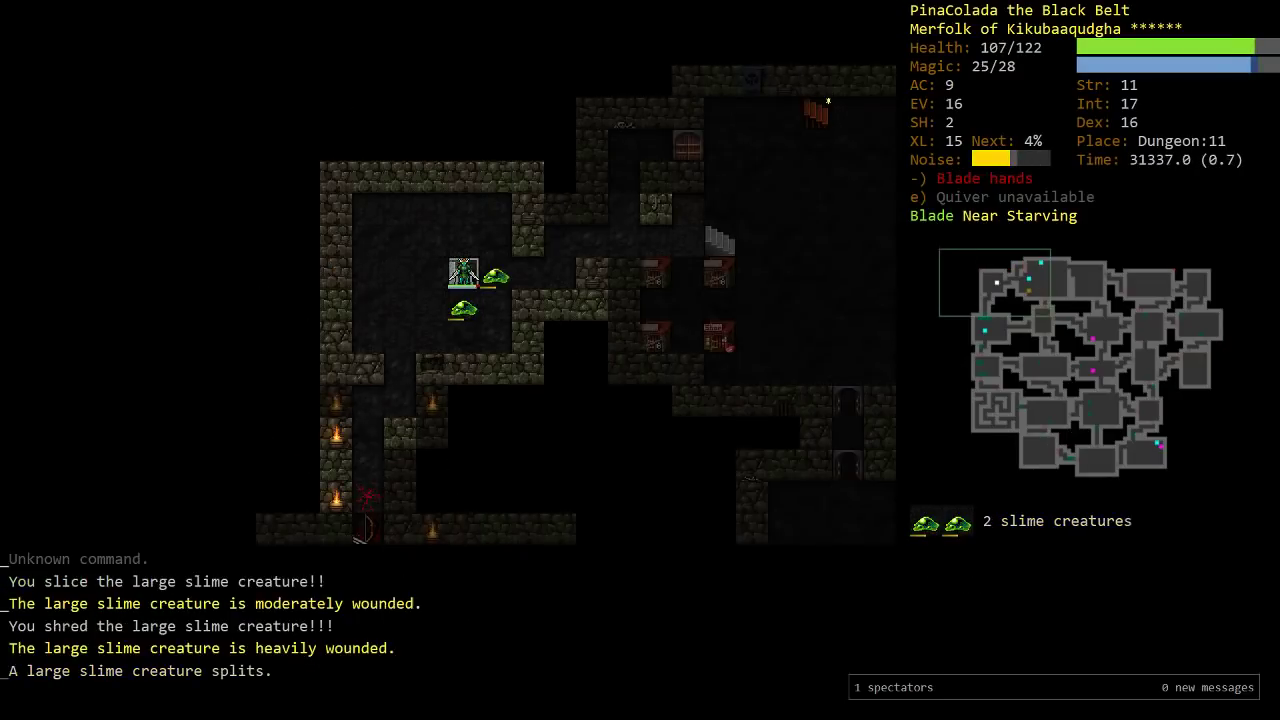
key("5")
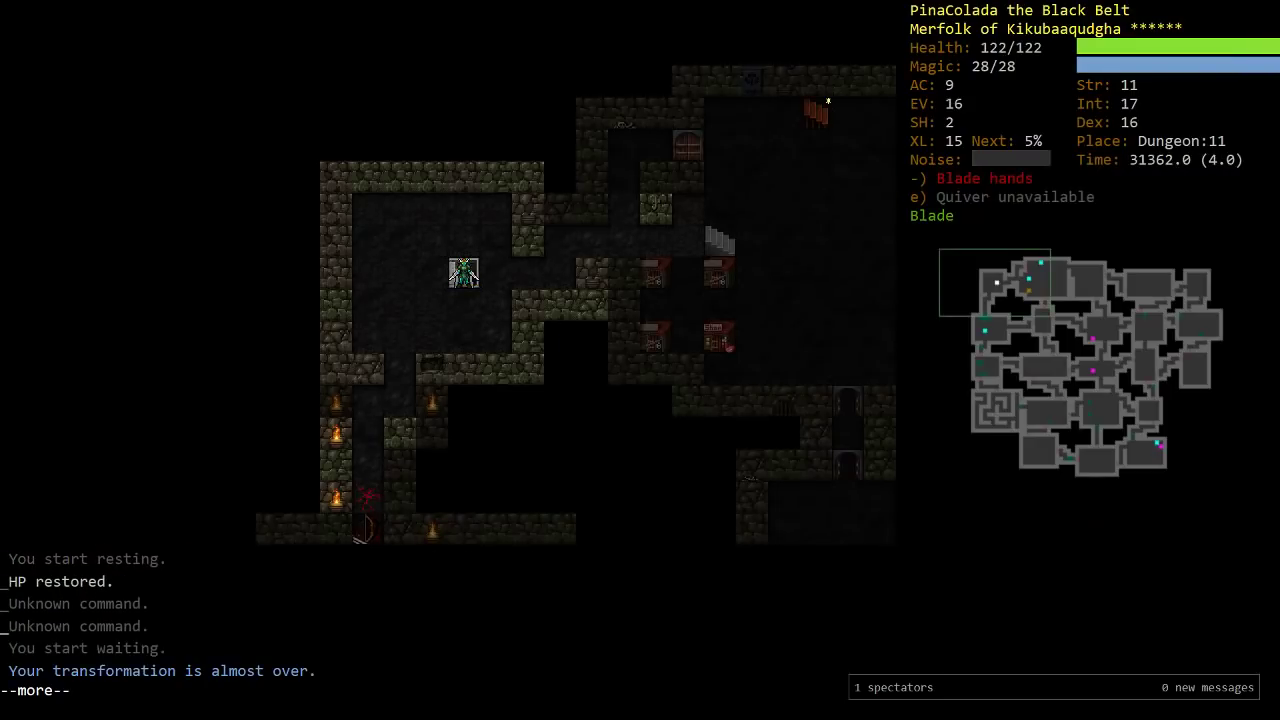
key(">")
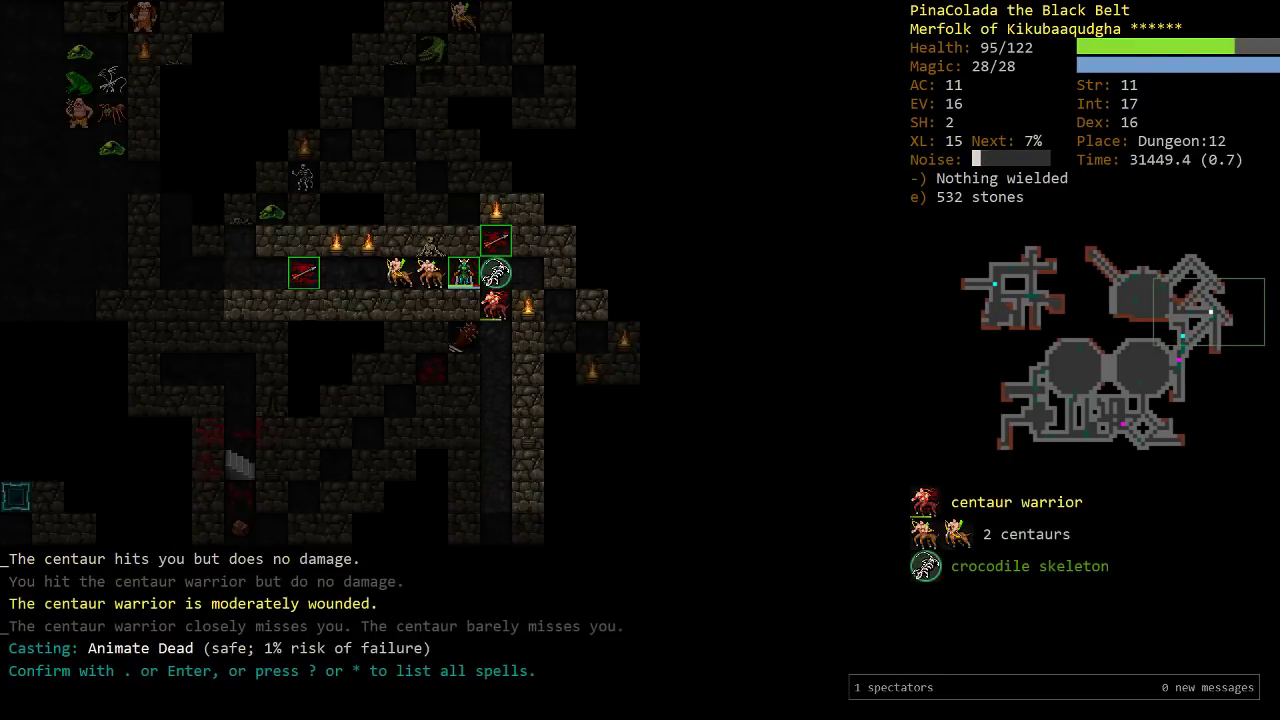
Confirm Animate Dead, then travel to Dungeon:11's down staircase
key("Return")
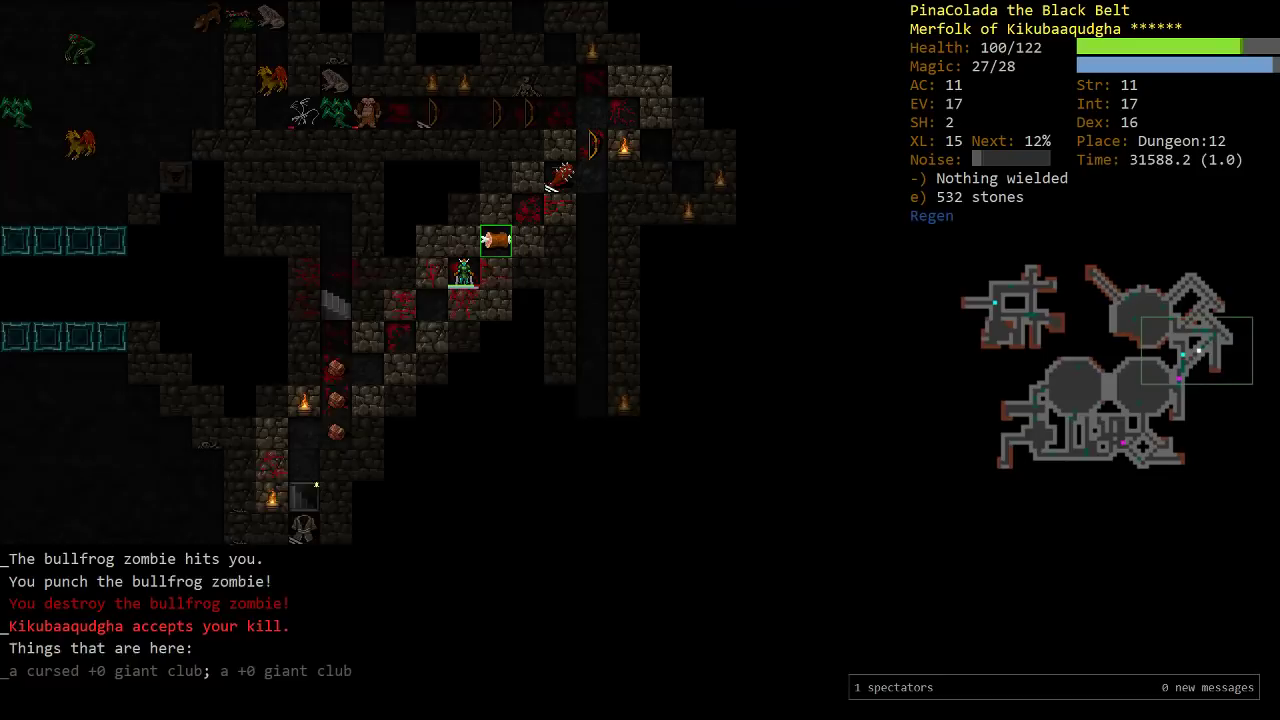
key("5")
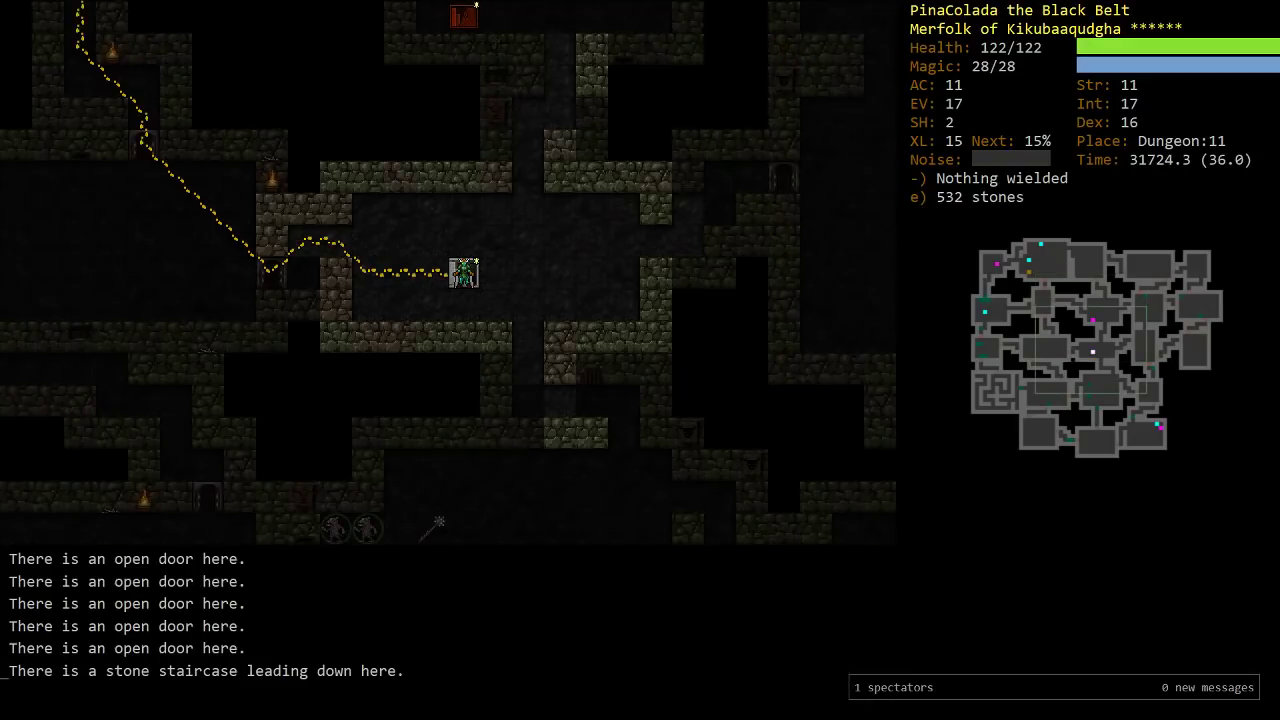
Descend to Dungeon:12, cast Borgnjor's Vile Clutch on the orcs, and rest to full health
key(">")
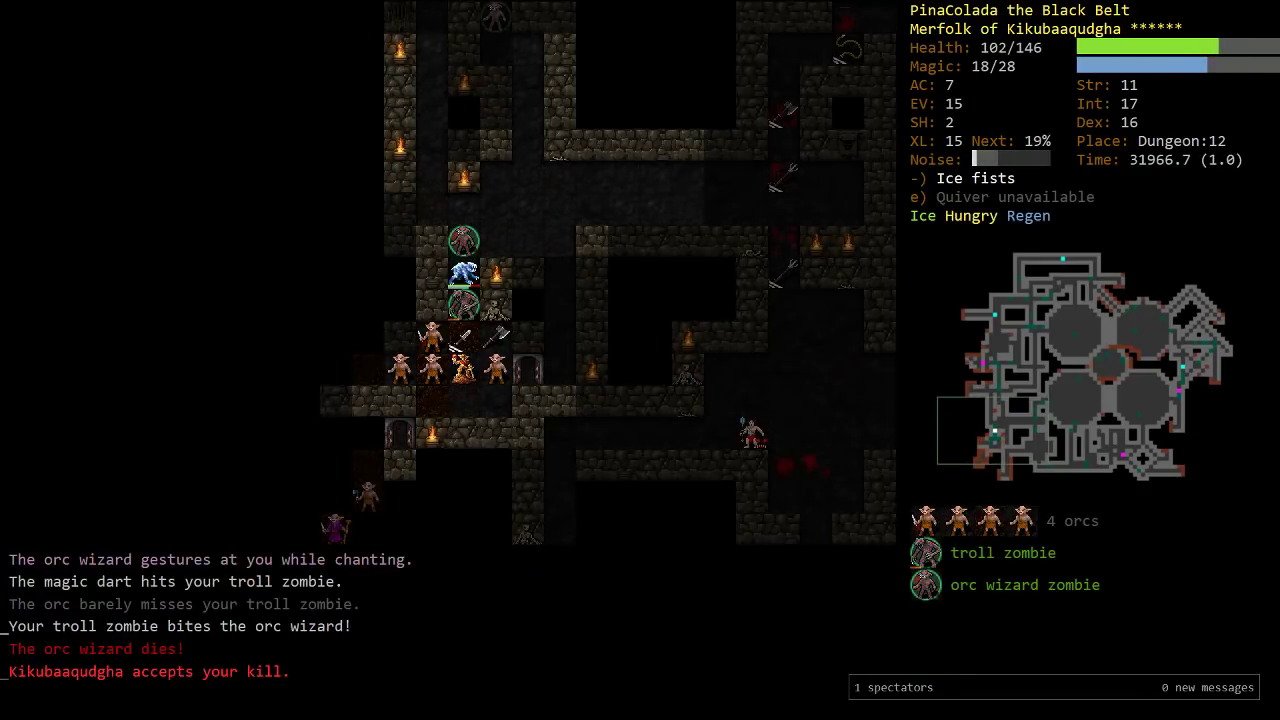
key("z")
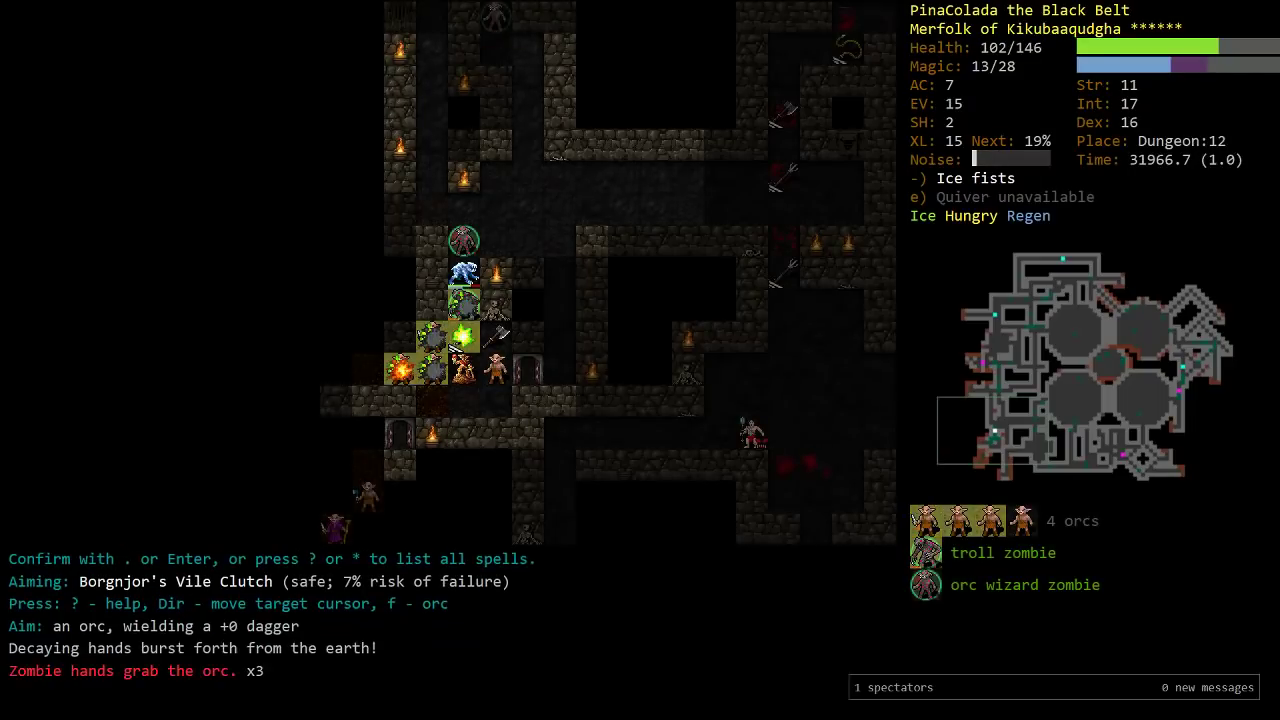
key("Return")
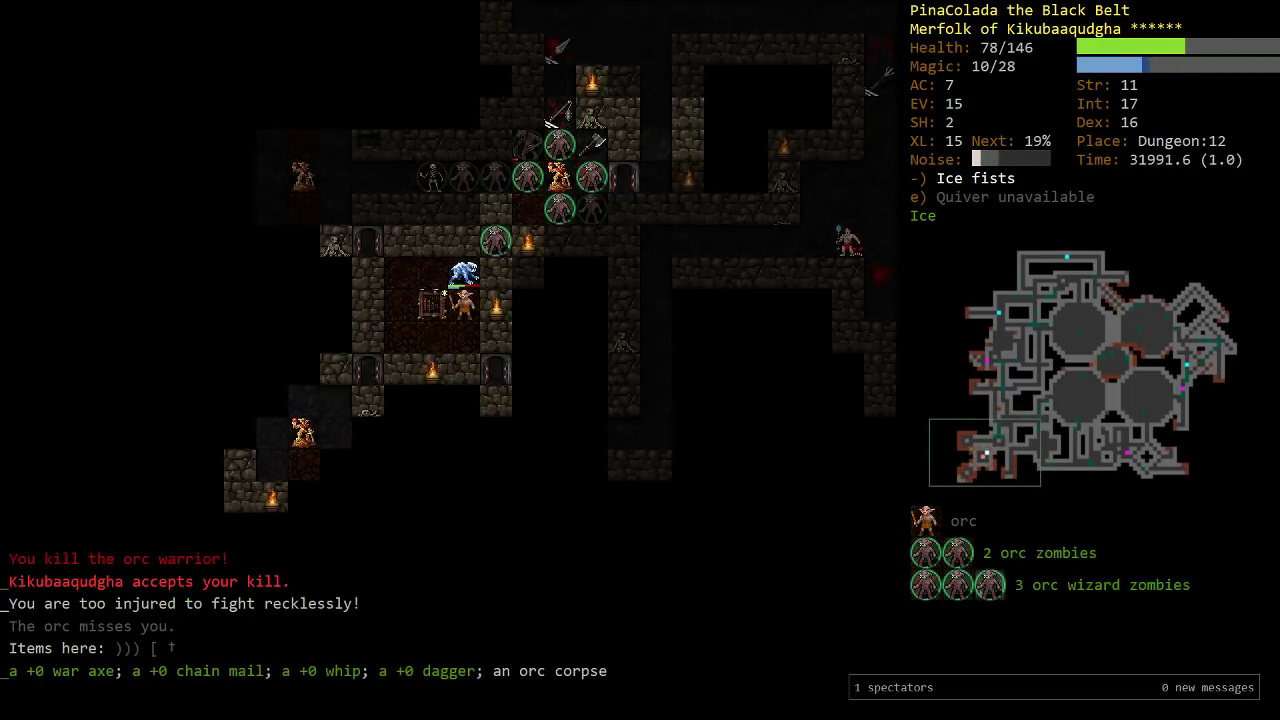
key("5")
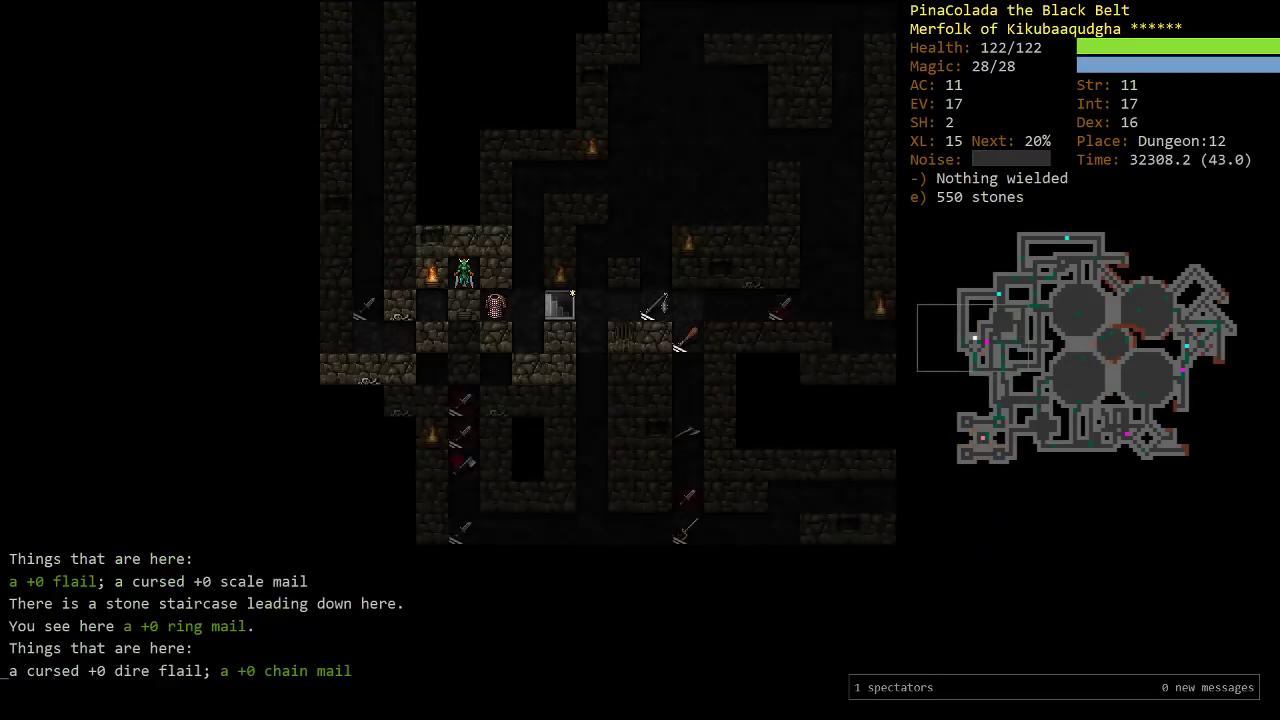
Move away from Rupert, evoke a wand, and descend to Dungeon:13
key("Up")
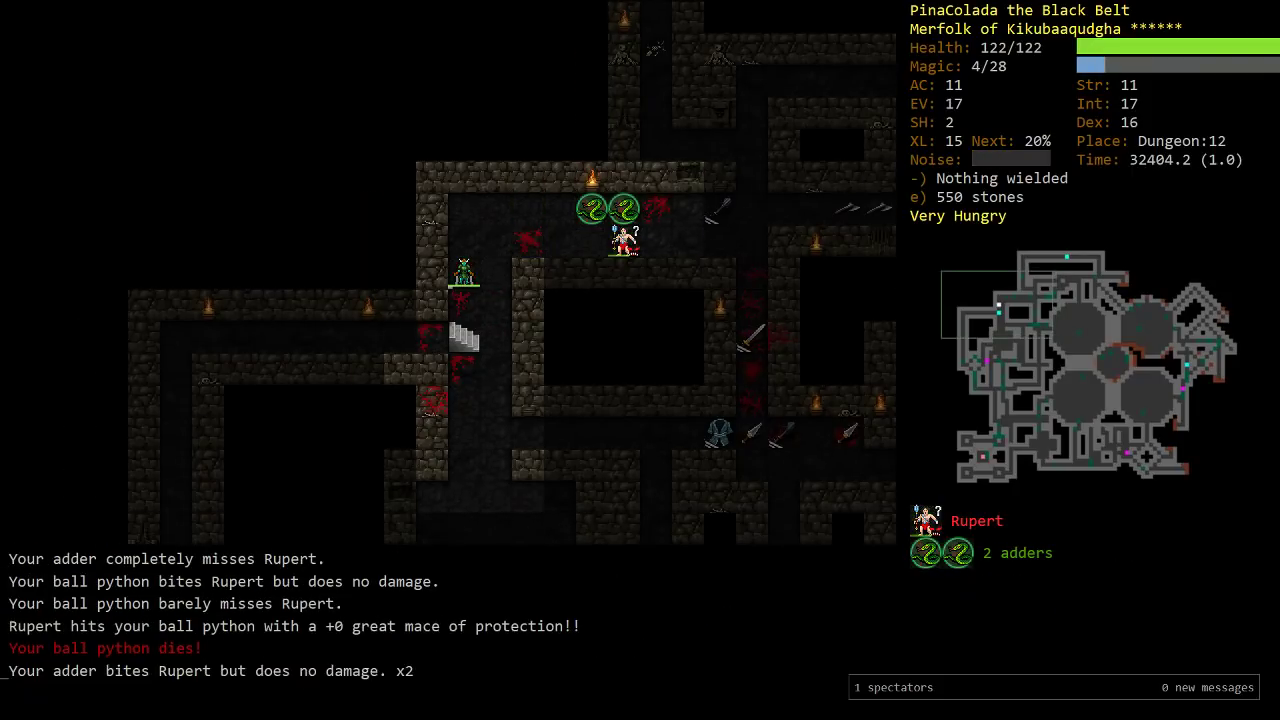
key("V")
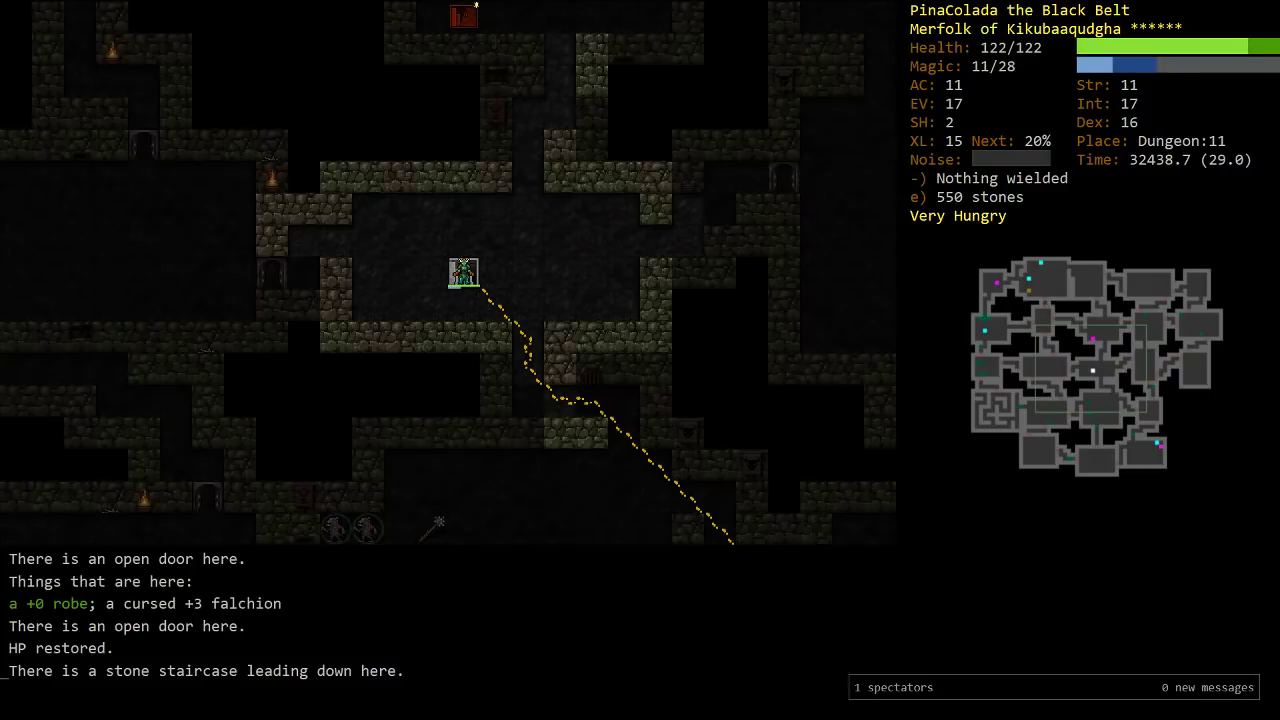
key(">")
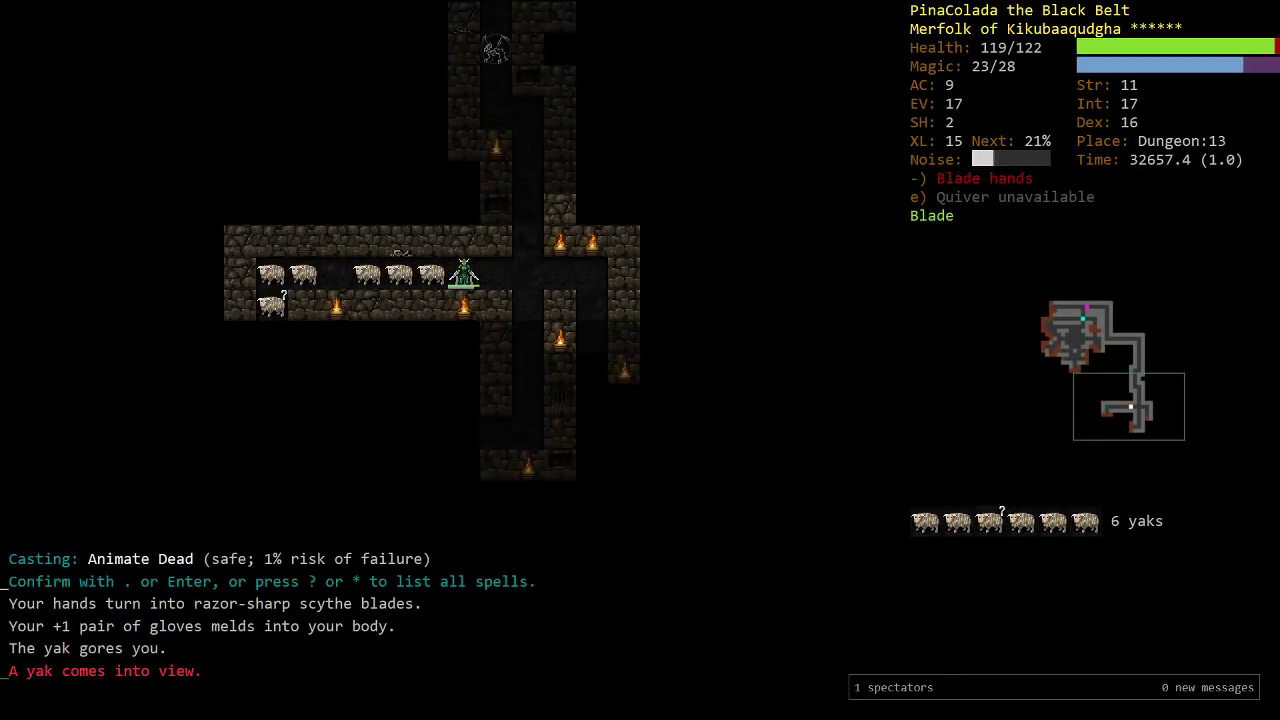
Raise the slain yaks as two yak zombies, a yak skeleton and a hippogriff skeleton
key("Return")
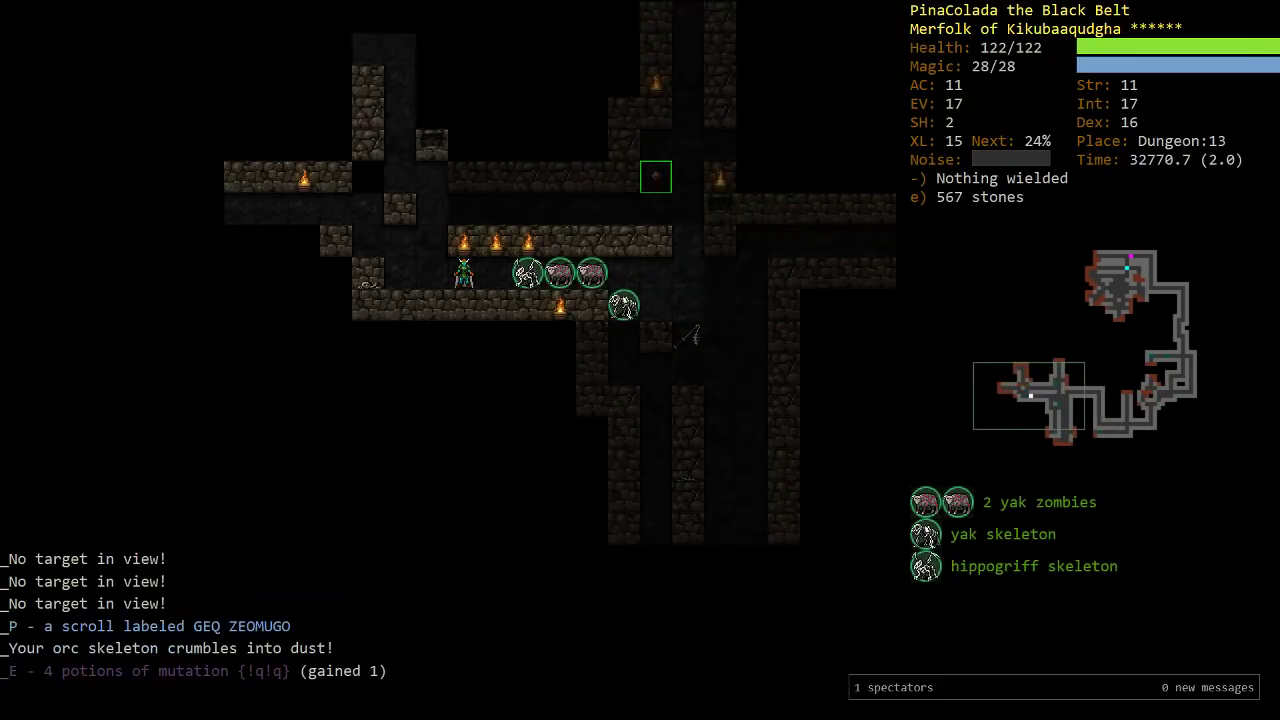
Read the unidentified scroll, revealing holy word, and keep exploring Dungeon:13
key("r")
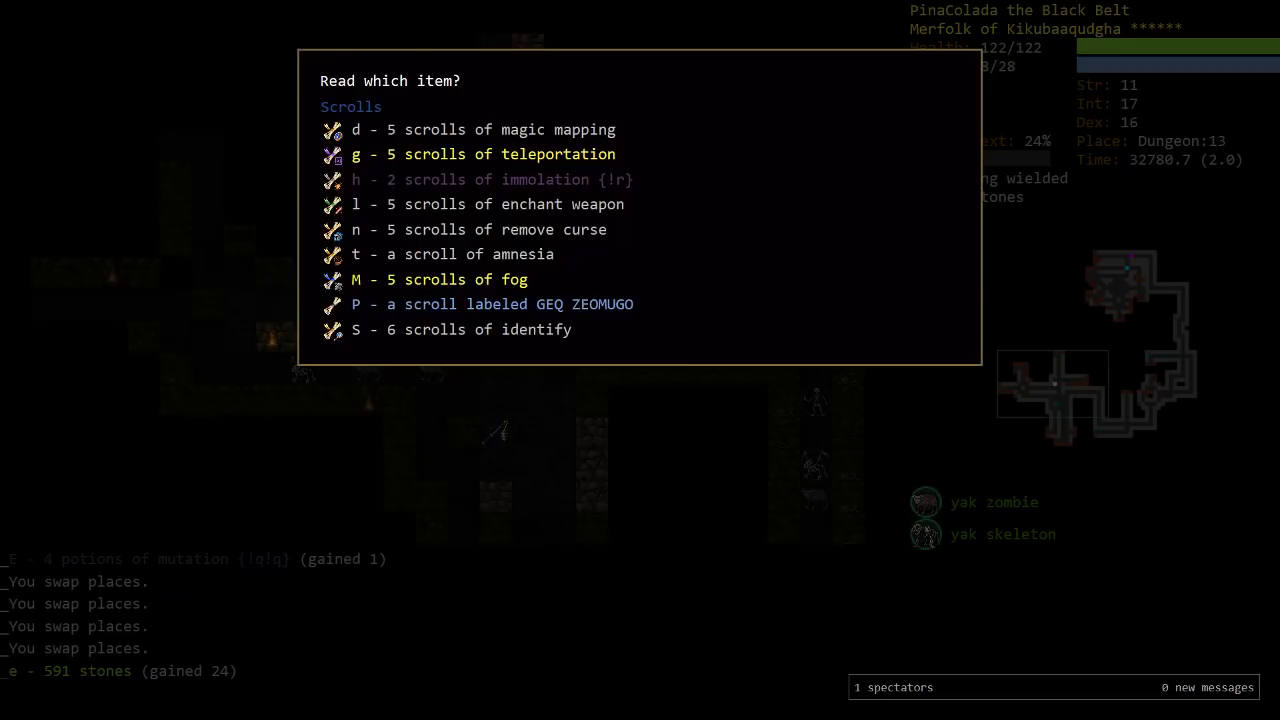
key("P")
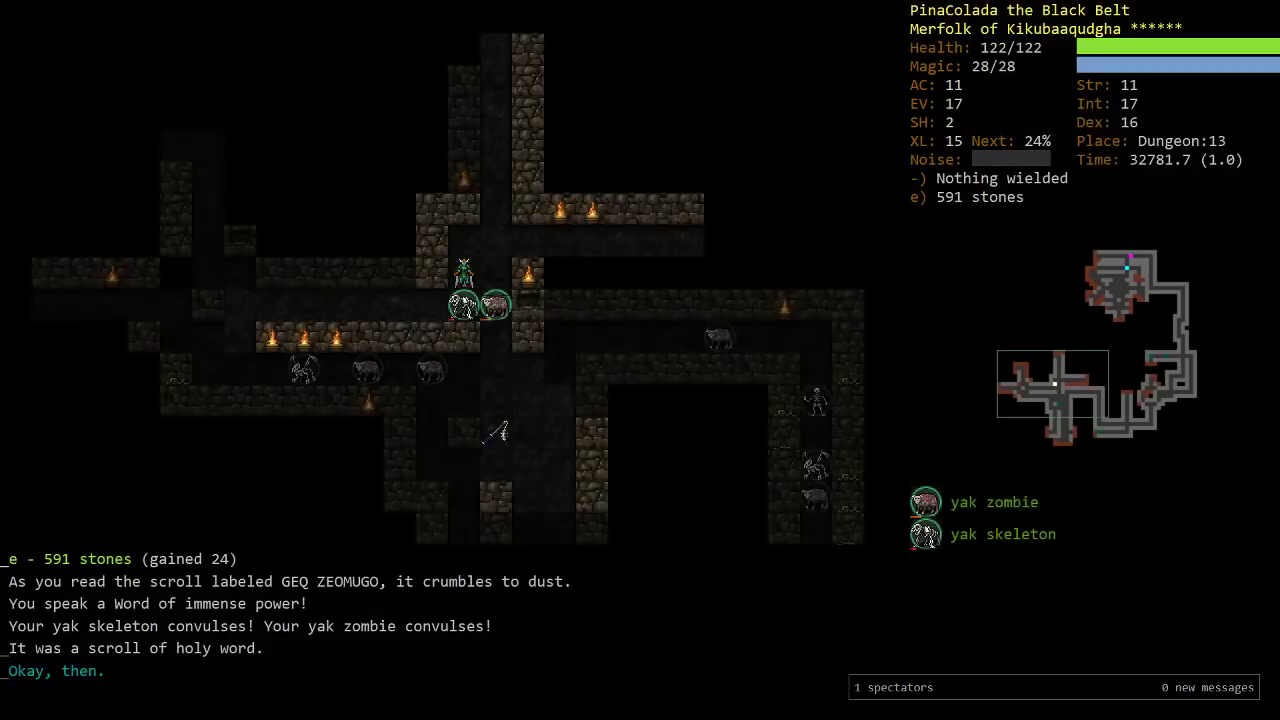
key("V")
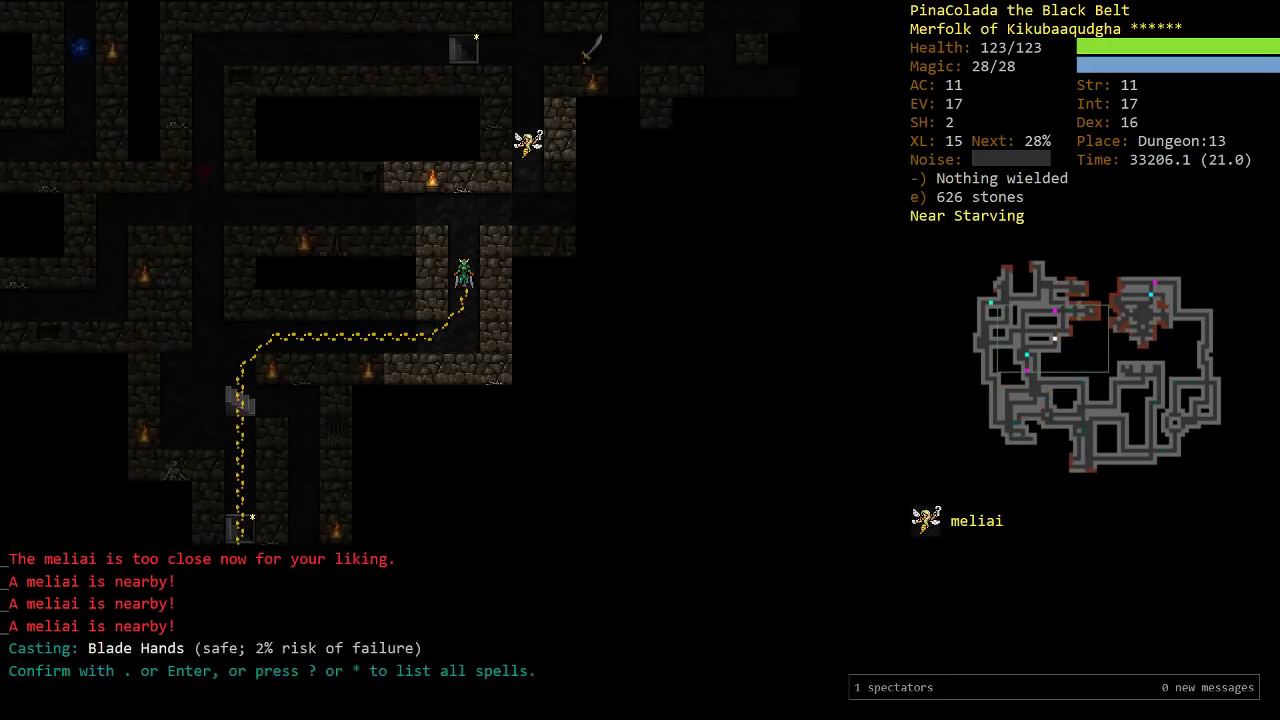
Cast Blade Hands, try on the scarf of cloud immunity, then swap back to the cloak
key("Return")
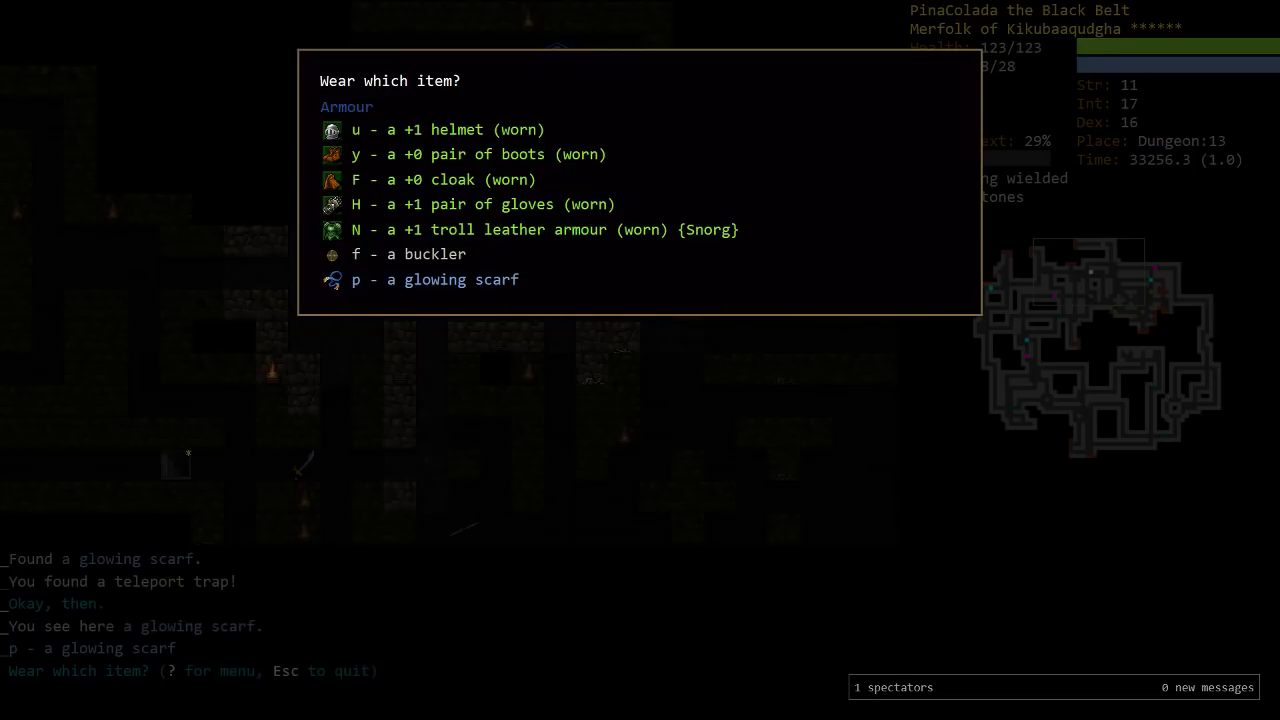
key("p")
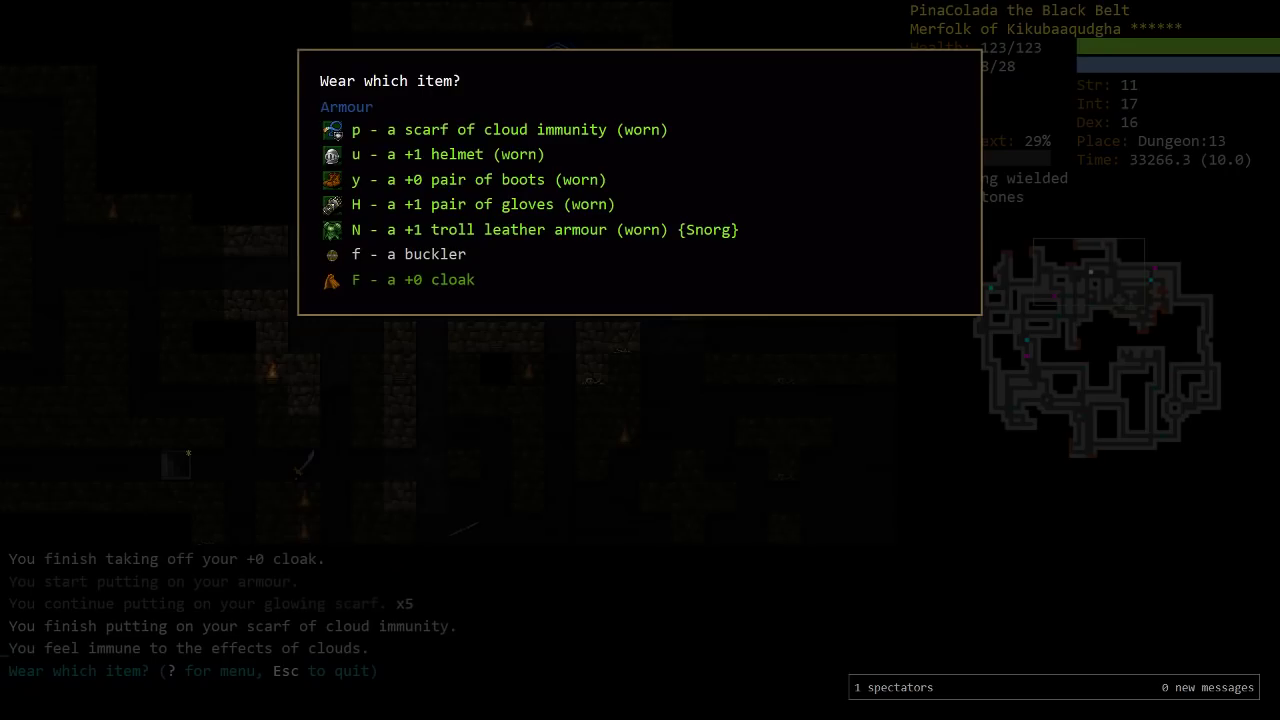
key("Escape")
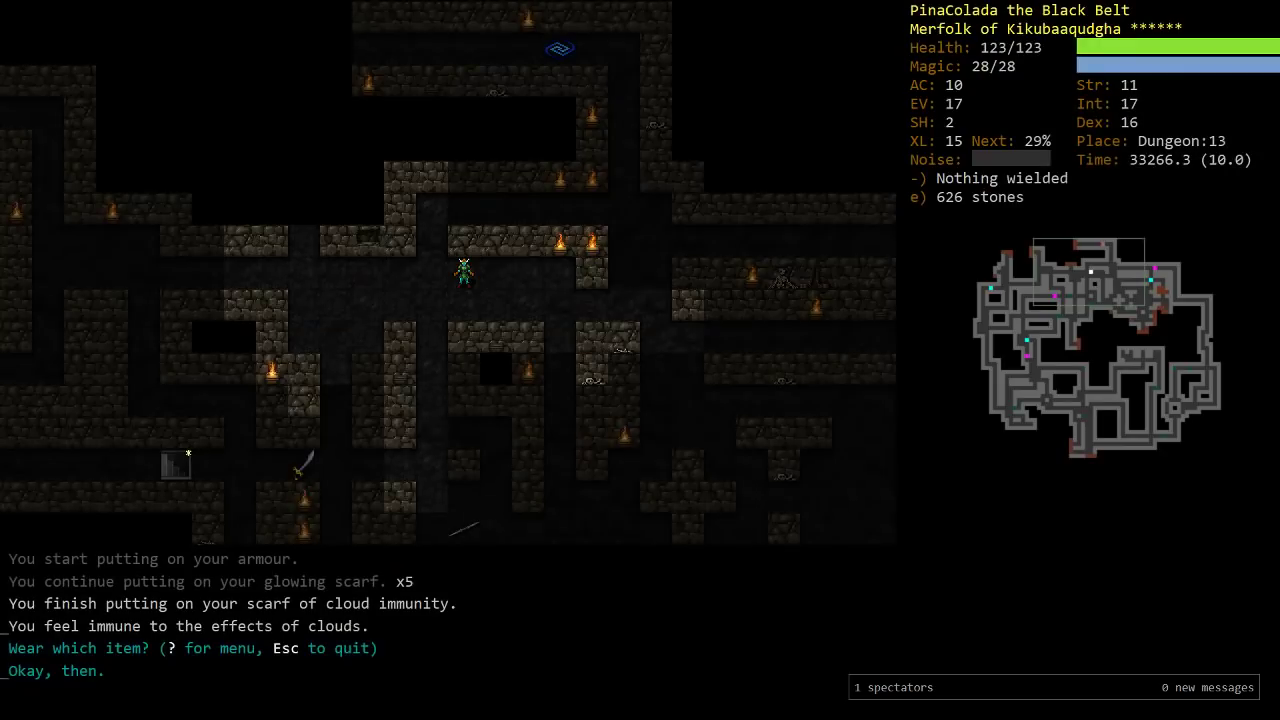
key("m")
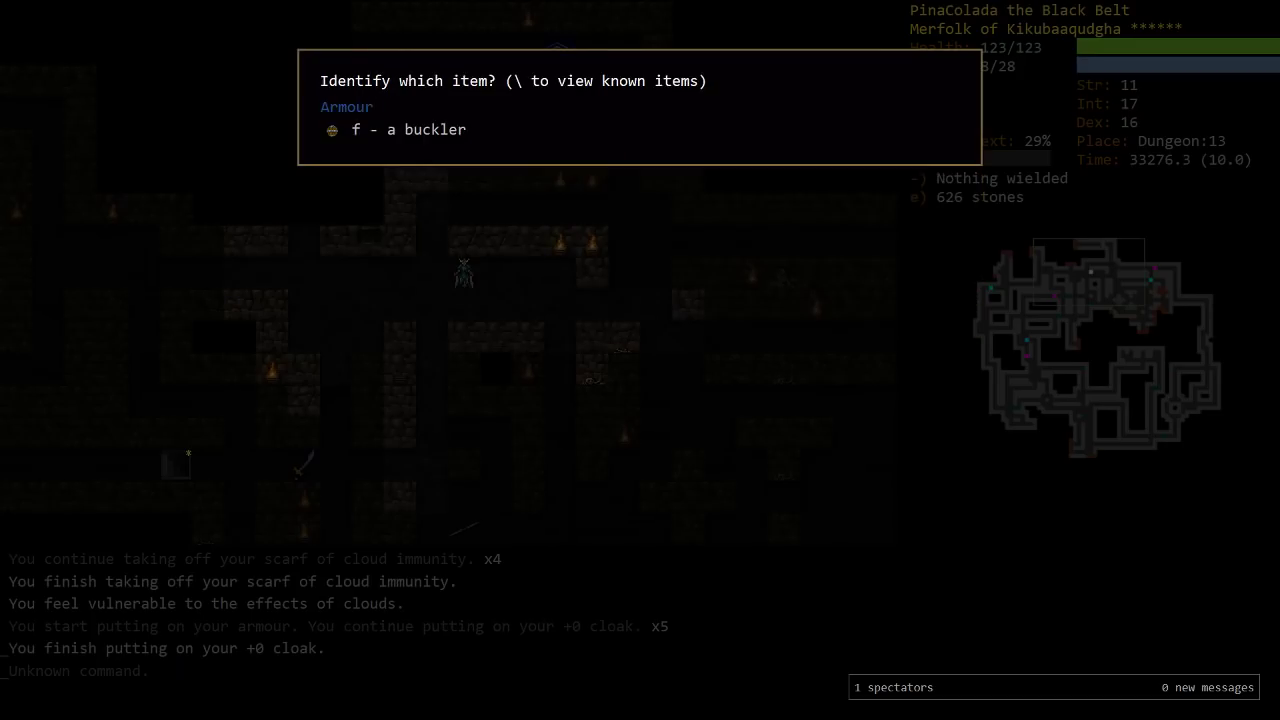
key("f")
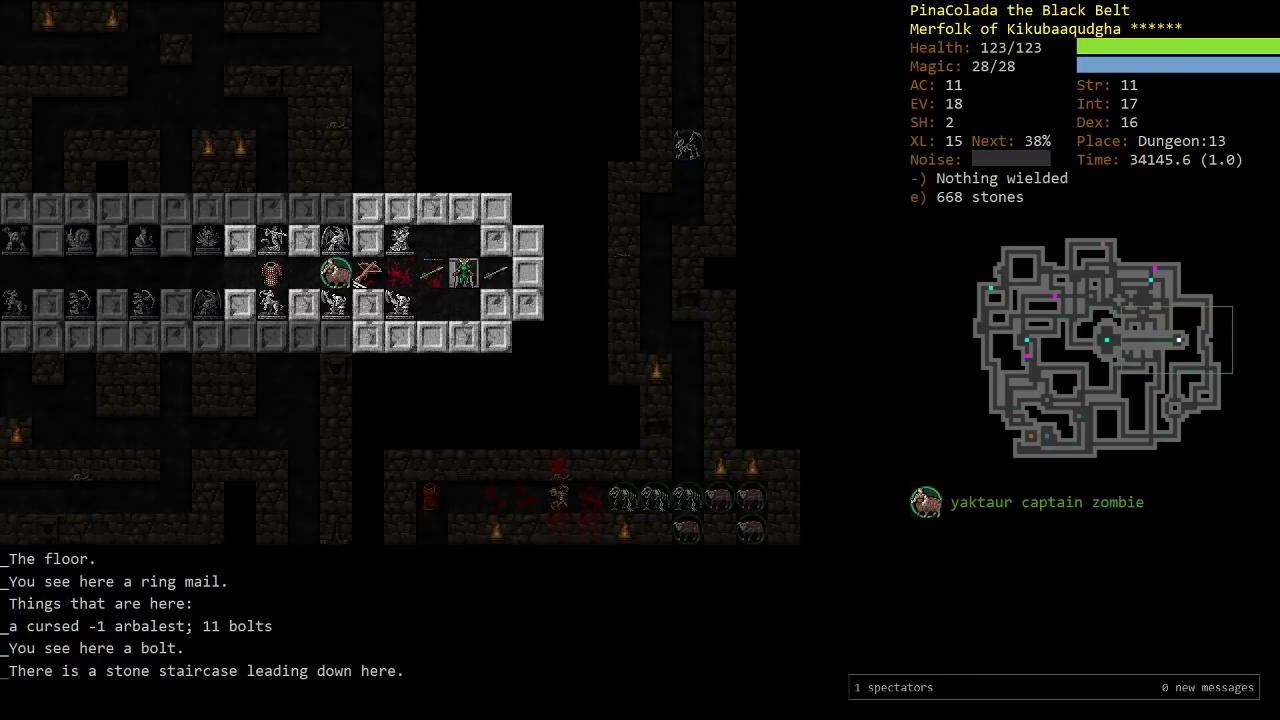
Descend to Dungeon:14 and cast Borgnjor's Vile Clutch centred on the character
key(">")
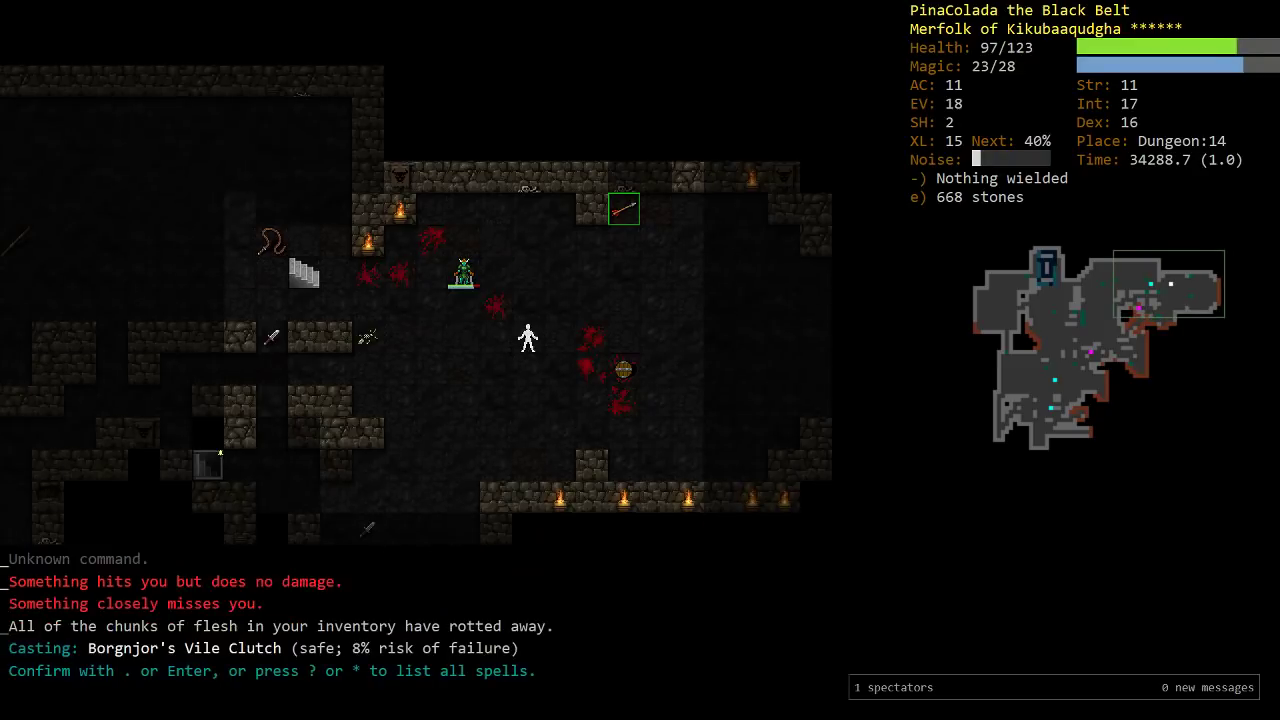
key("Return")
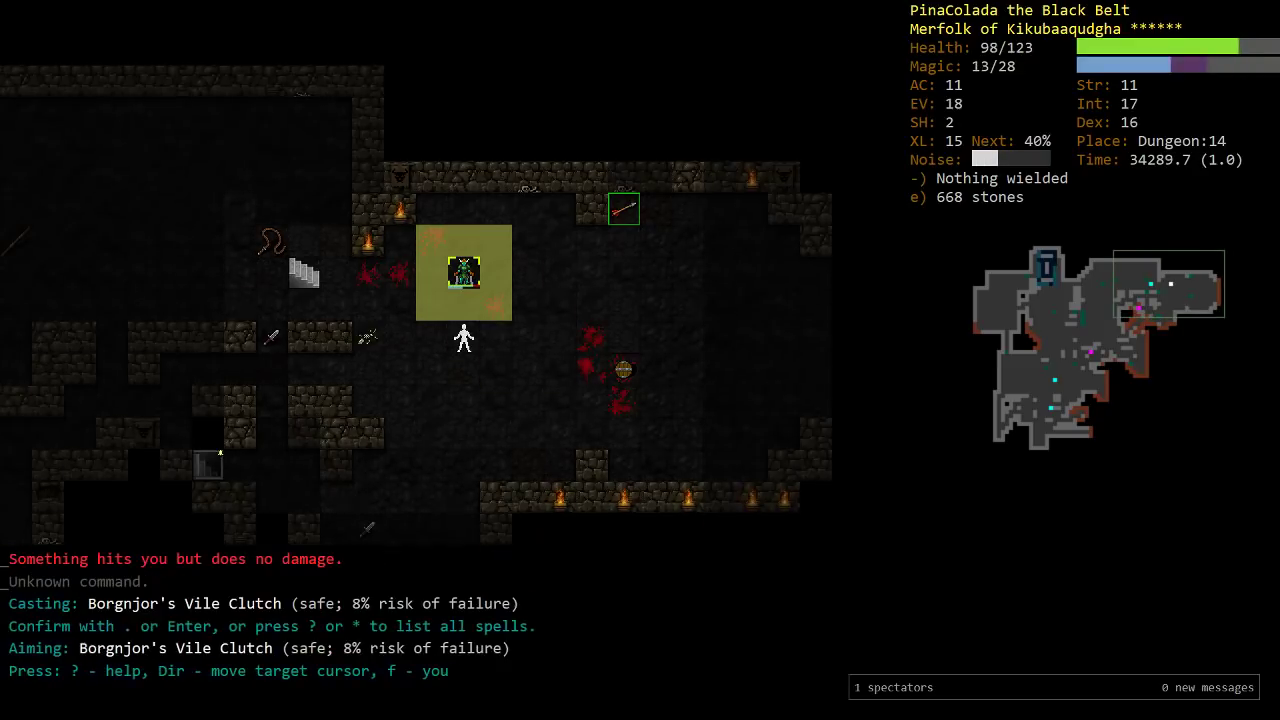
key("Return")
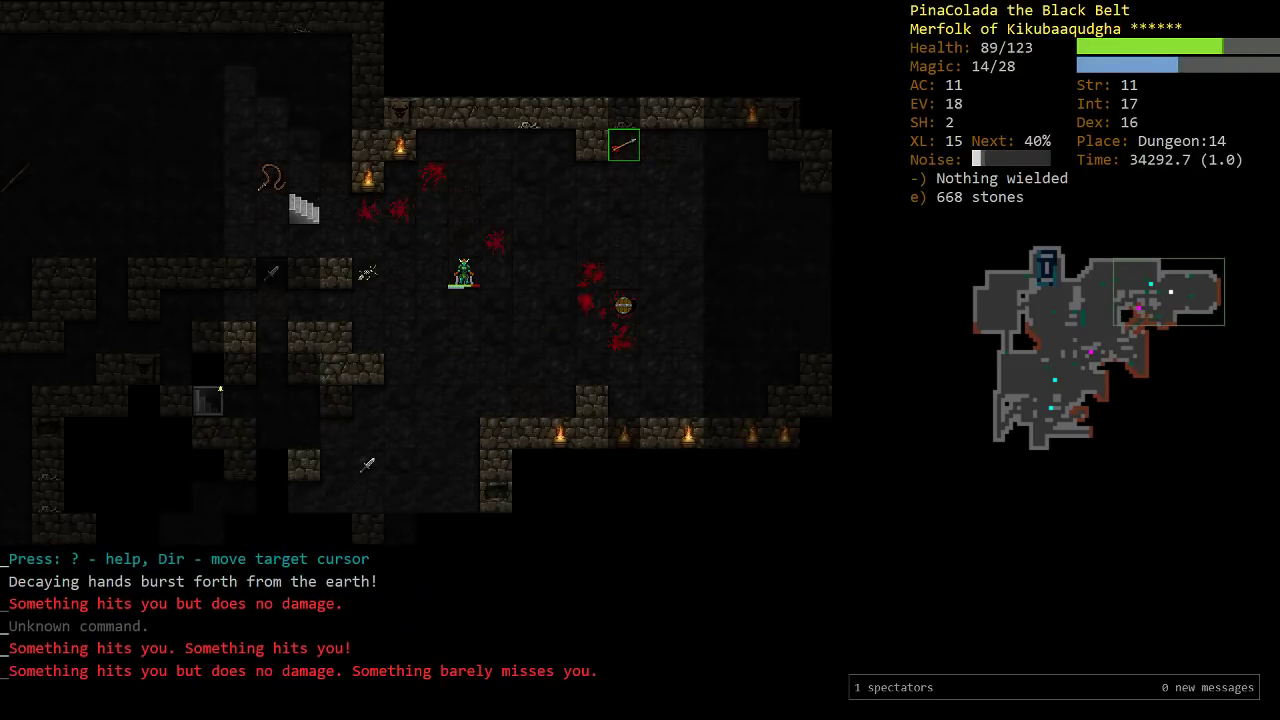